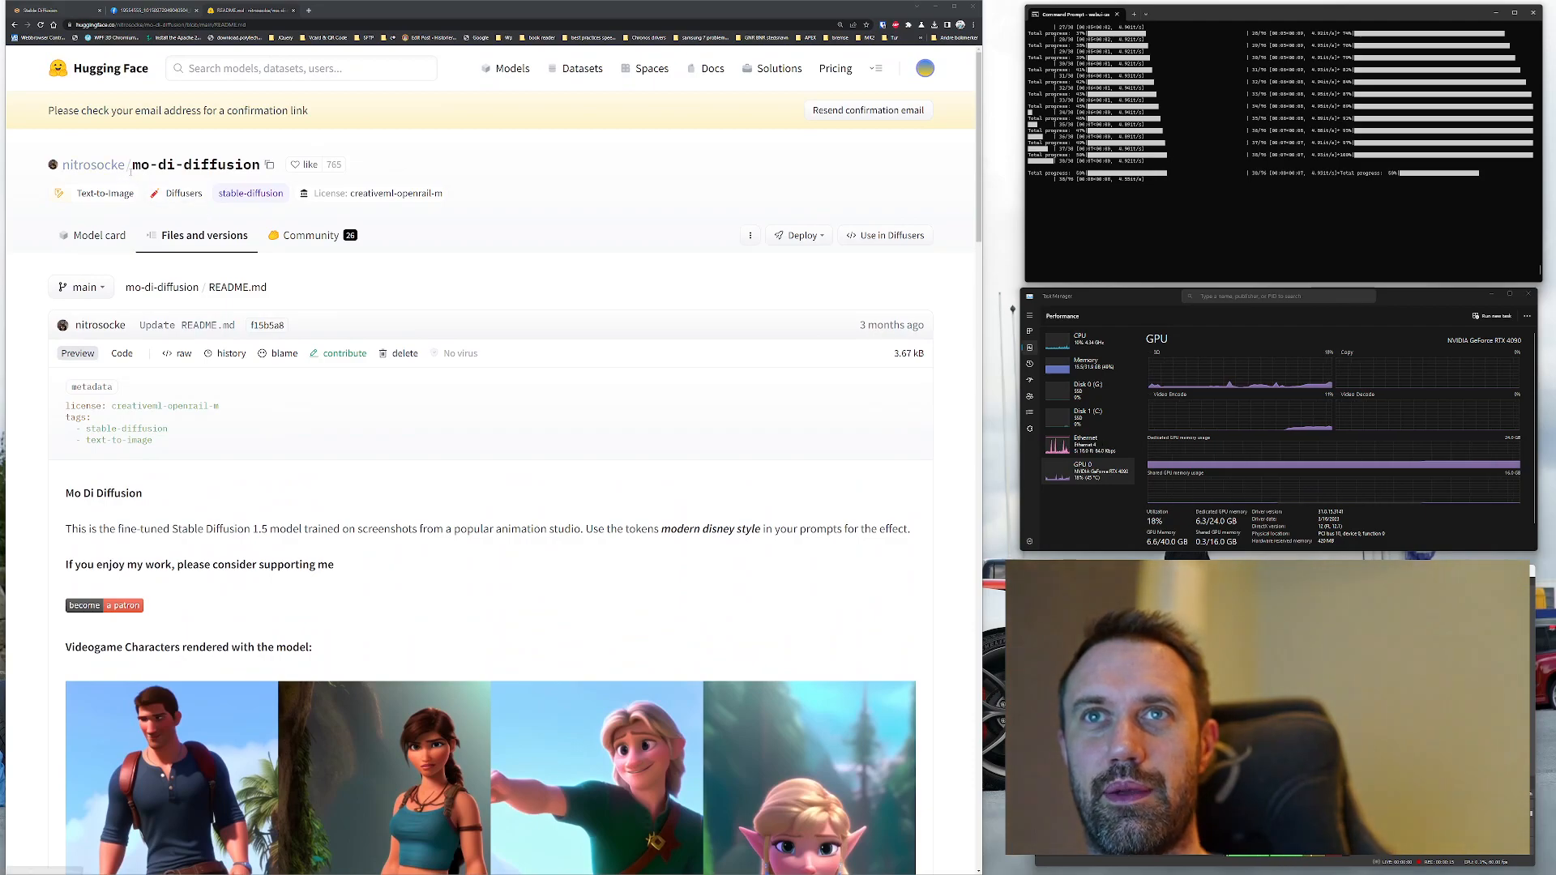
# Select the model name mo-di-diffusion on the Hugging Face model card
pyautogui.doubleClick(196, 164)
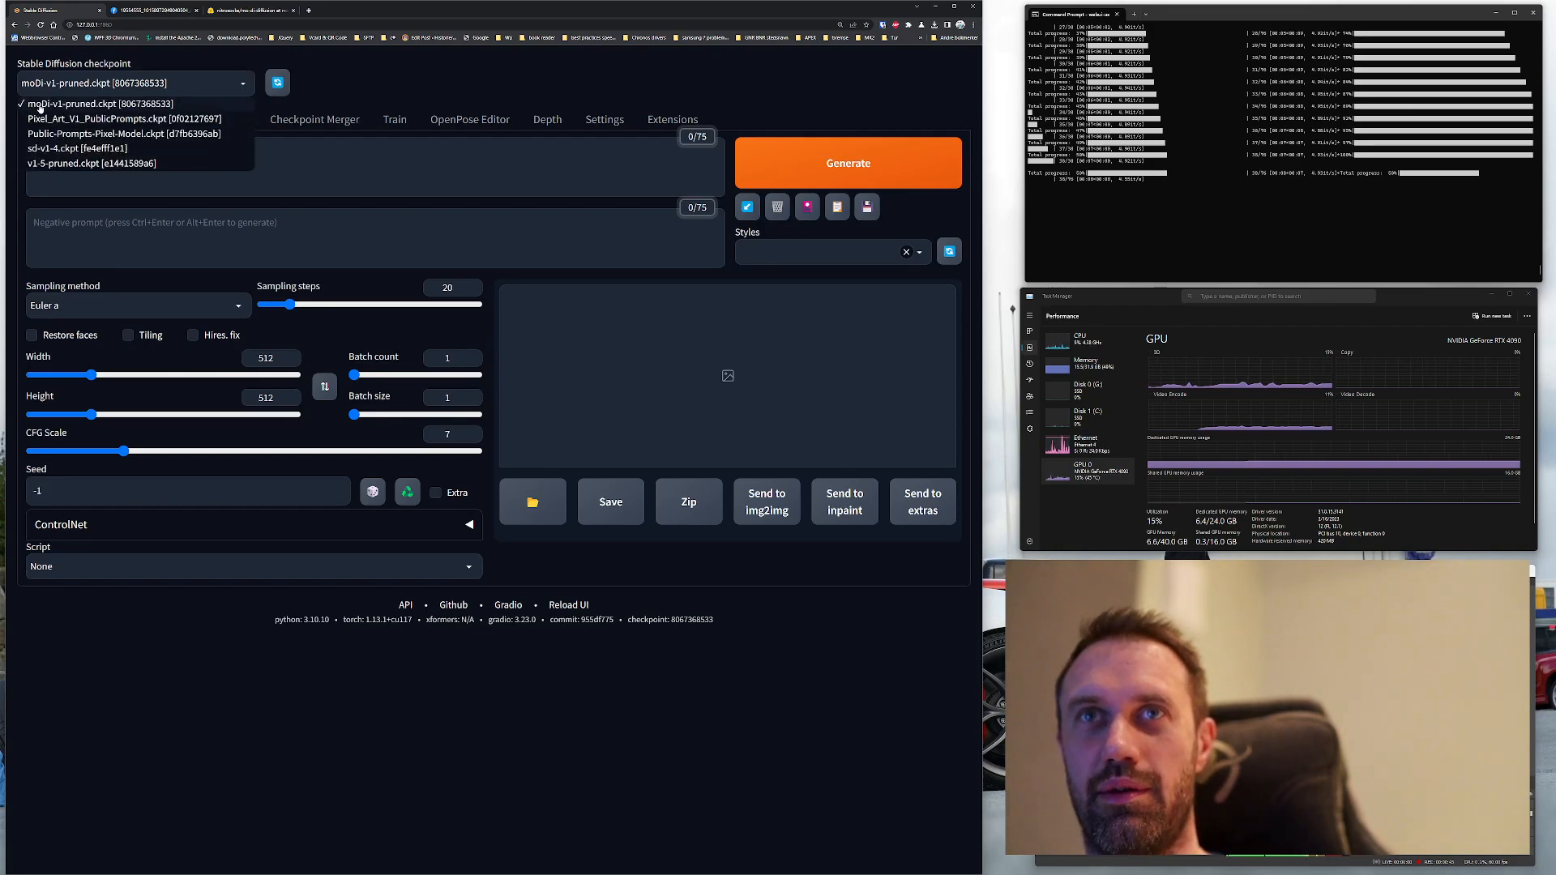
# Keep moDi-v1-pruned.ckpt as the loaded checkpoint and return to the mo-di-diffusion page
pyautogui.click(365, 78)
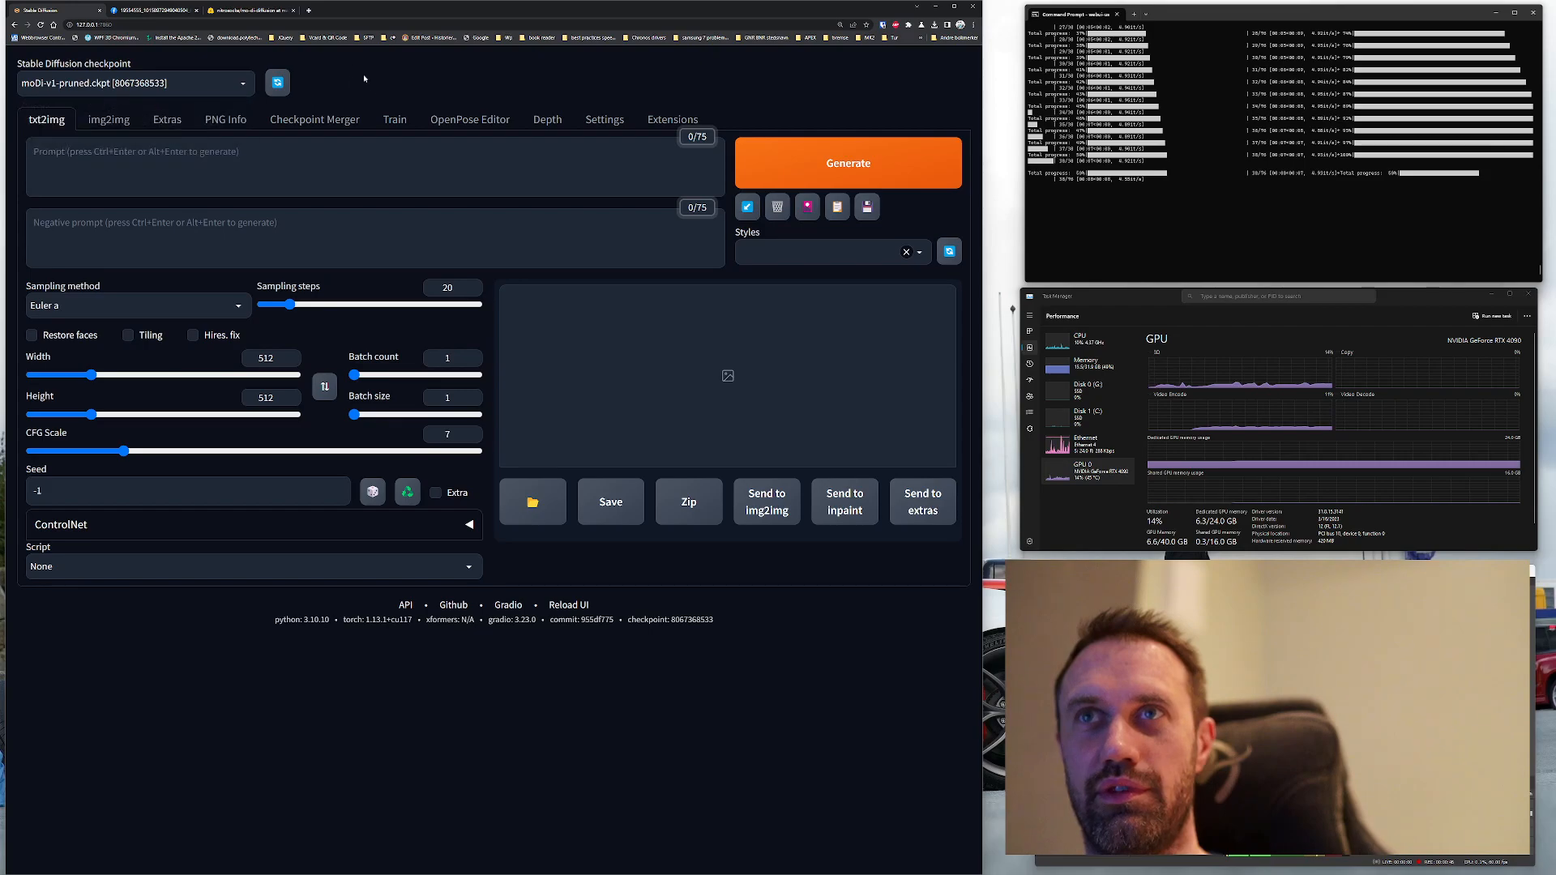
pyautogui.click(244, 10)
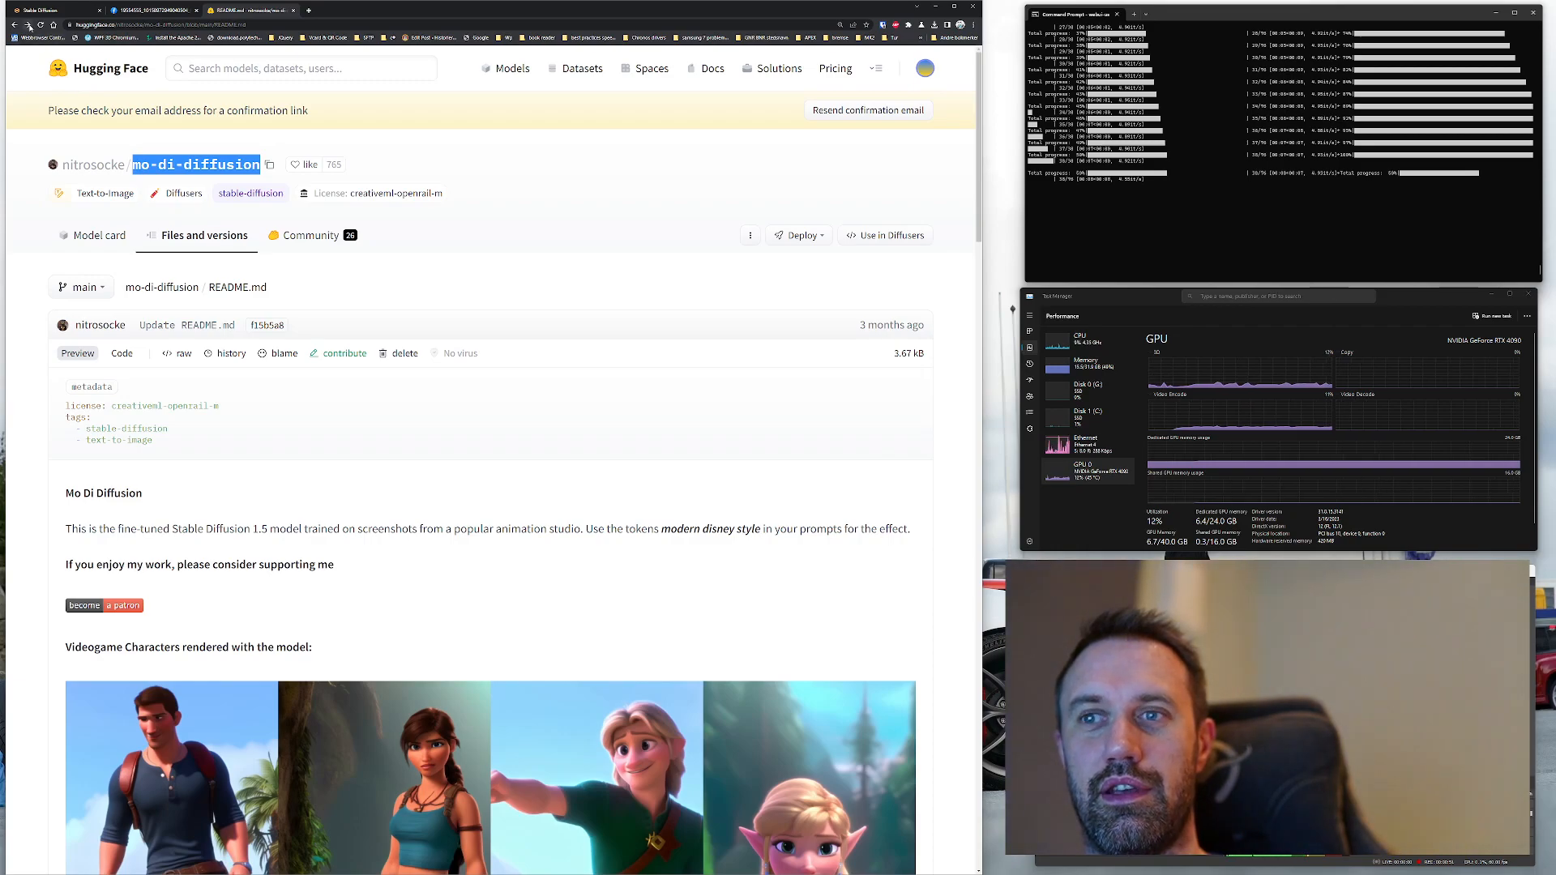
# Scroll through the README renders and select the 'modern disney' prompt words for the txt2img prompt
pyautogui.scroll(-3)
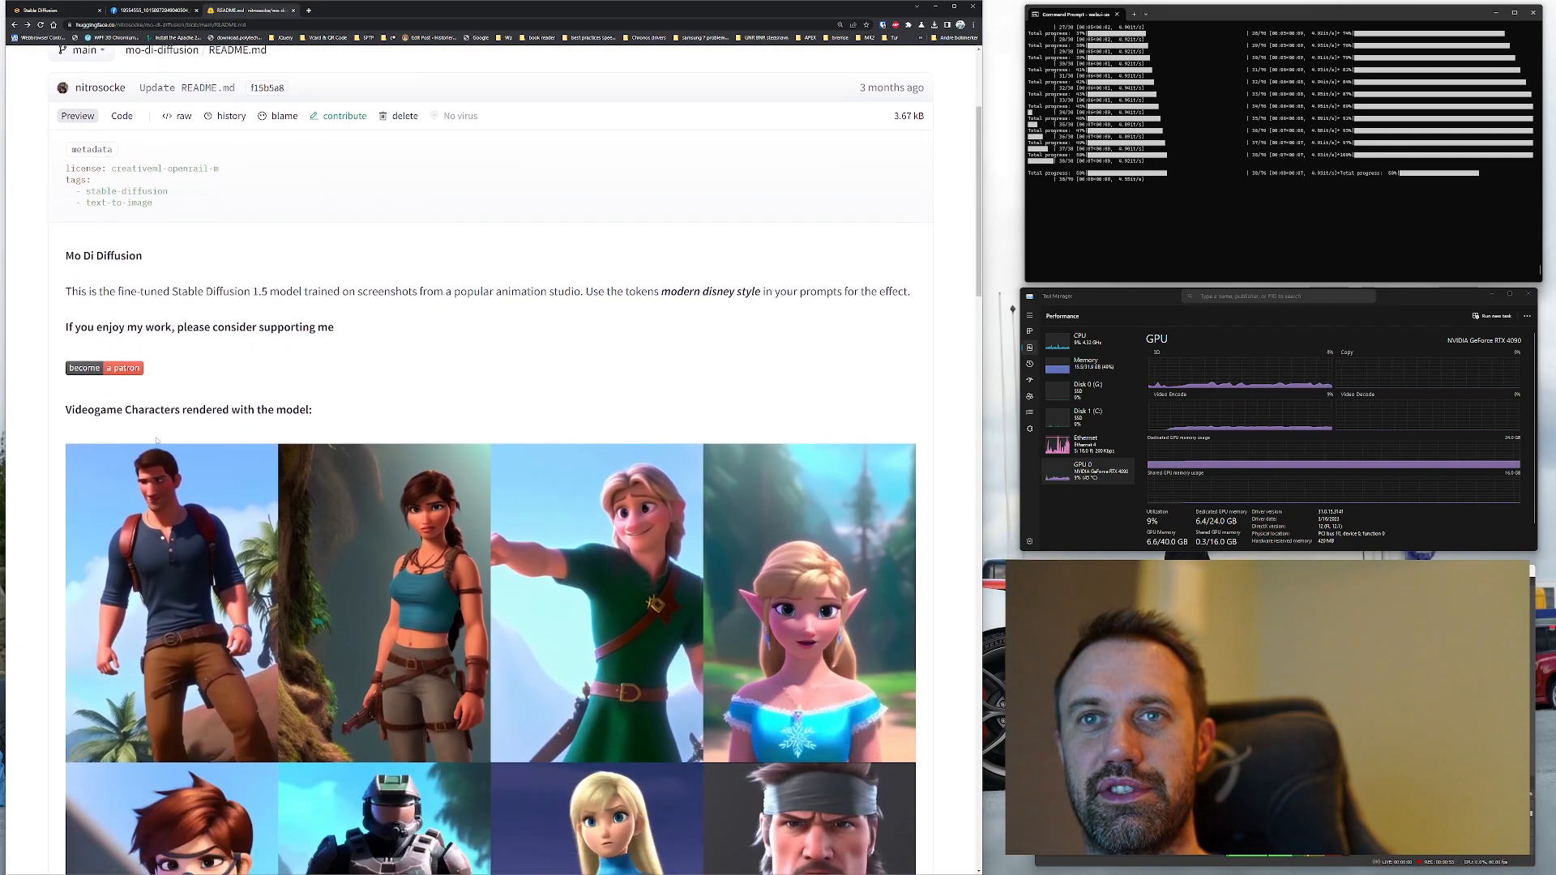
pyautogui.scroll(-3)
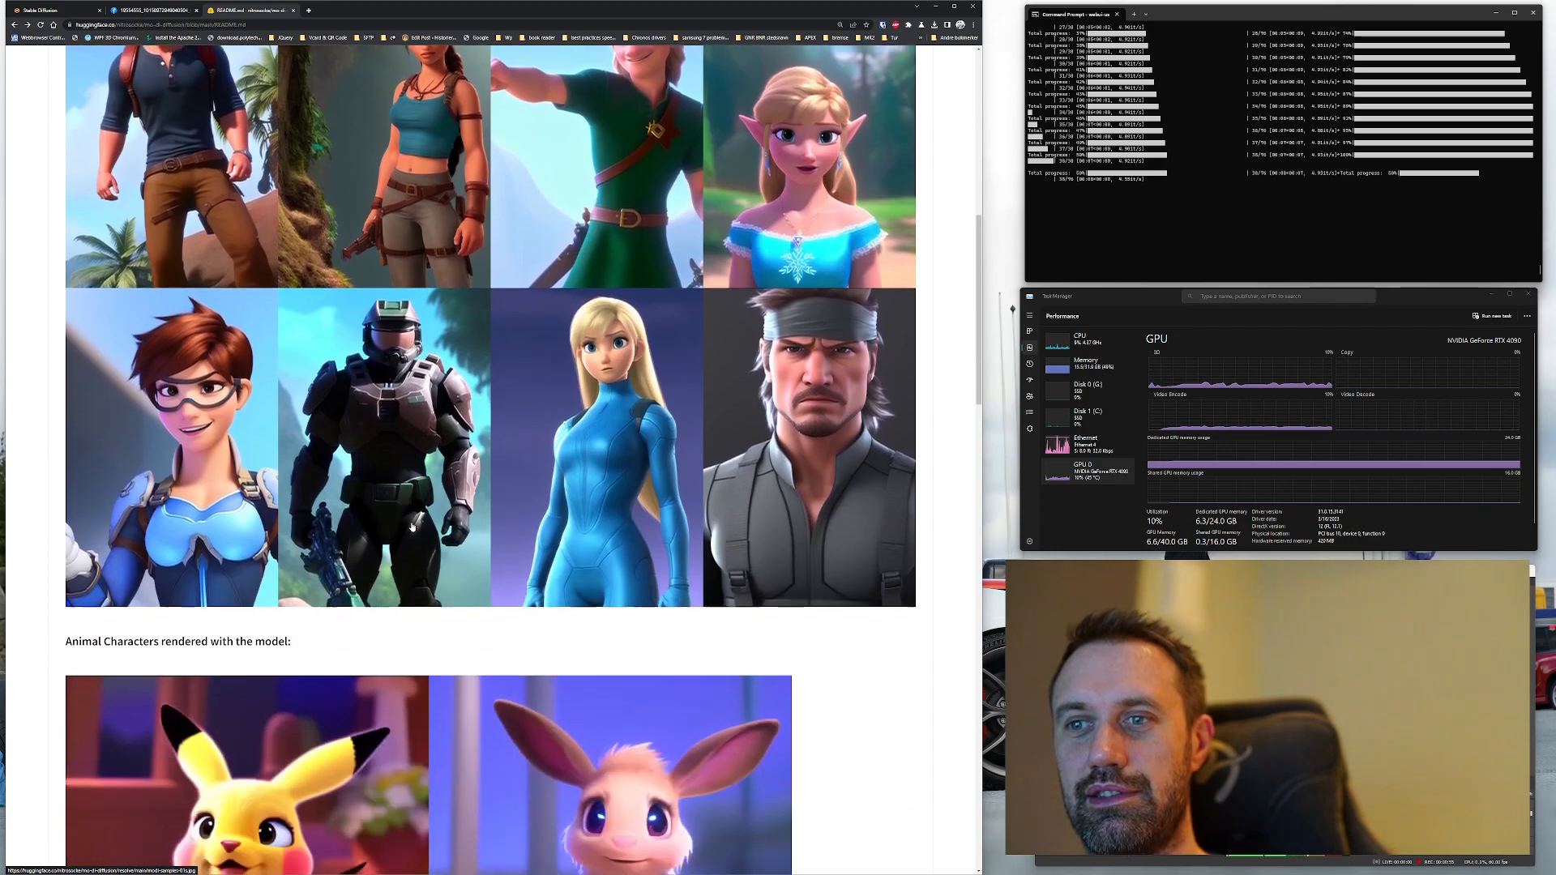
pyautogui.scroll(-3)
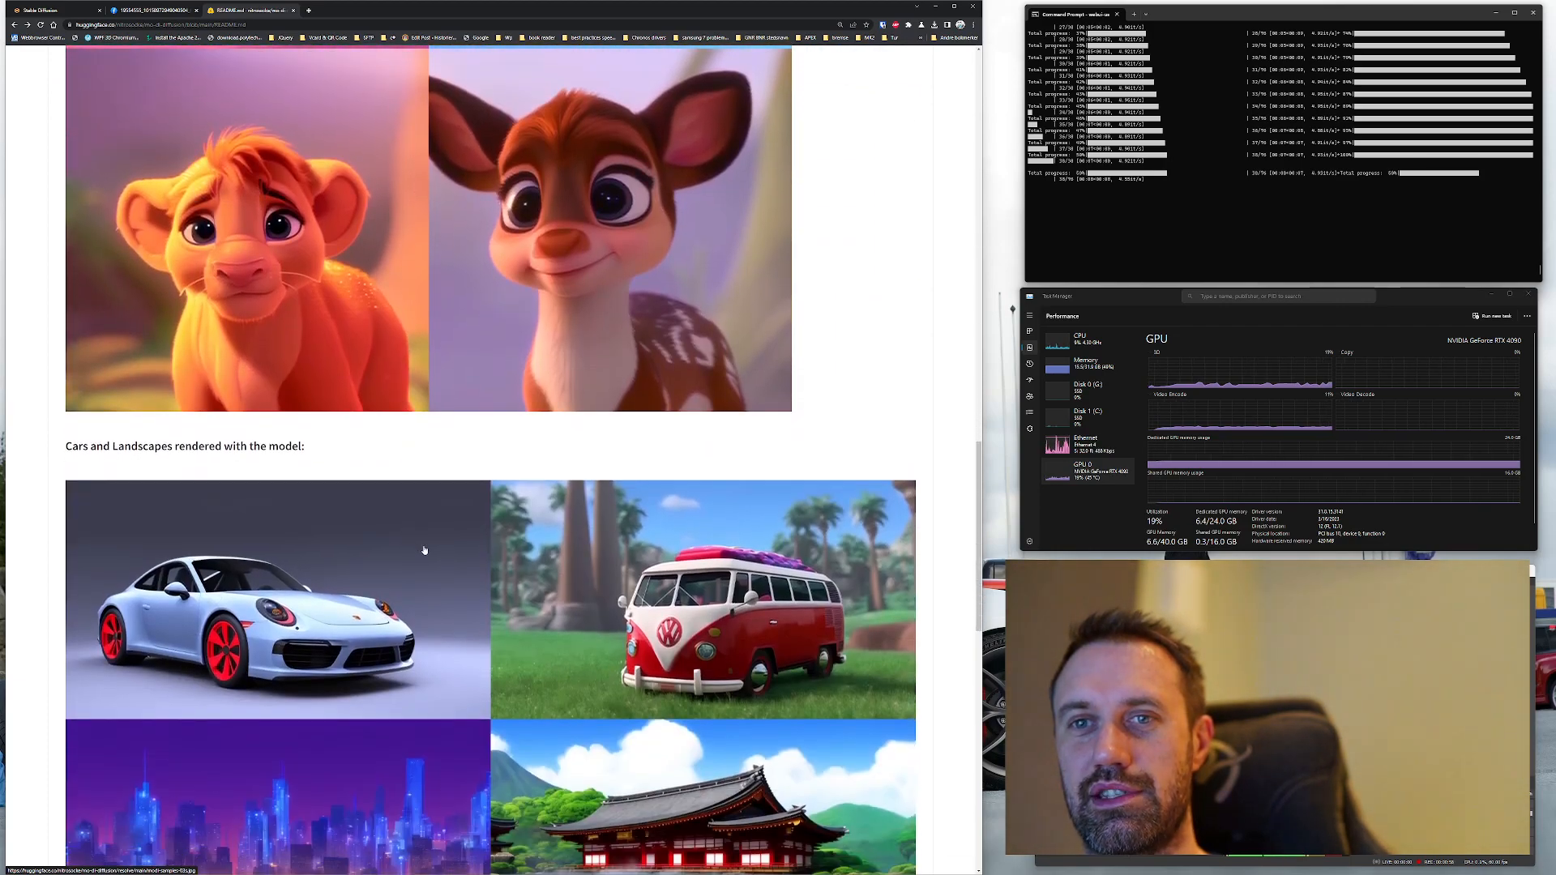
pyautogui.scroll(-3)
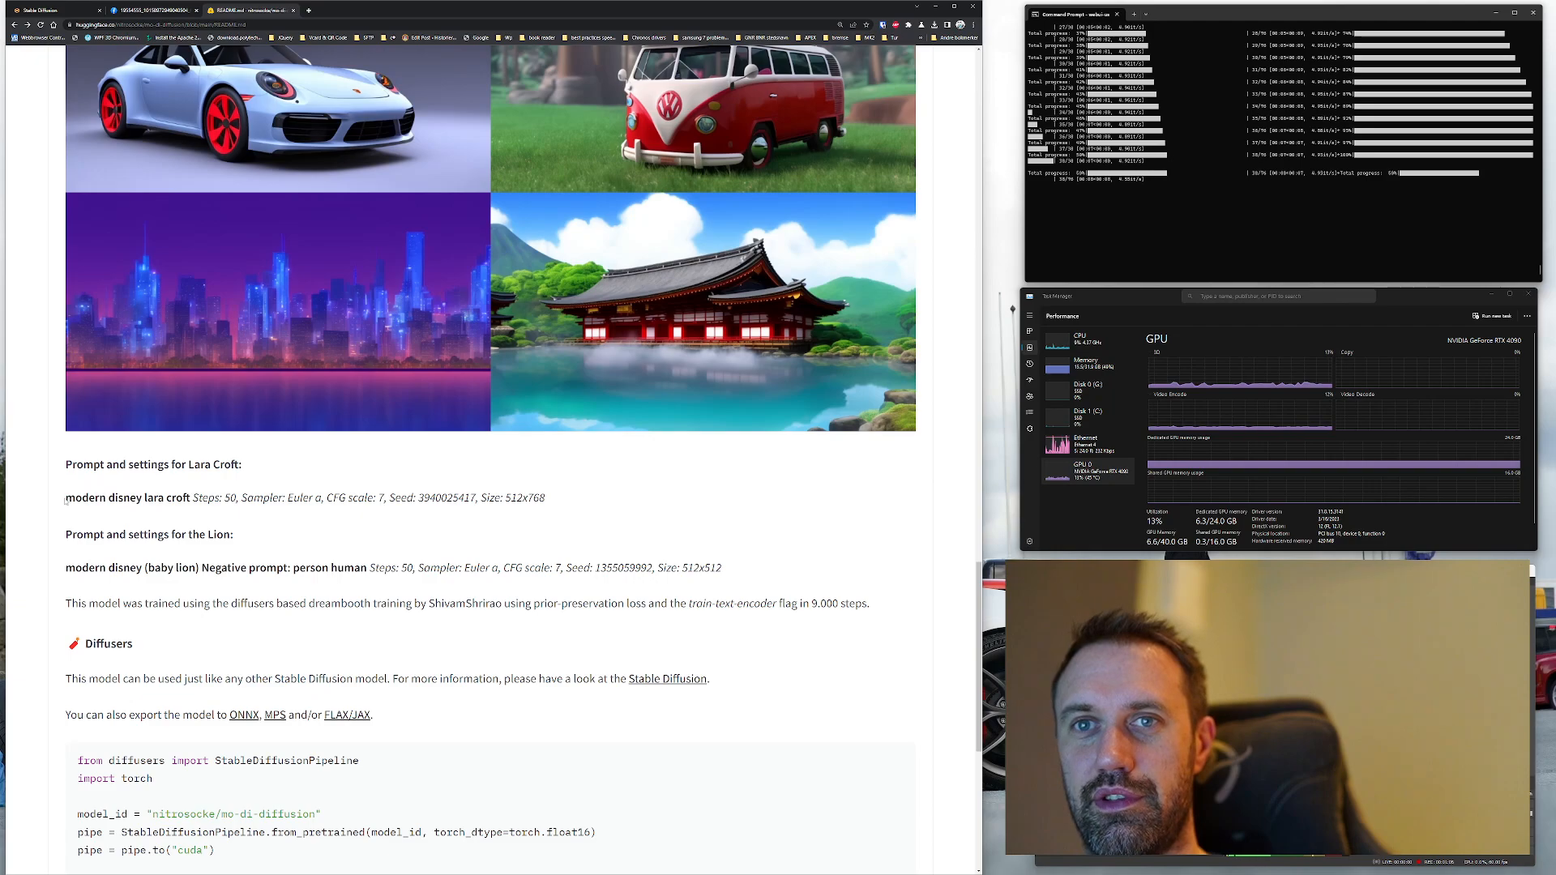
pyautogui.doubleClick(104, 497)
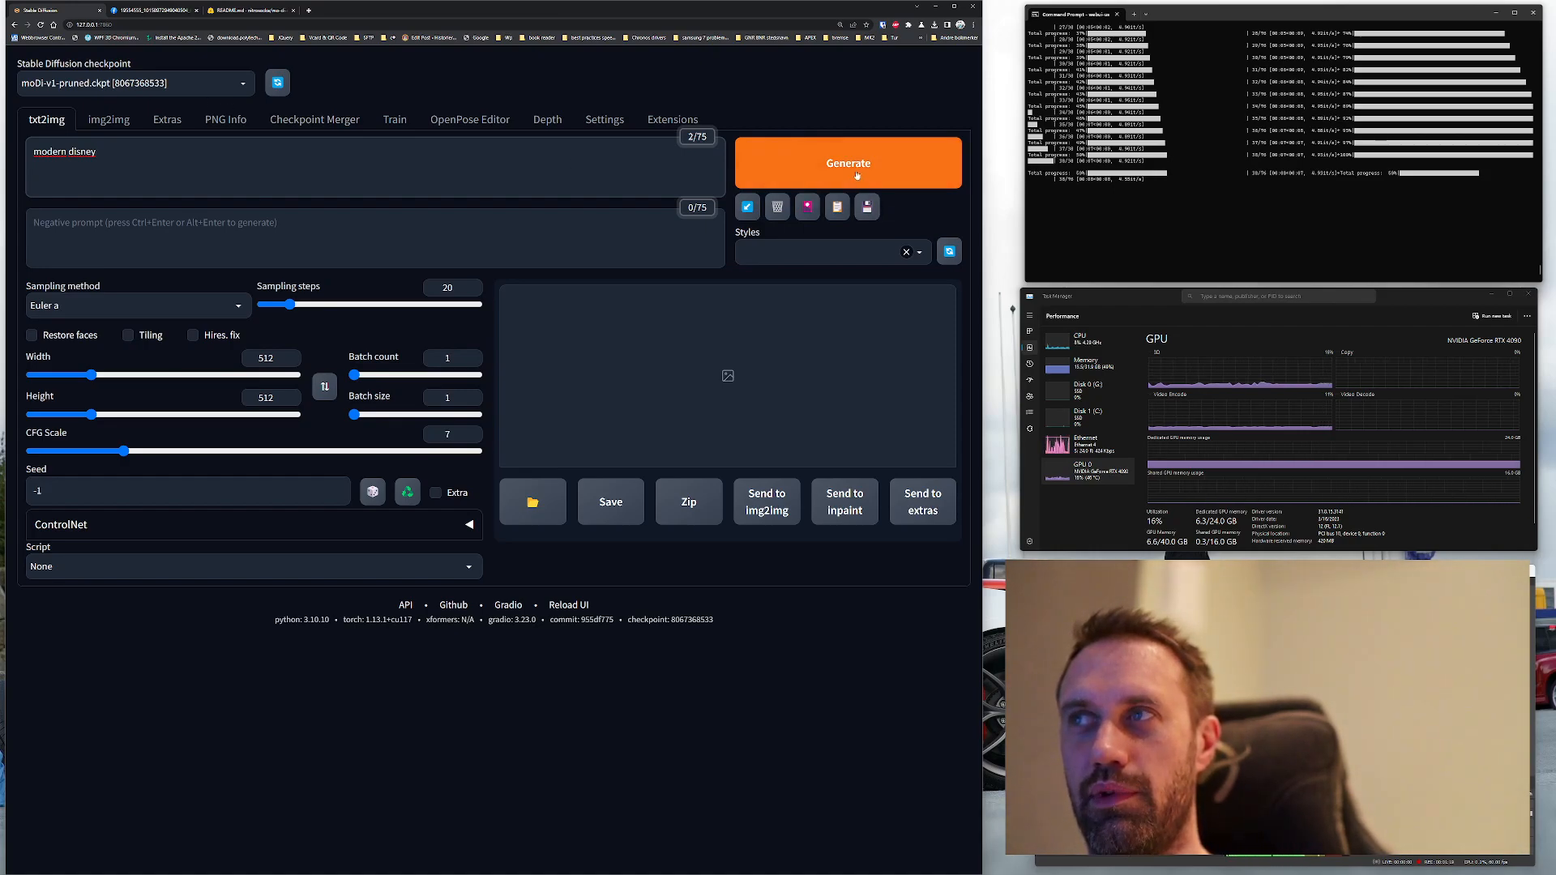
# Save the current prompt as a new style named 'Modern disney'
pyautogui.click(836, 206)
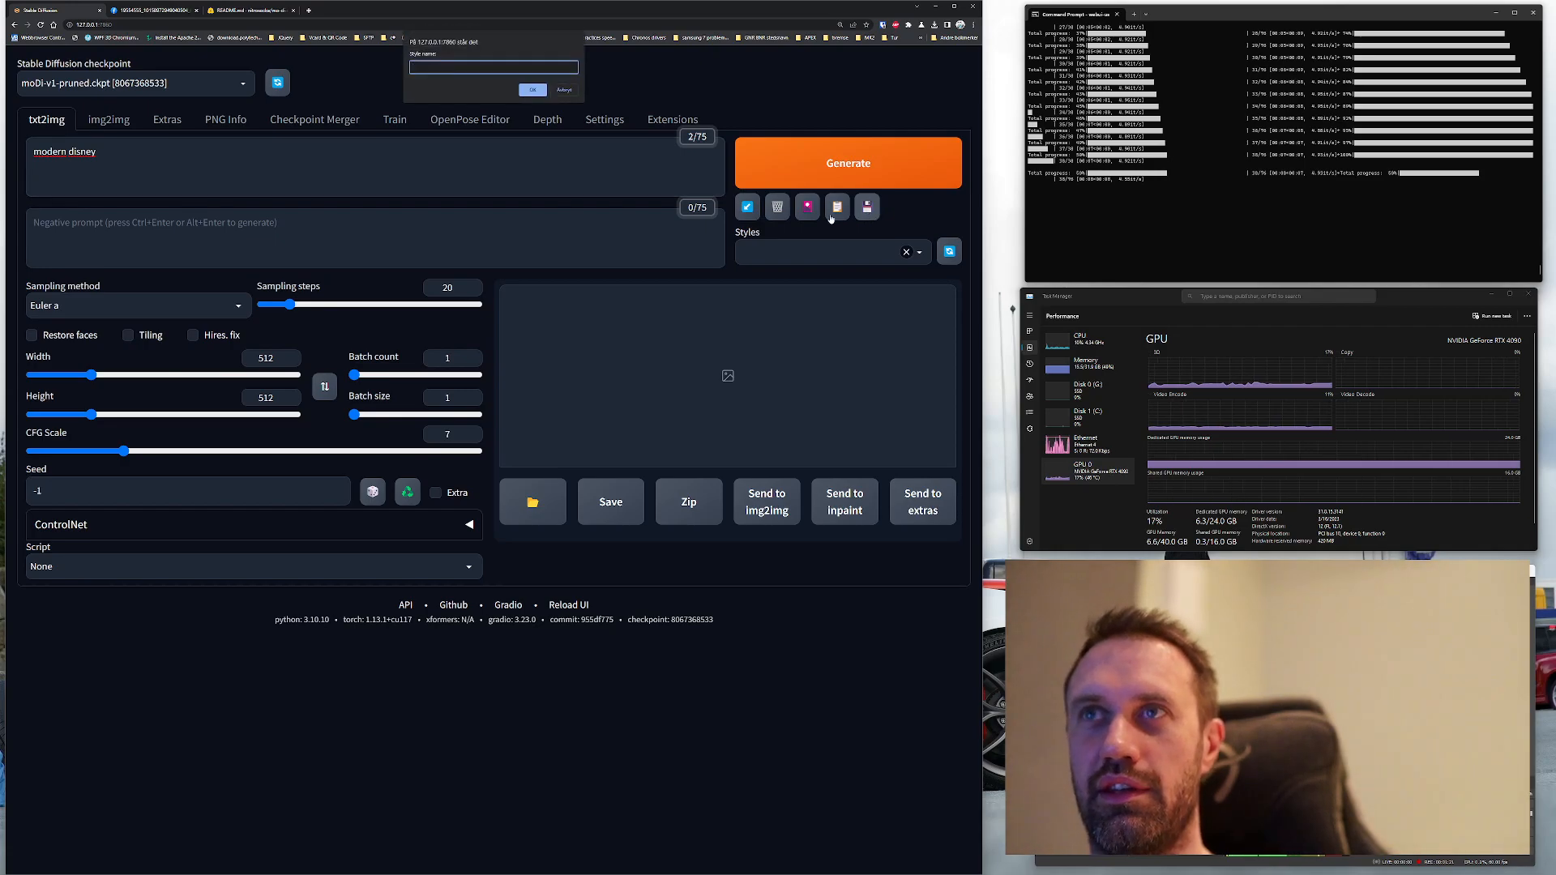
pyautogui.write('Med')
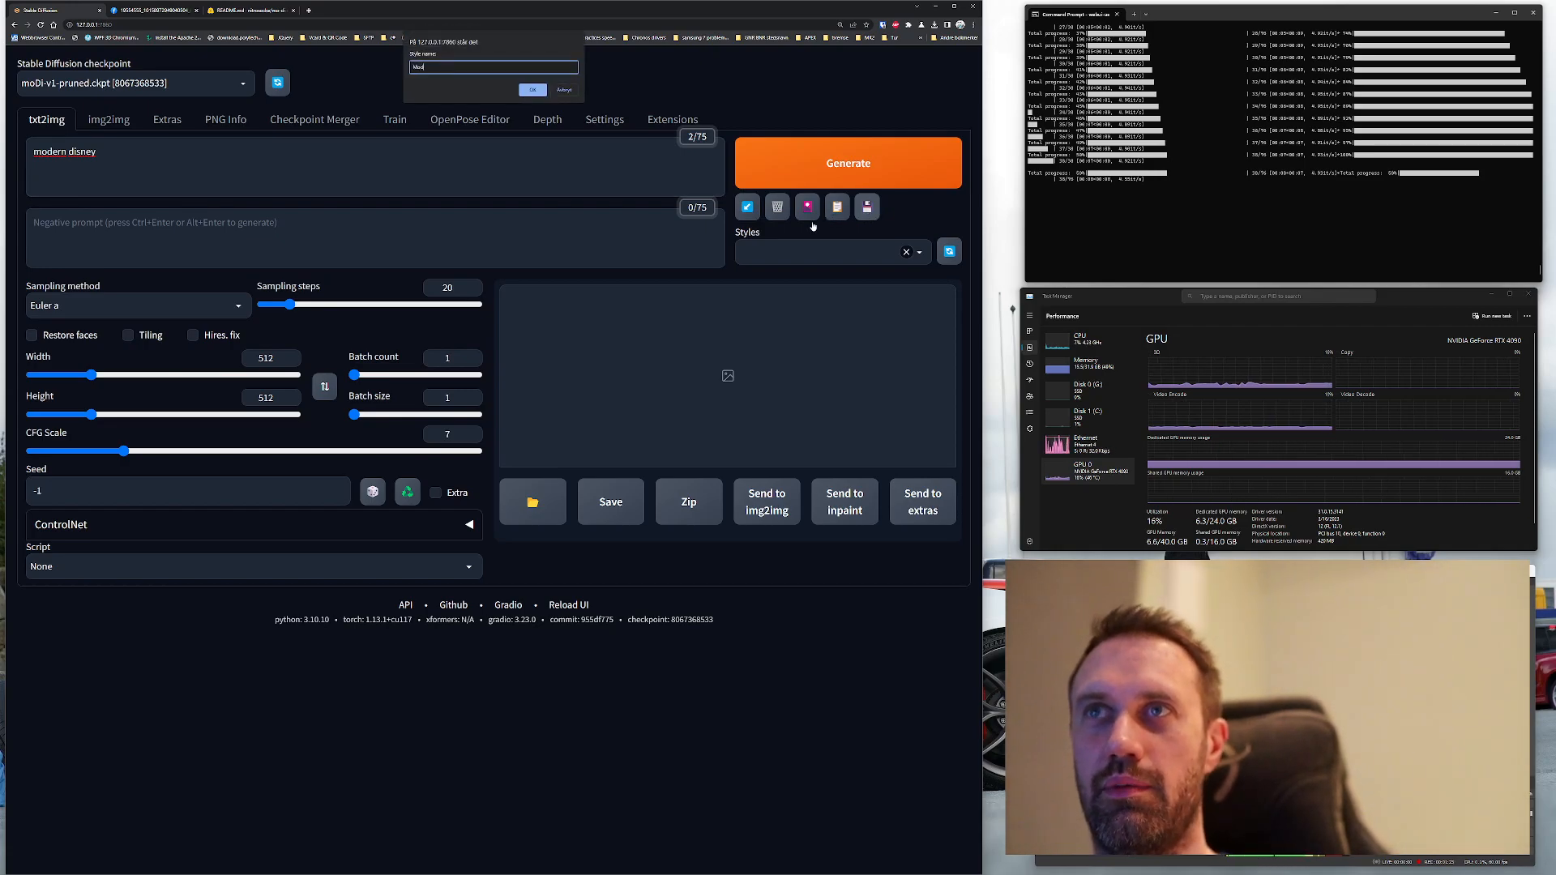
pyautogui.write('Modern disney (moDi-v1')
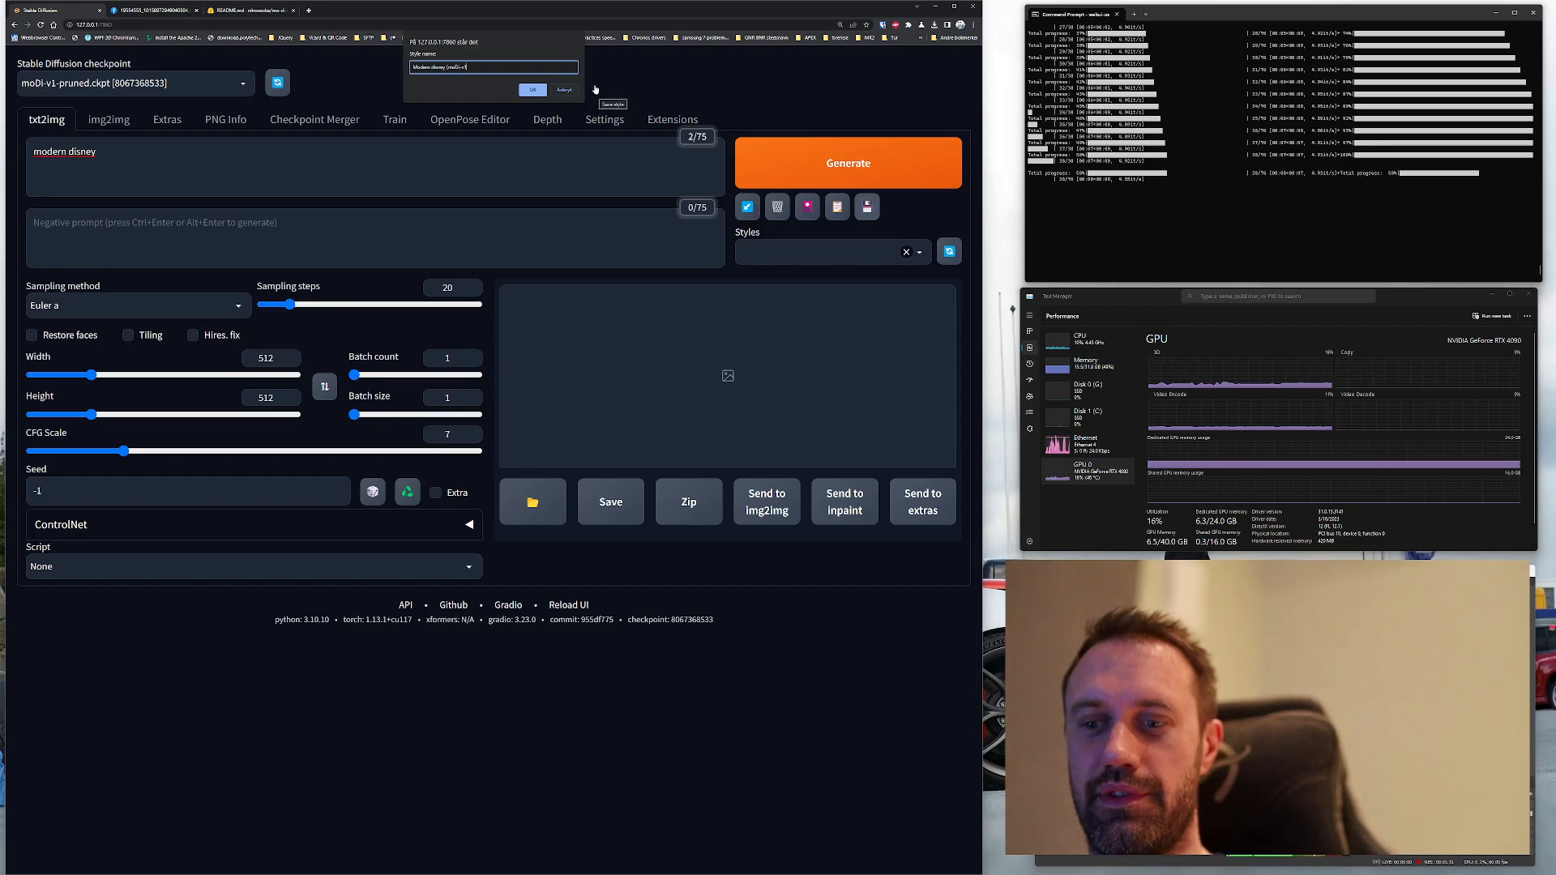
pyautogui.click(564, 91)
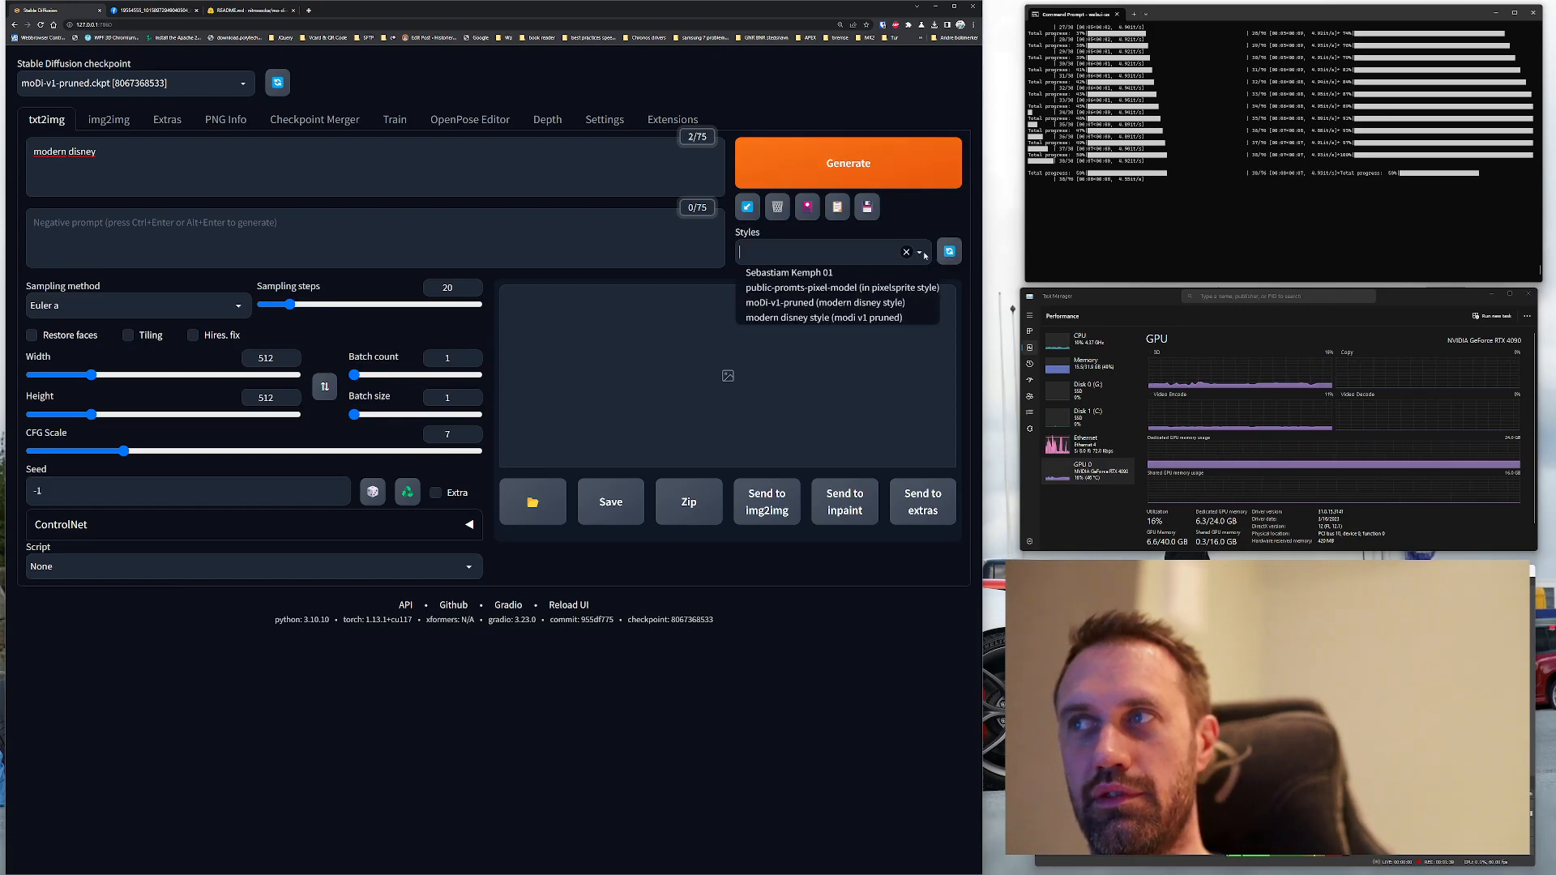
# Apply the saved moDi-v1-pruned style, clear the prompt text and return to the model page
pyautogui.click(836, 301)
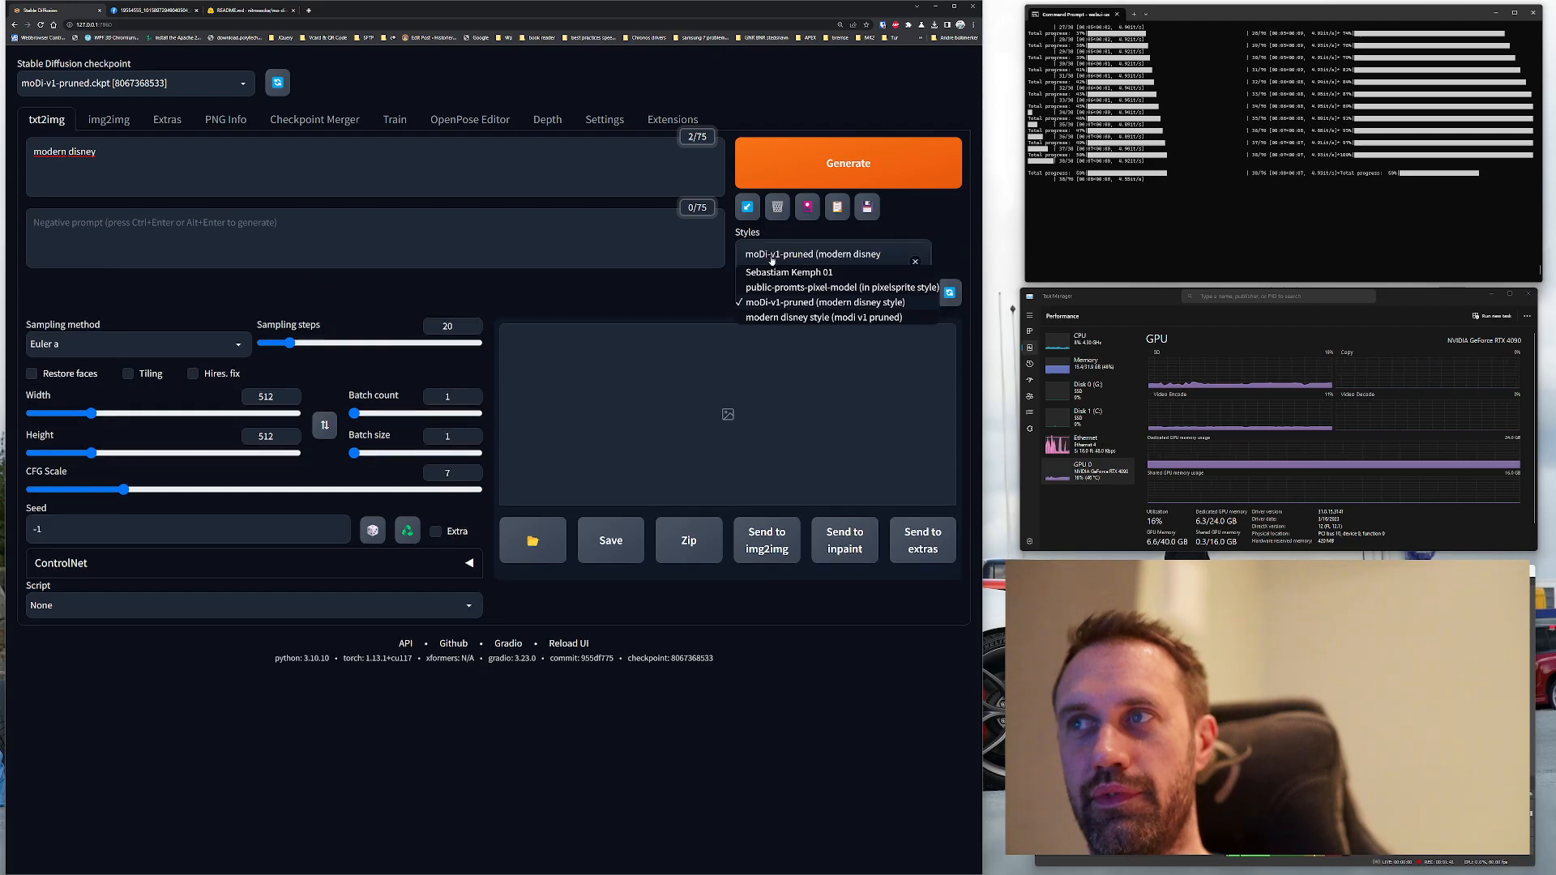
pyautogui.click(820, 301)
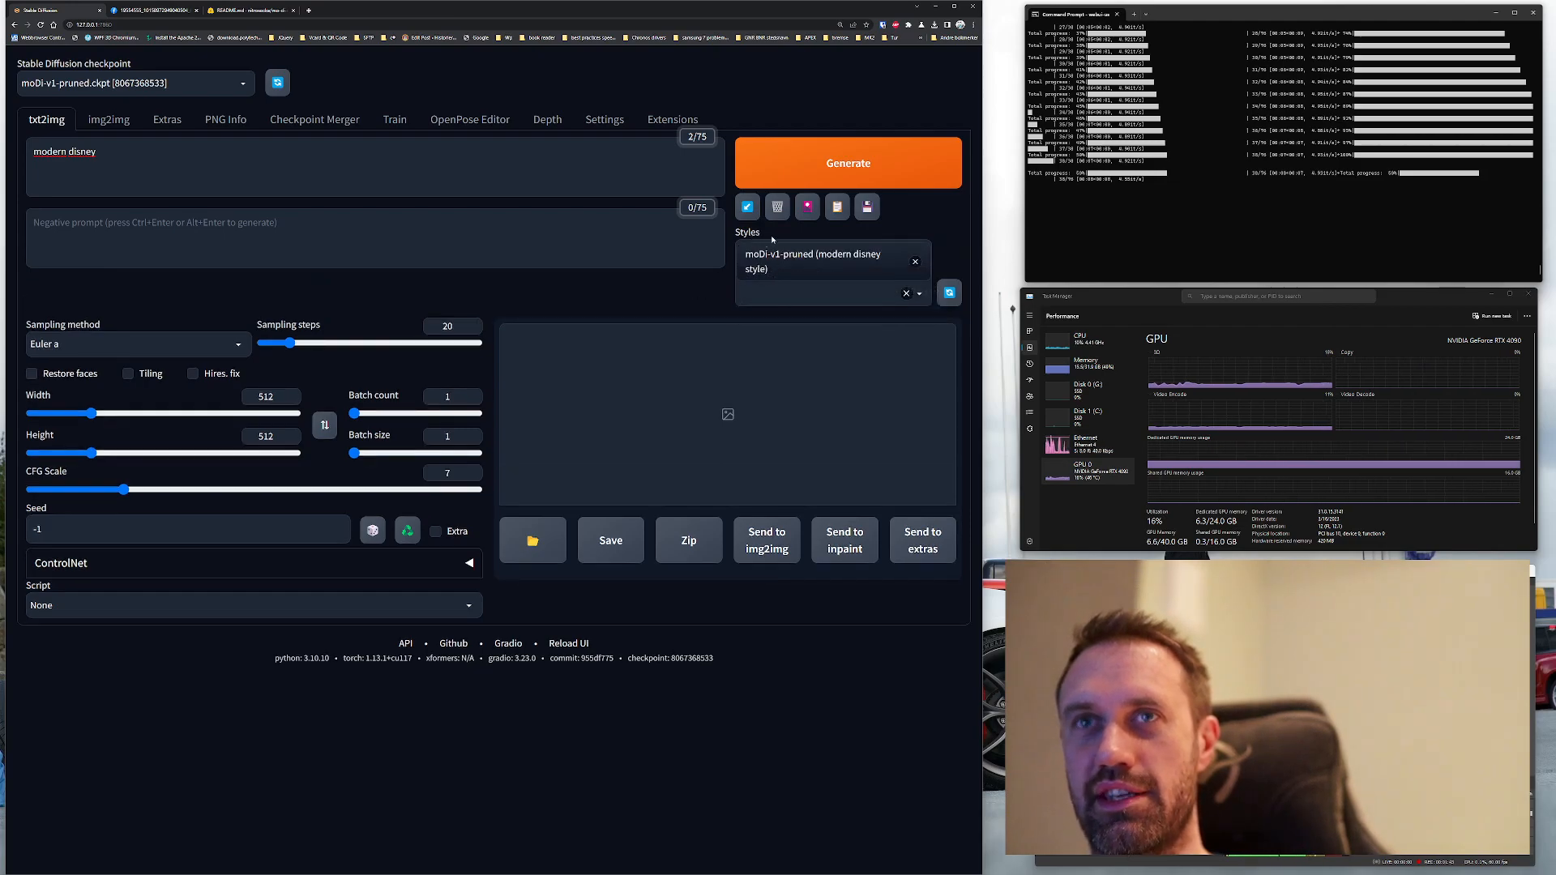
pyautogui.doubleClick(63, 151)
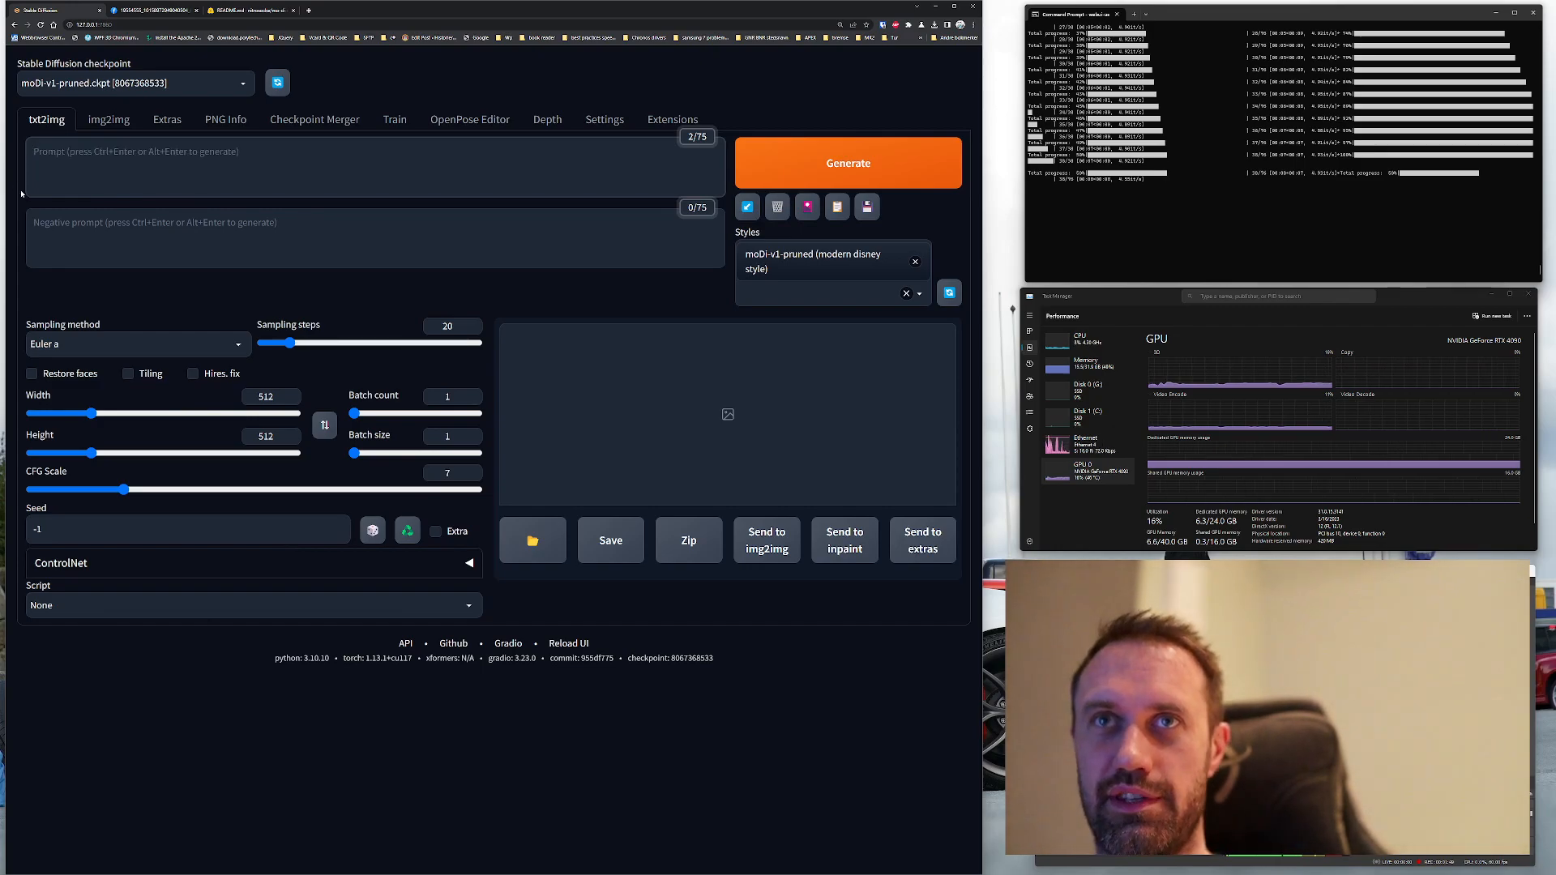
pyautogui.click(248, 10)
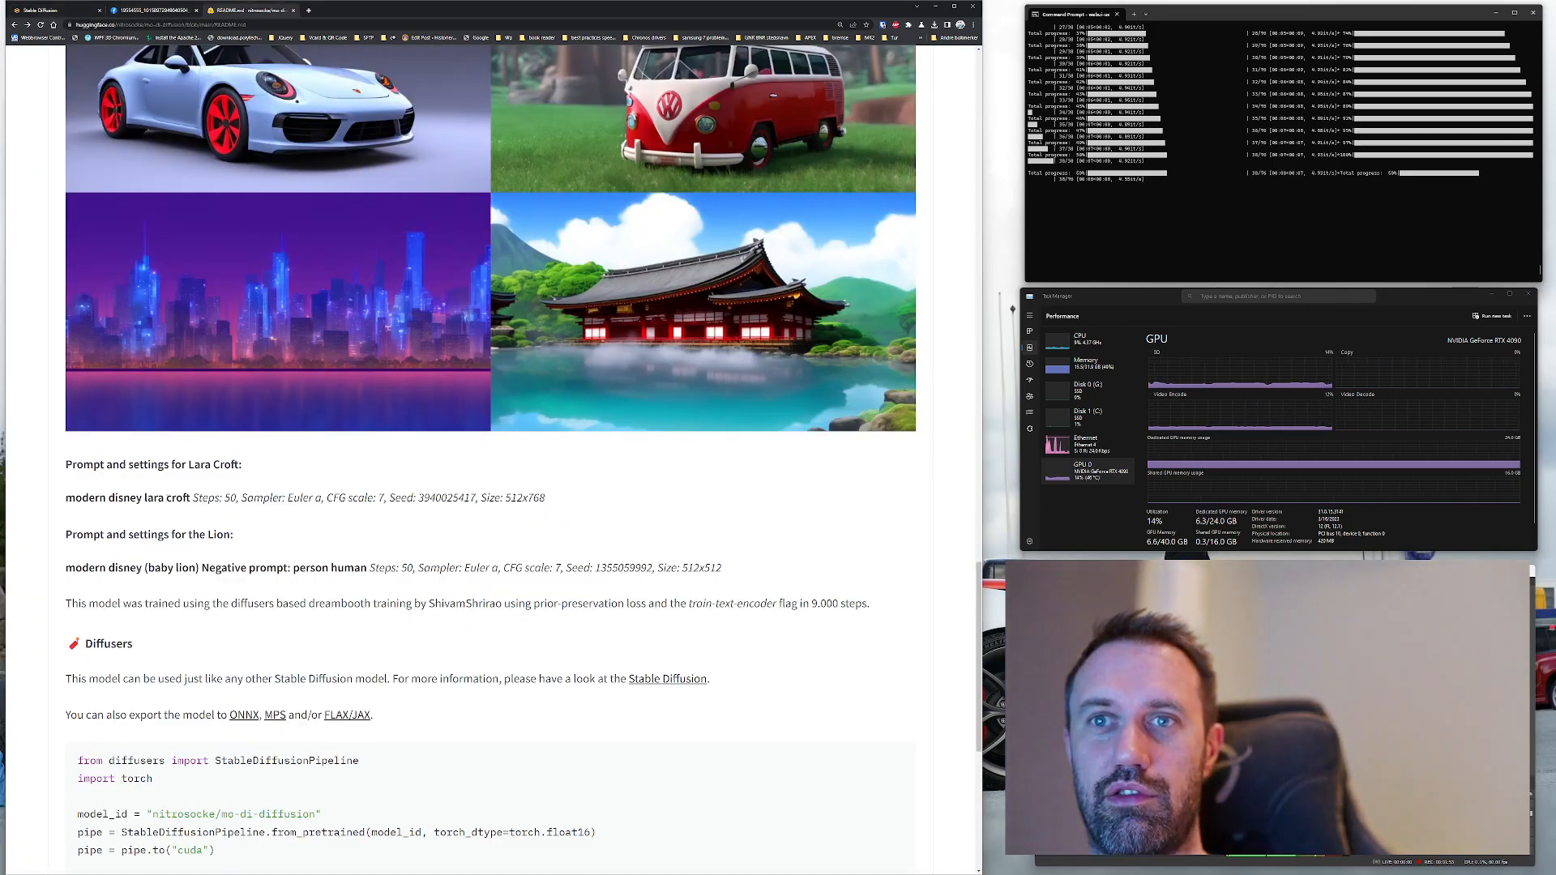
# Select the 'lara croft' example prompt and bring it over to the web UI tab
pyautogui.doubleClick(154, 497)
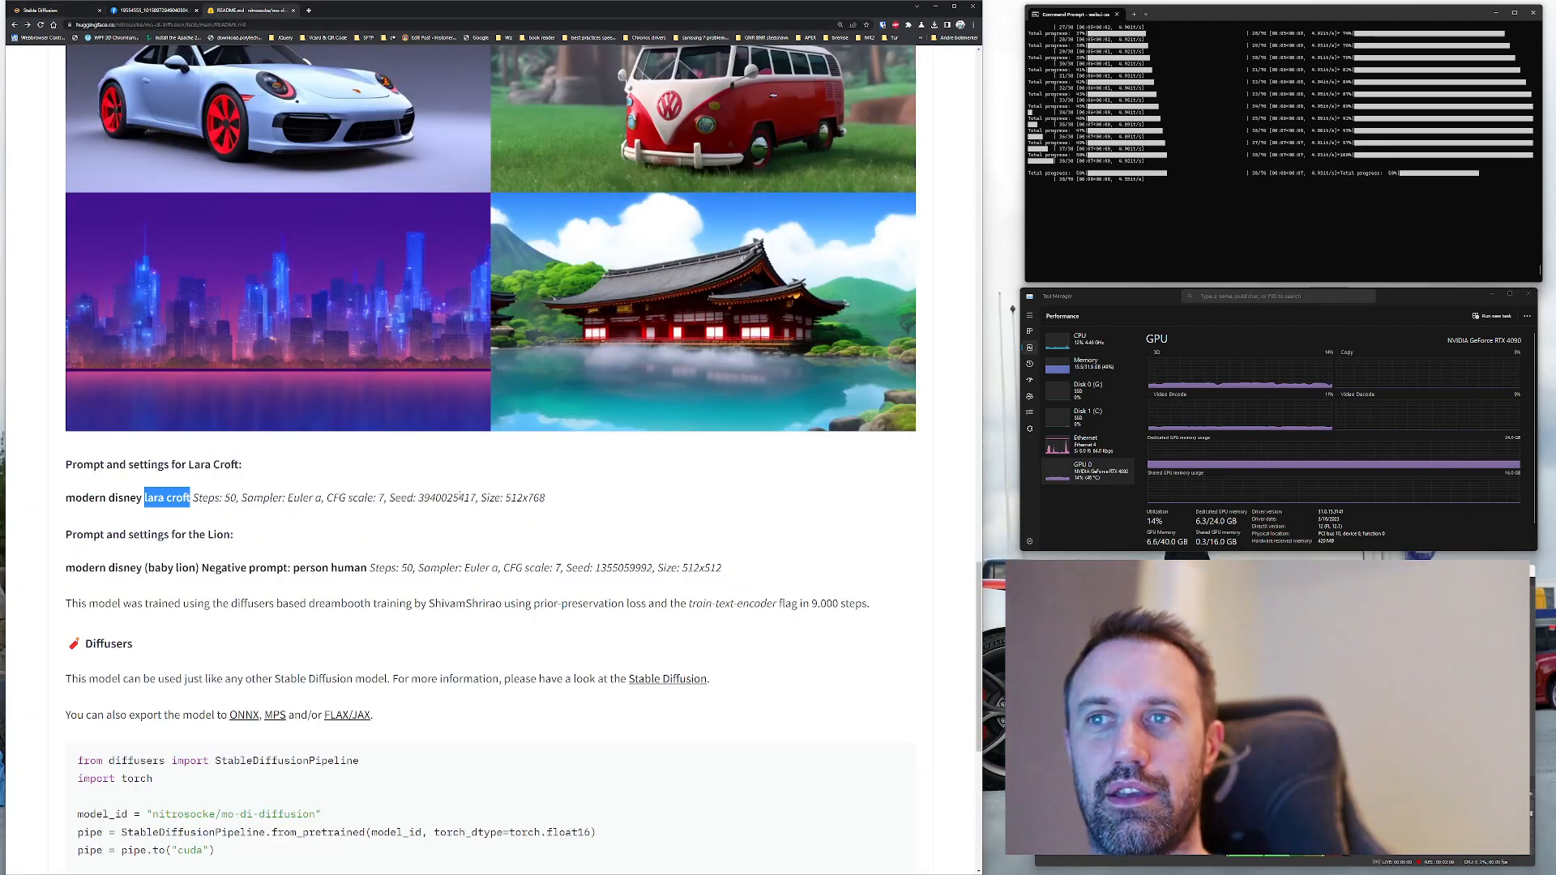
pyautogui.click(50, 10)
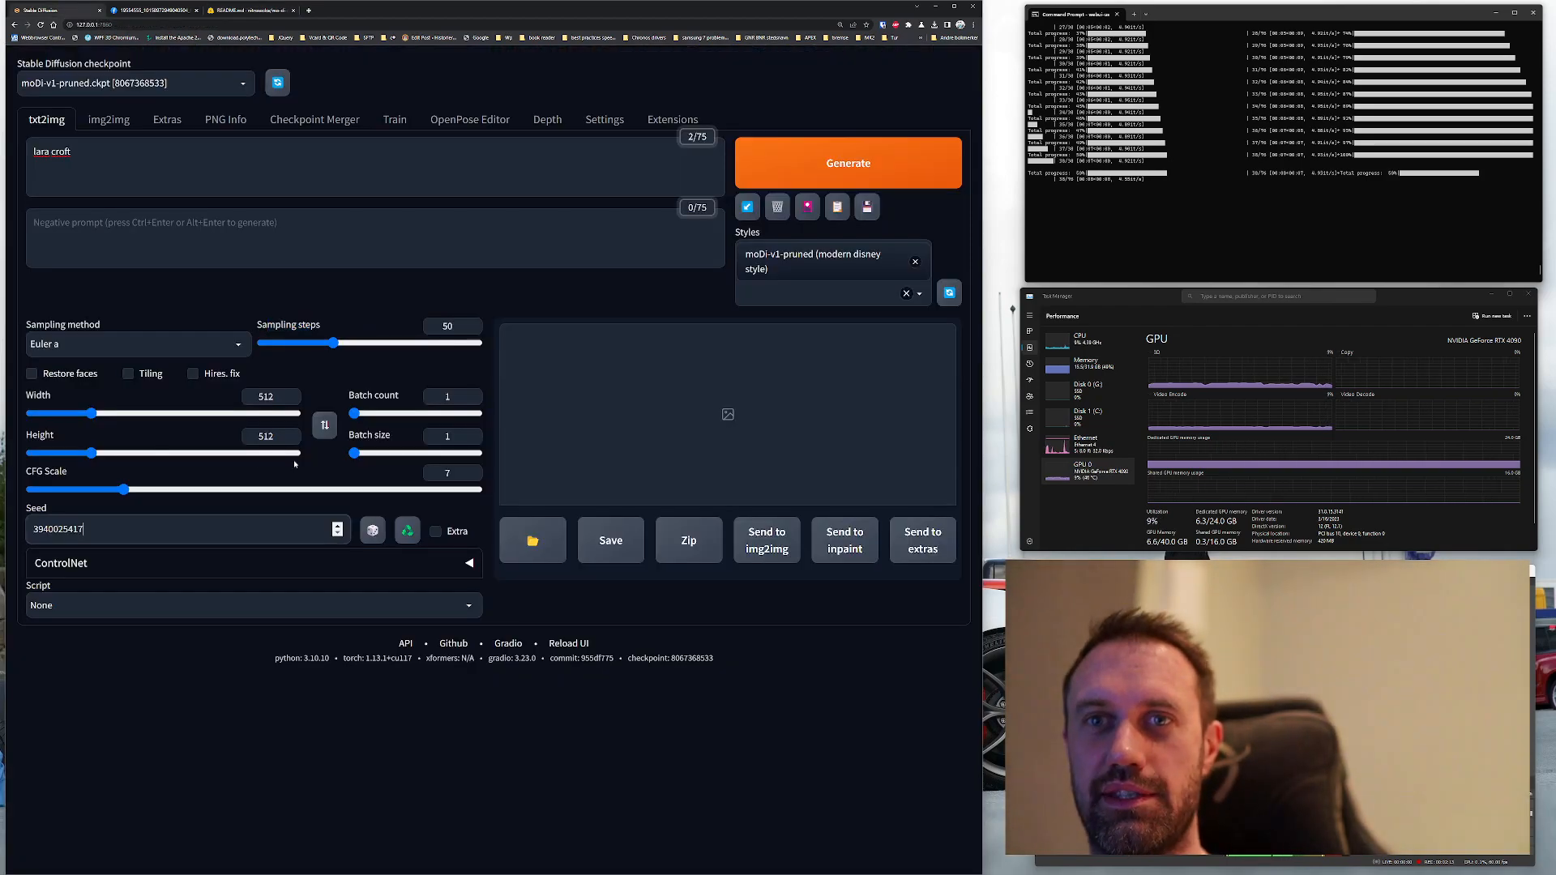
# Generate a test image with the Lara Croft settings
pyautogui.click(847, 162)
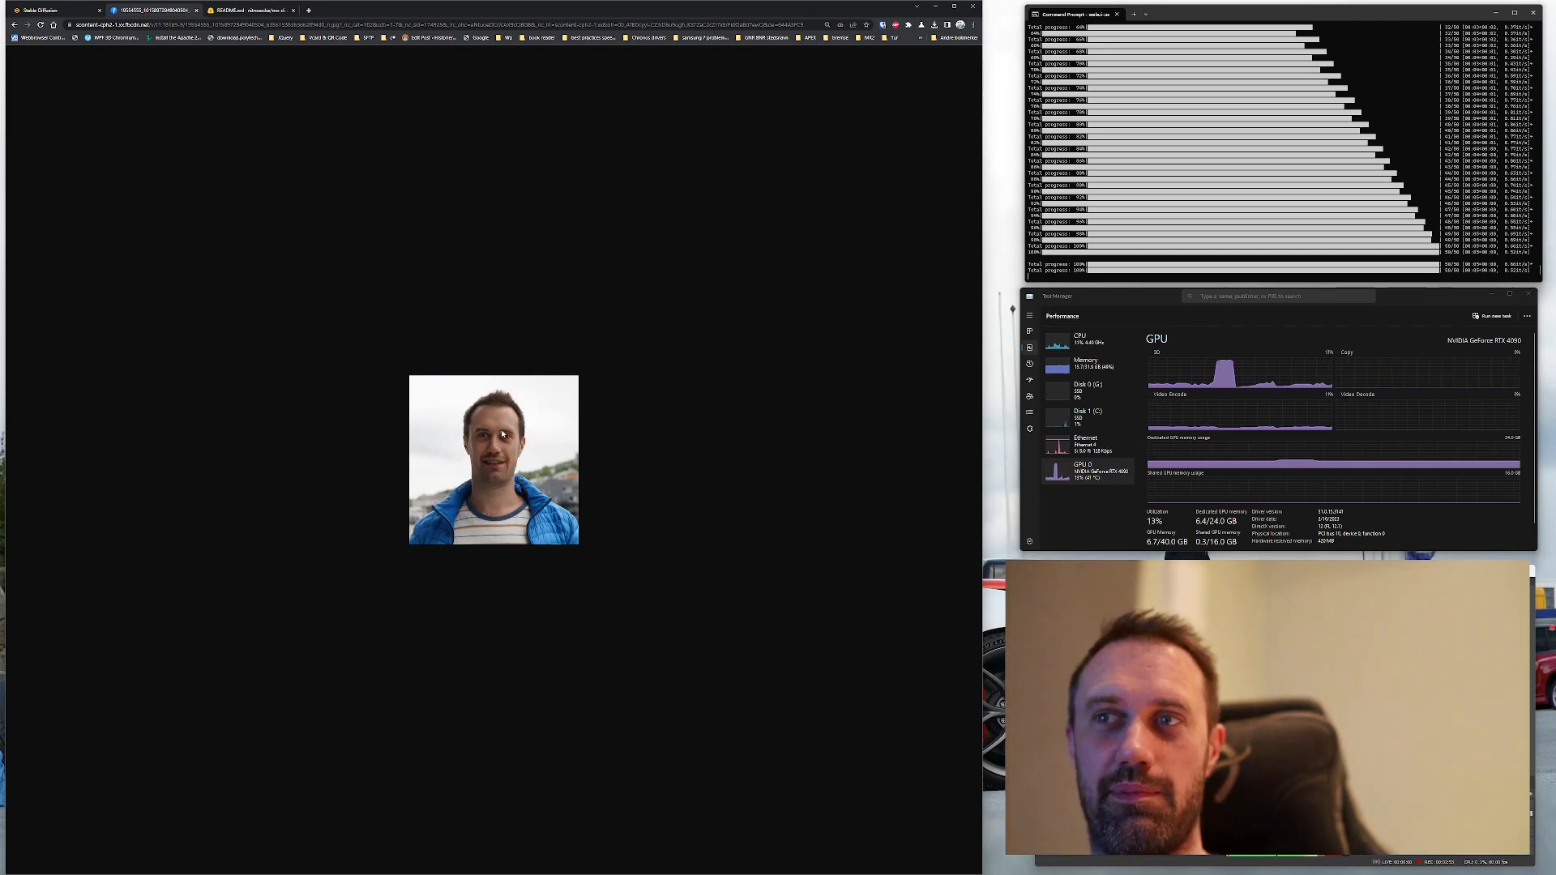
# Copy the photo of the man from the Chrome tab
pyautogui.rightClick(501, 435)
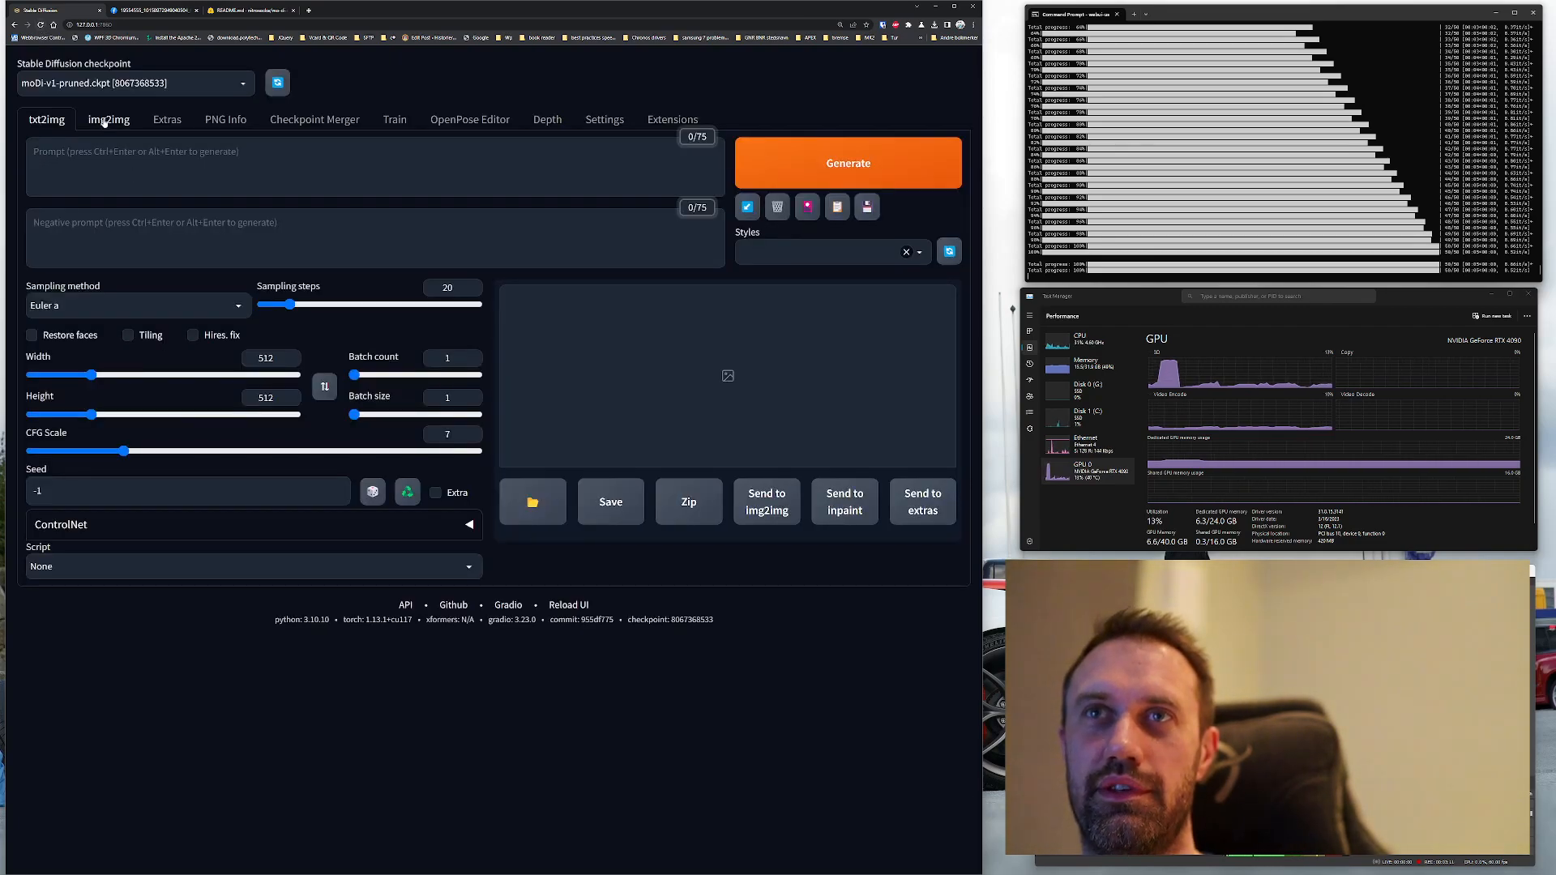
# Load the man's photo as the img2img source and apply the modern disney style (modi v1 pruned)
pyautogui.click(109, 119)
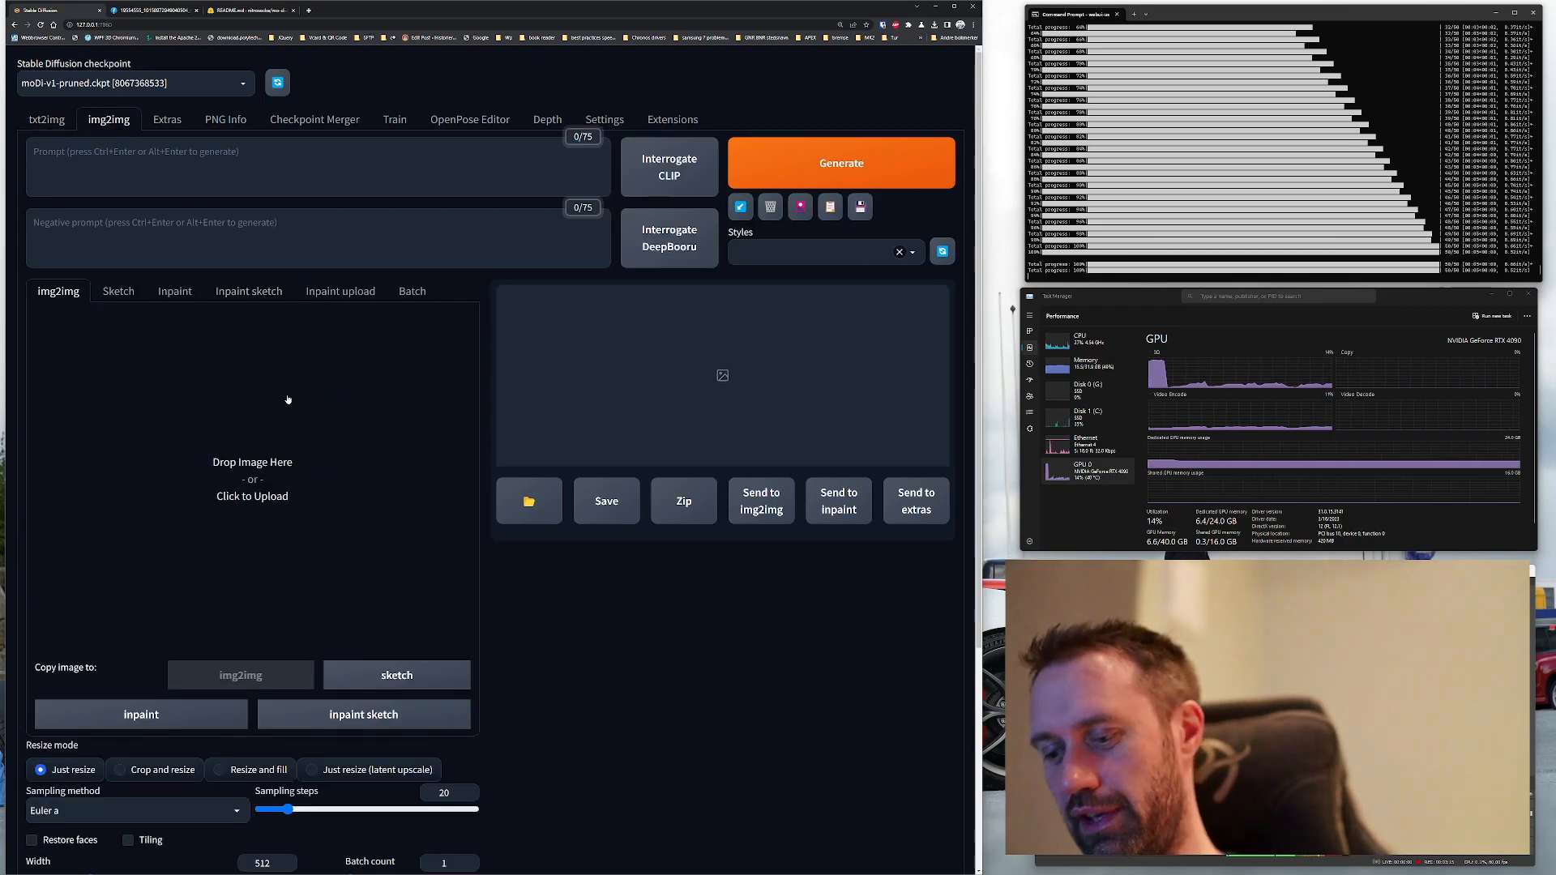
pyautogui.click(253, 476)
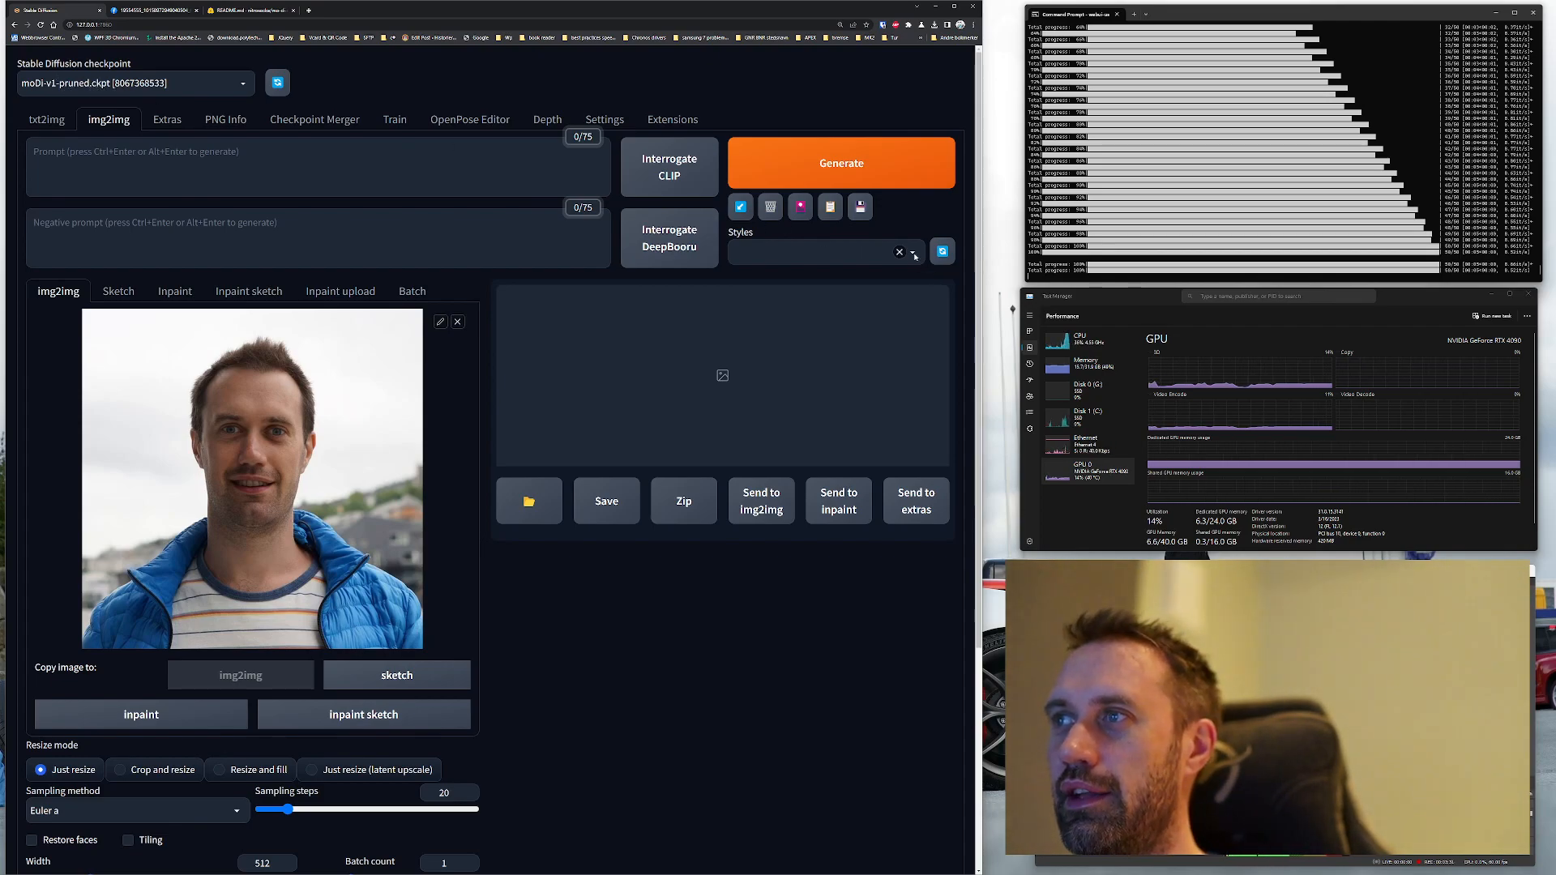
pyautogui.click(909, 251)
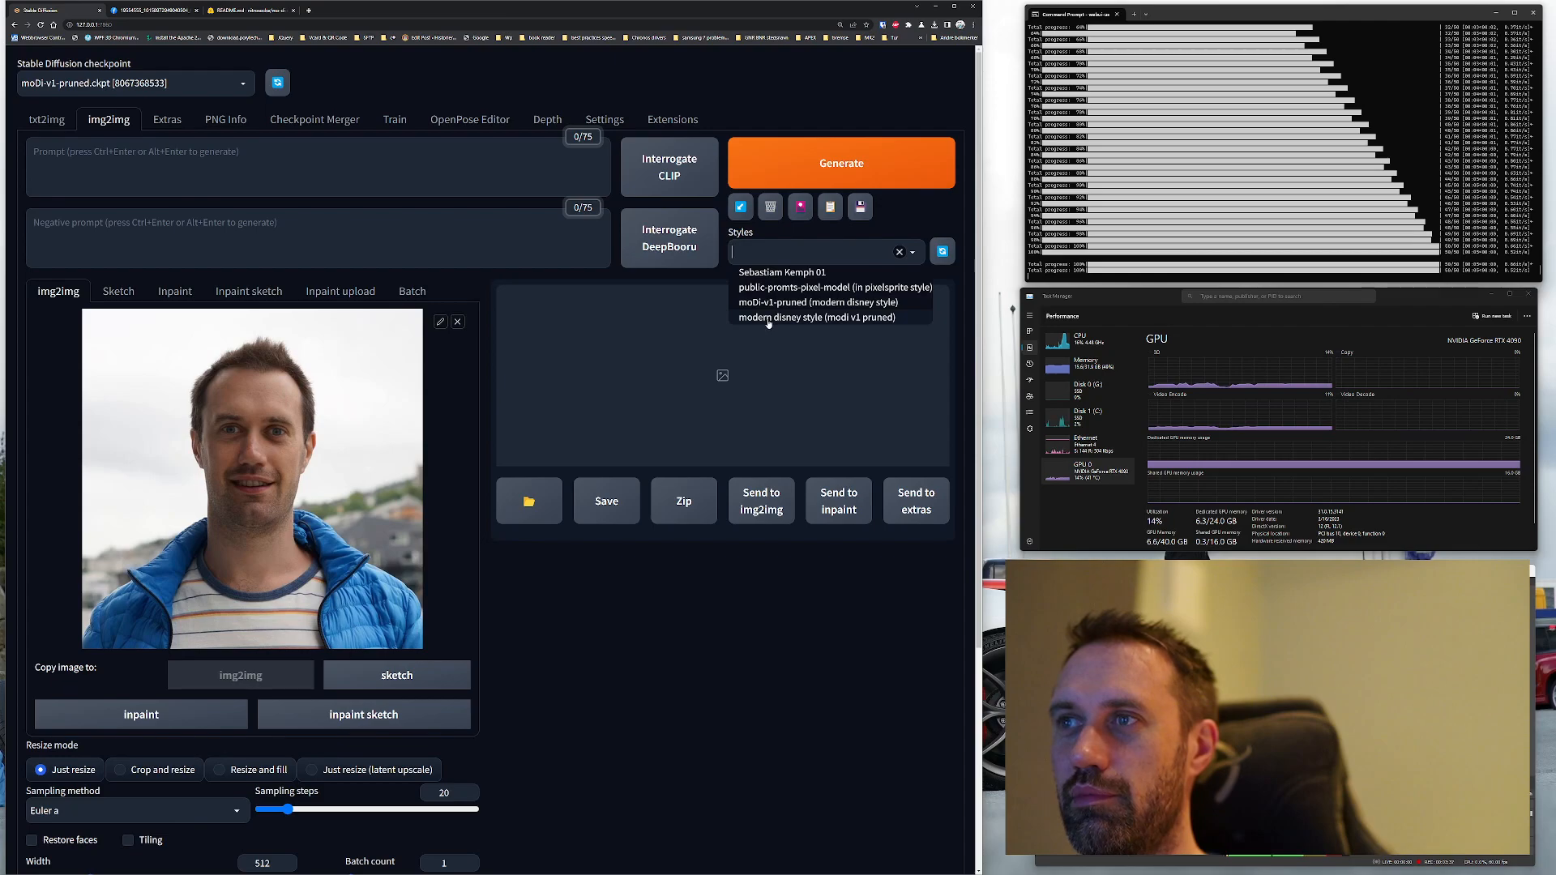
pyautogui.click(815, 316)
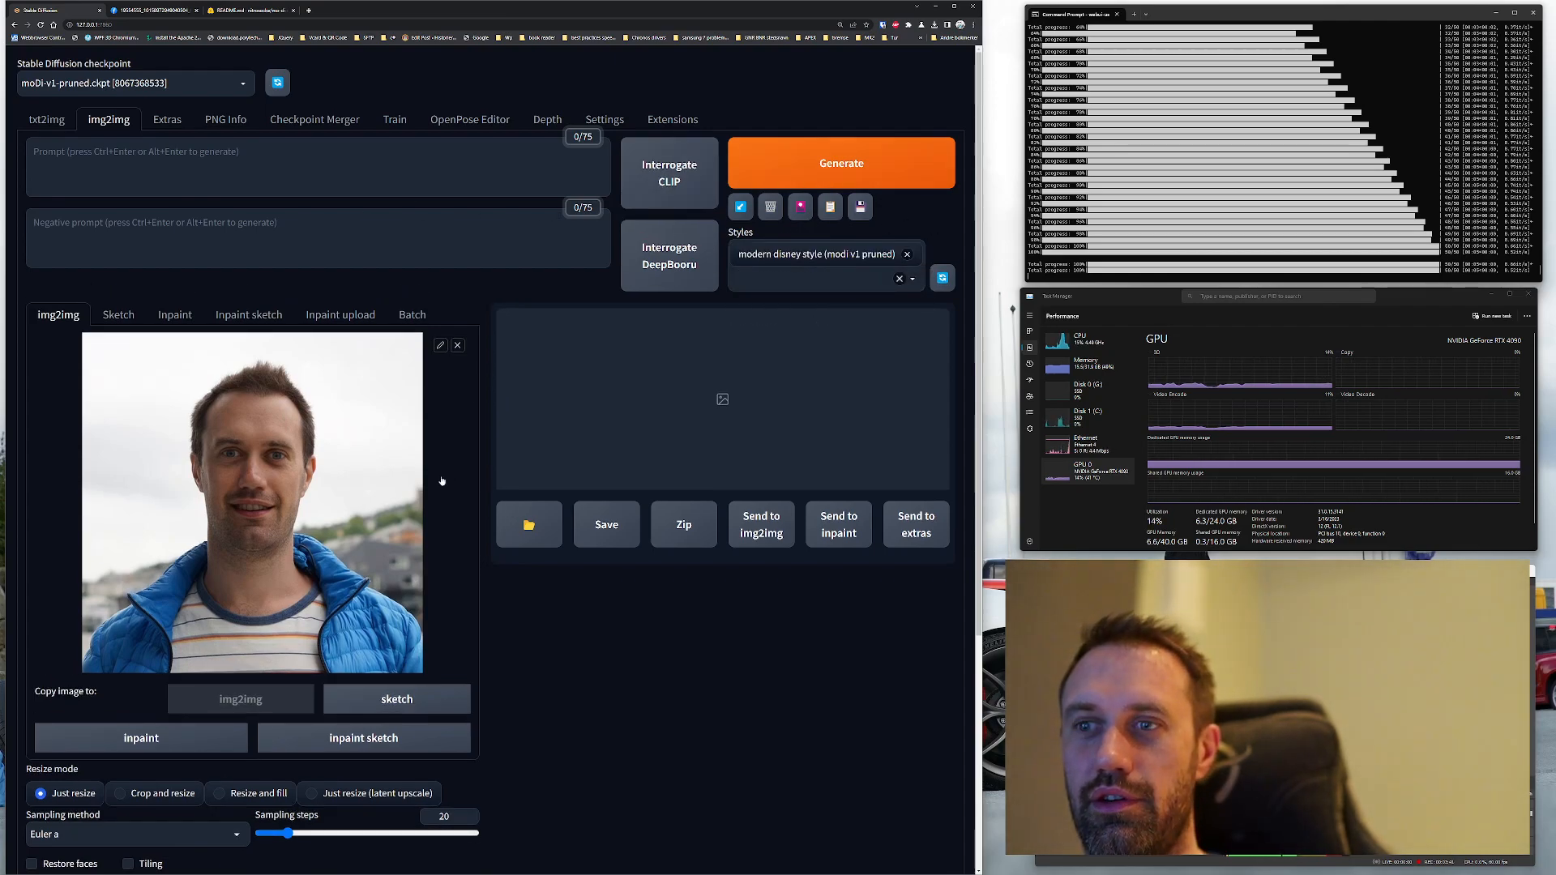
pyautogui.scroll(-3)
pyautogui.write('50')
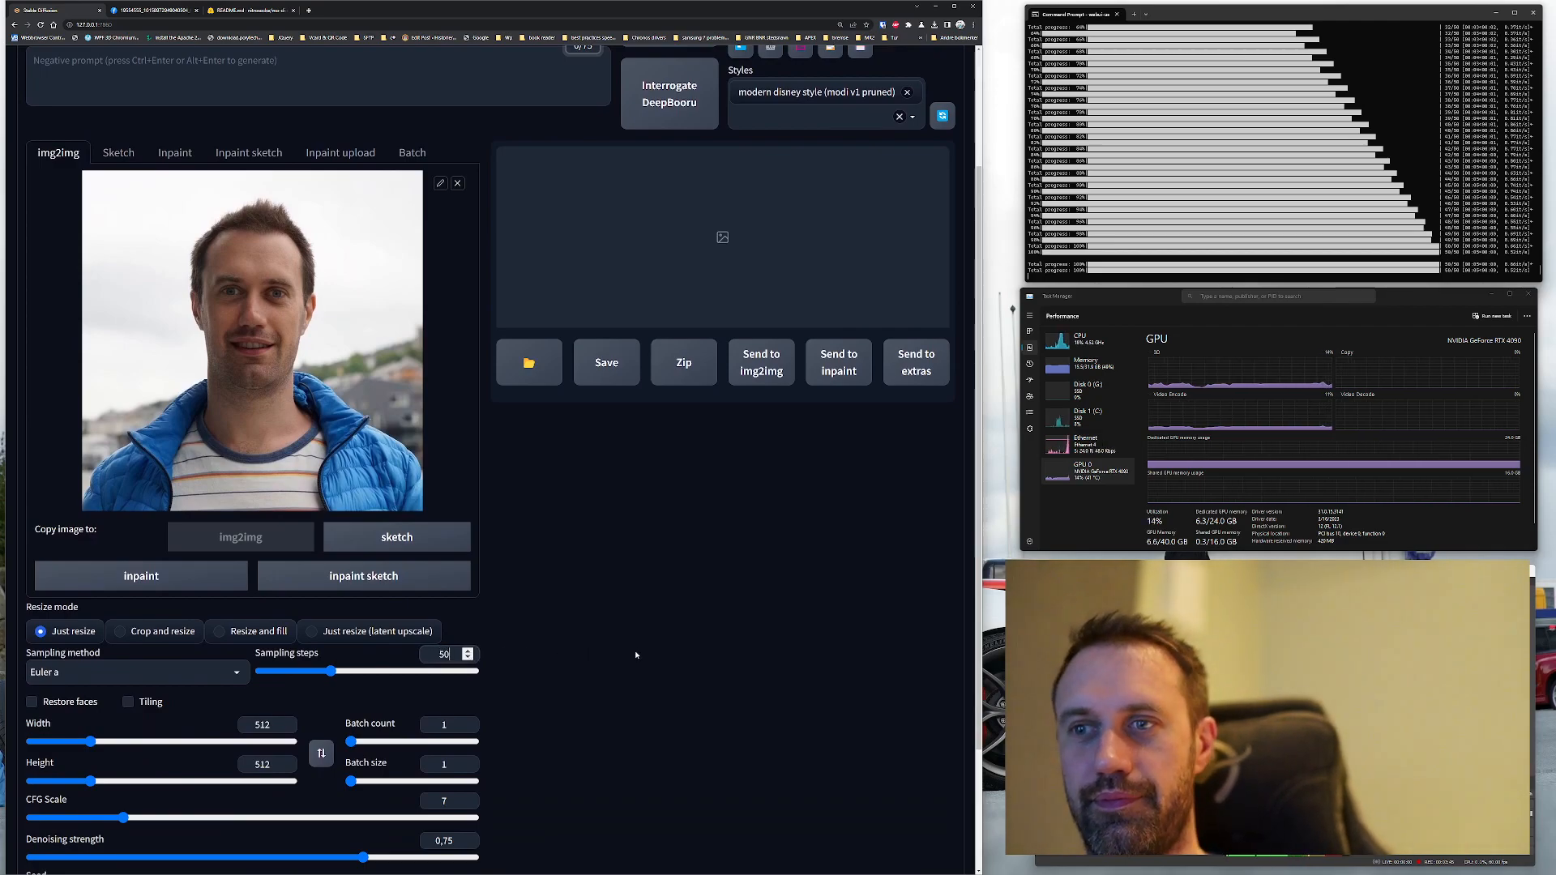
pyautogui.scroll(-3)
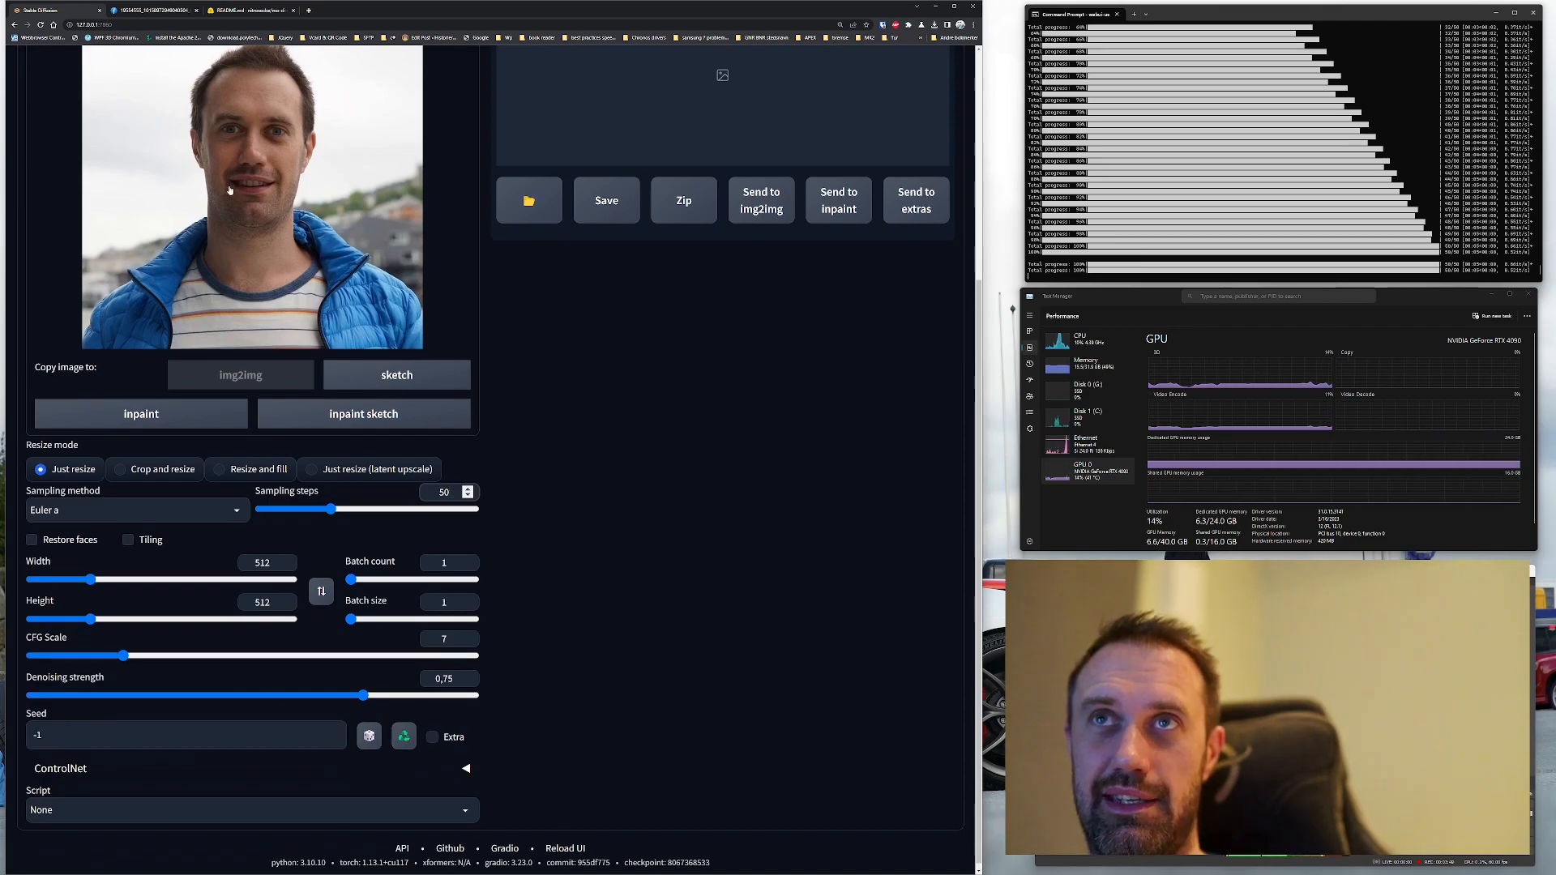
pyautogui.moveTo(665, 301)
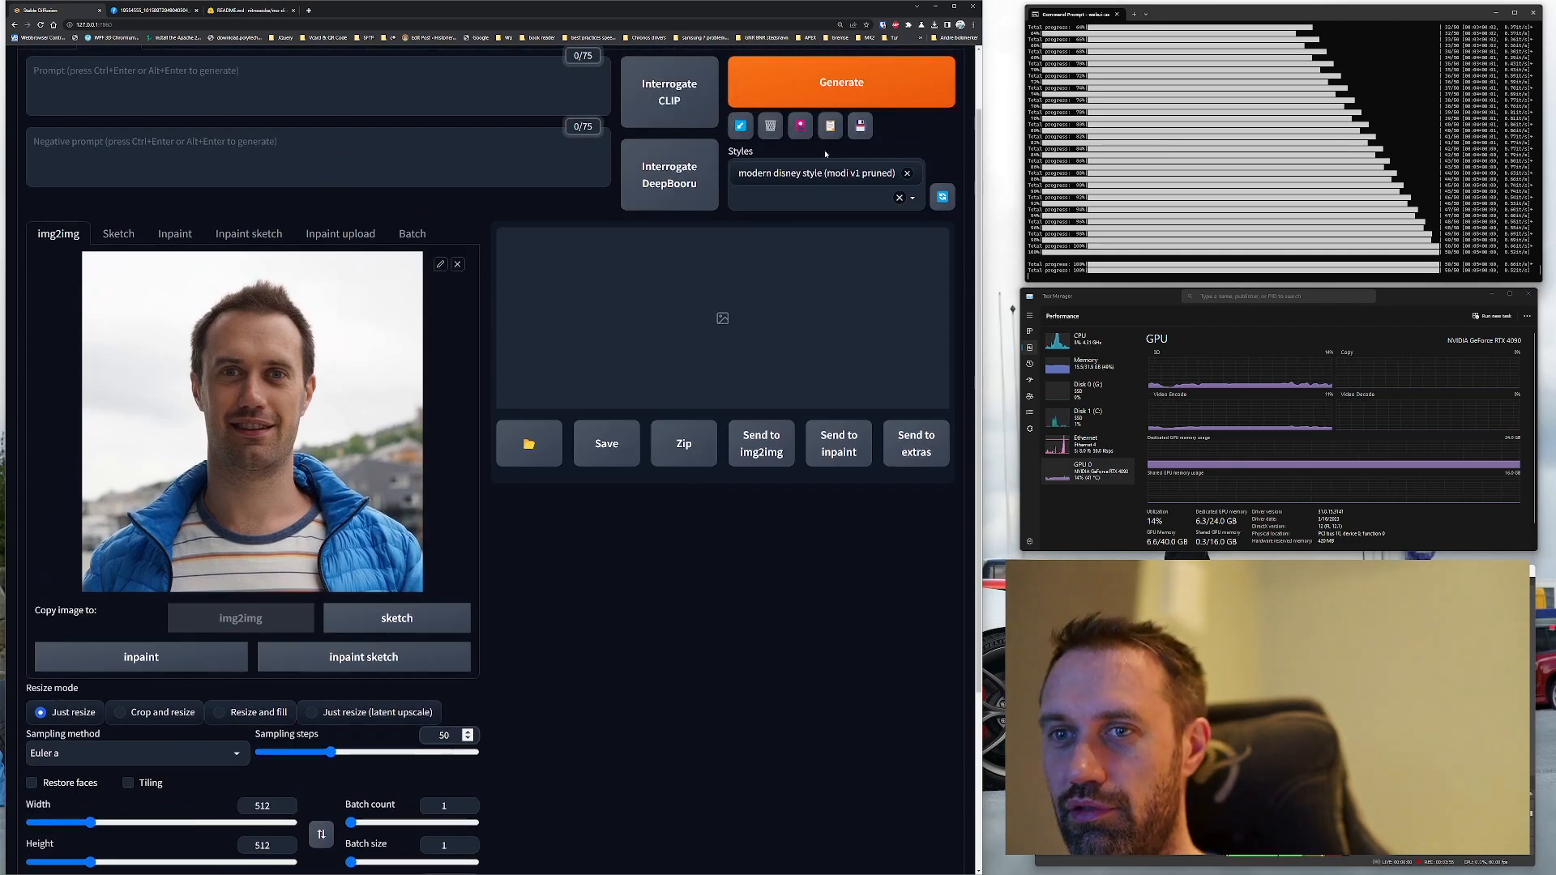
pyautogui.click(841, 81)
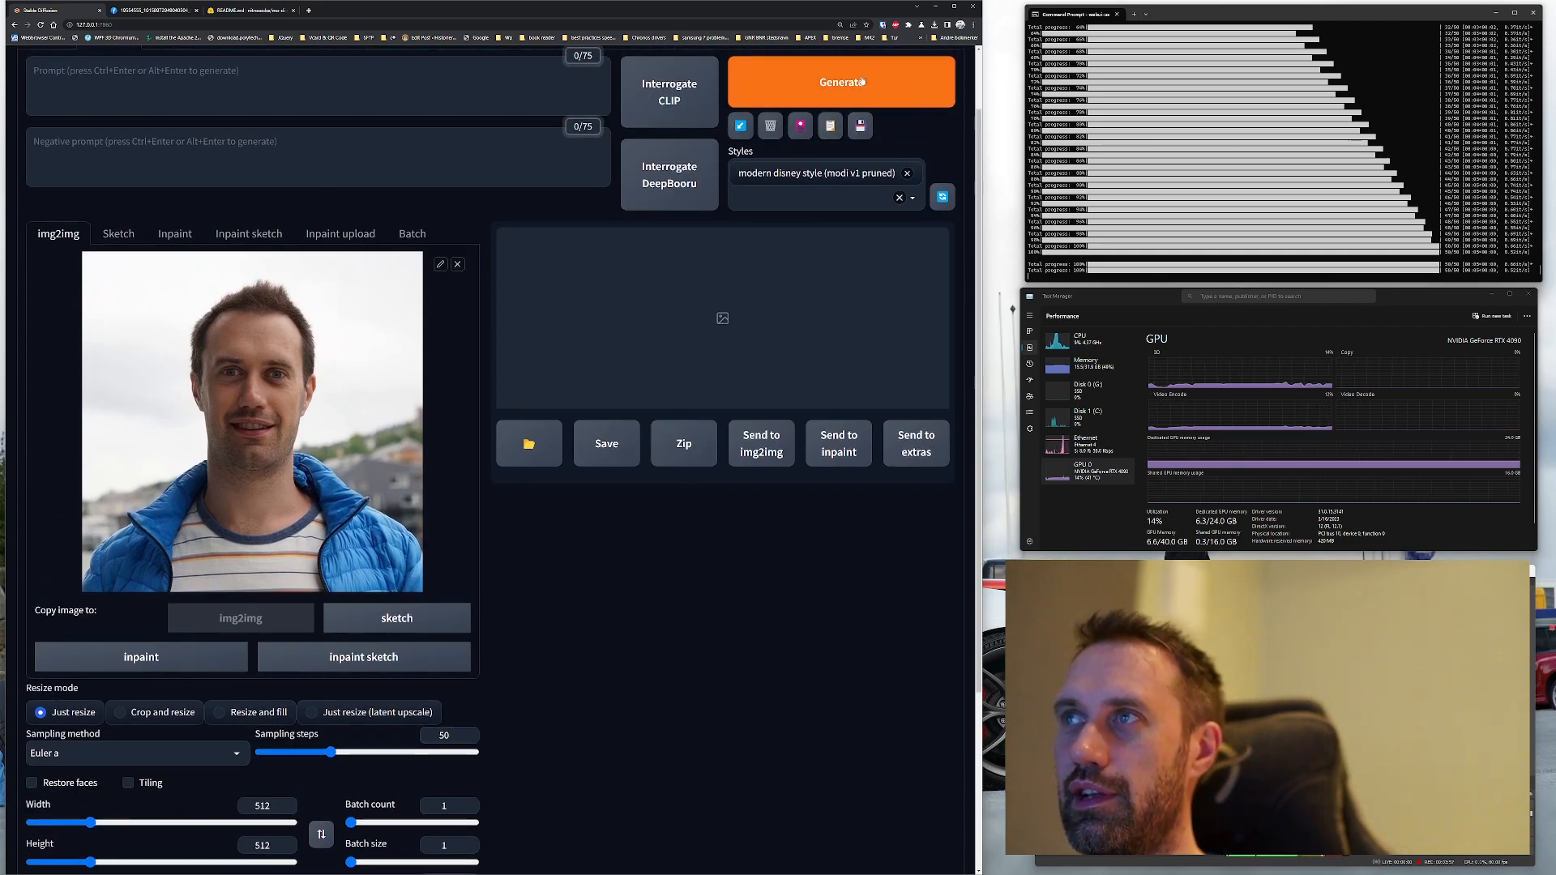
pyautogui.click(842, 81)
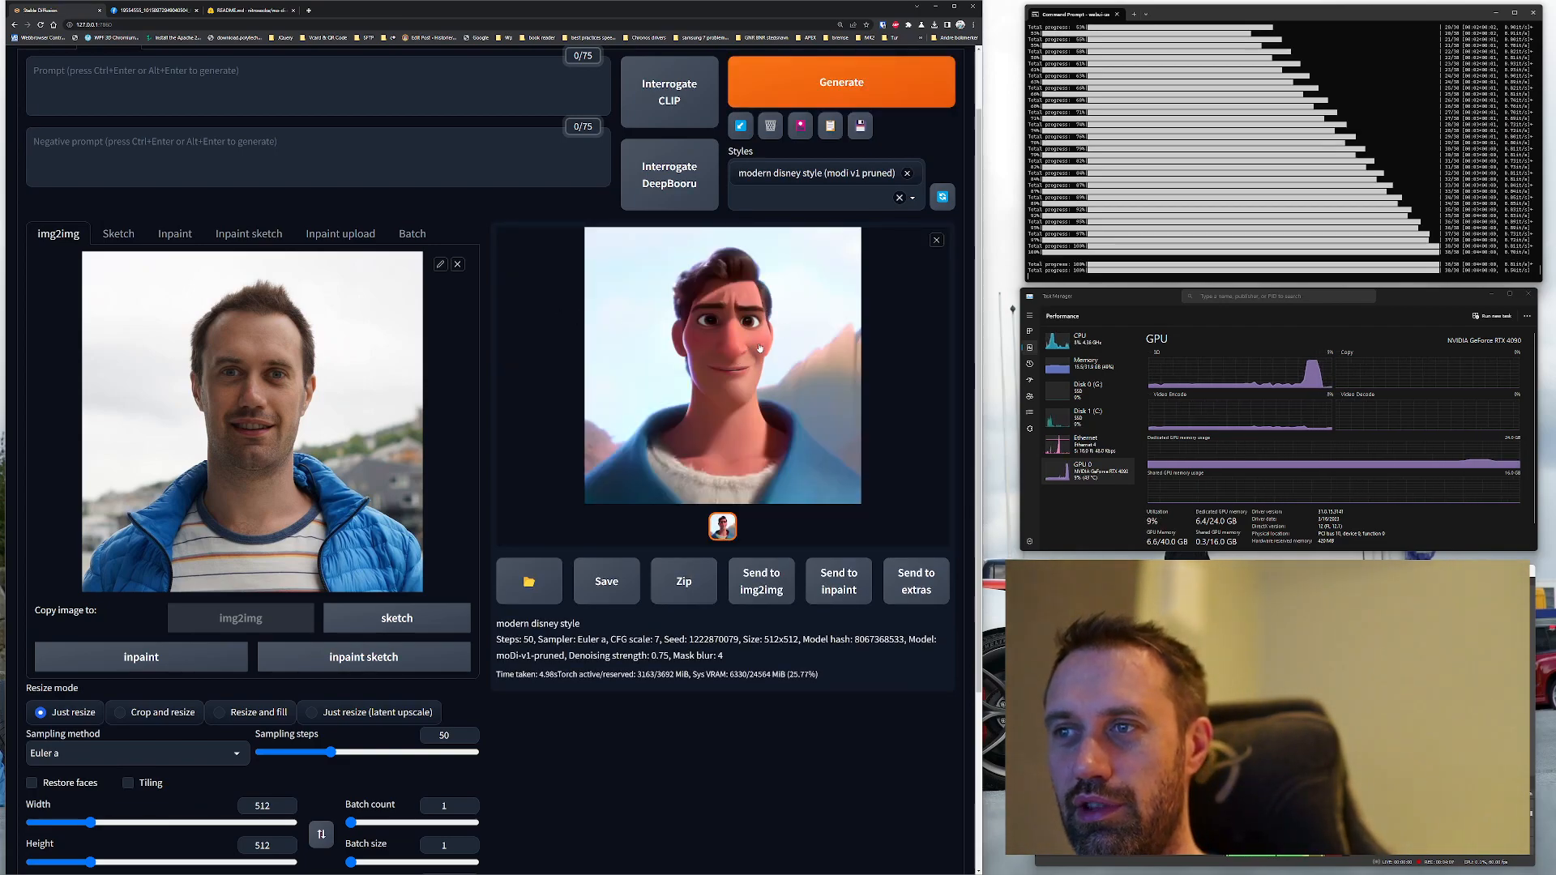
pyautogui.moveTo(574, 457)
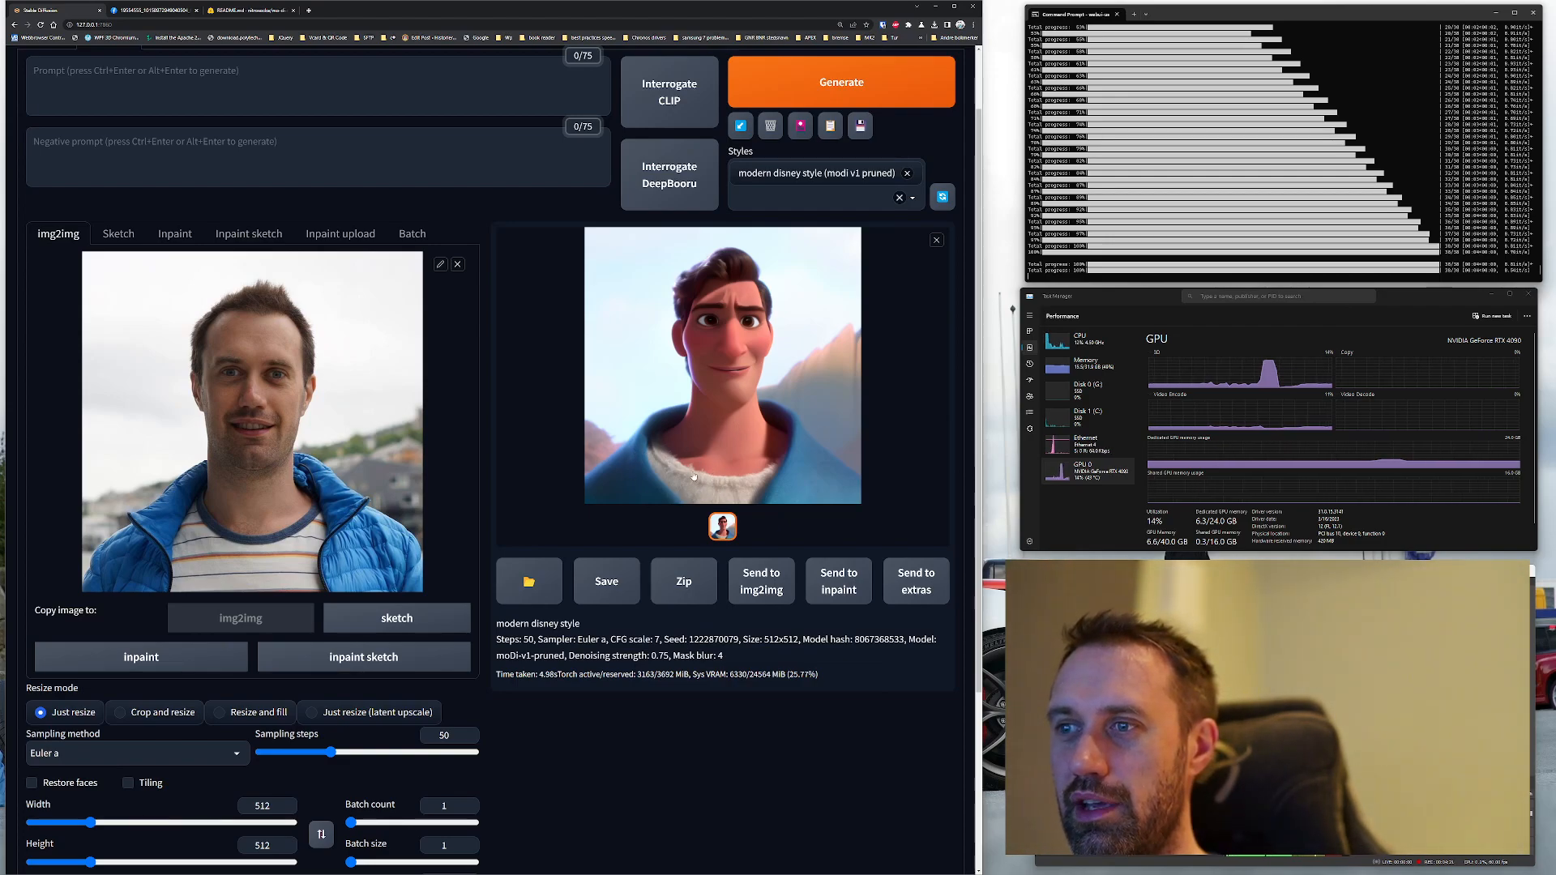
pyautogui.doubleClick(712, 639)
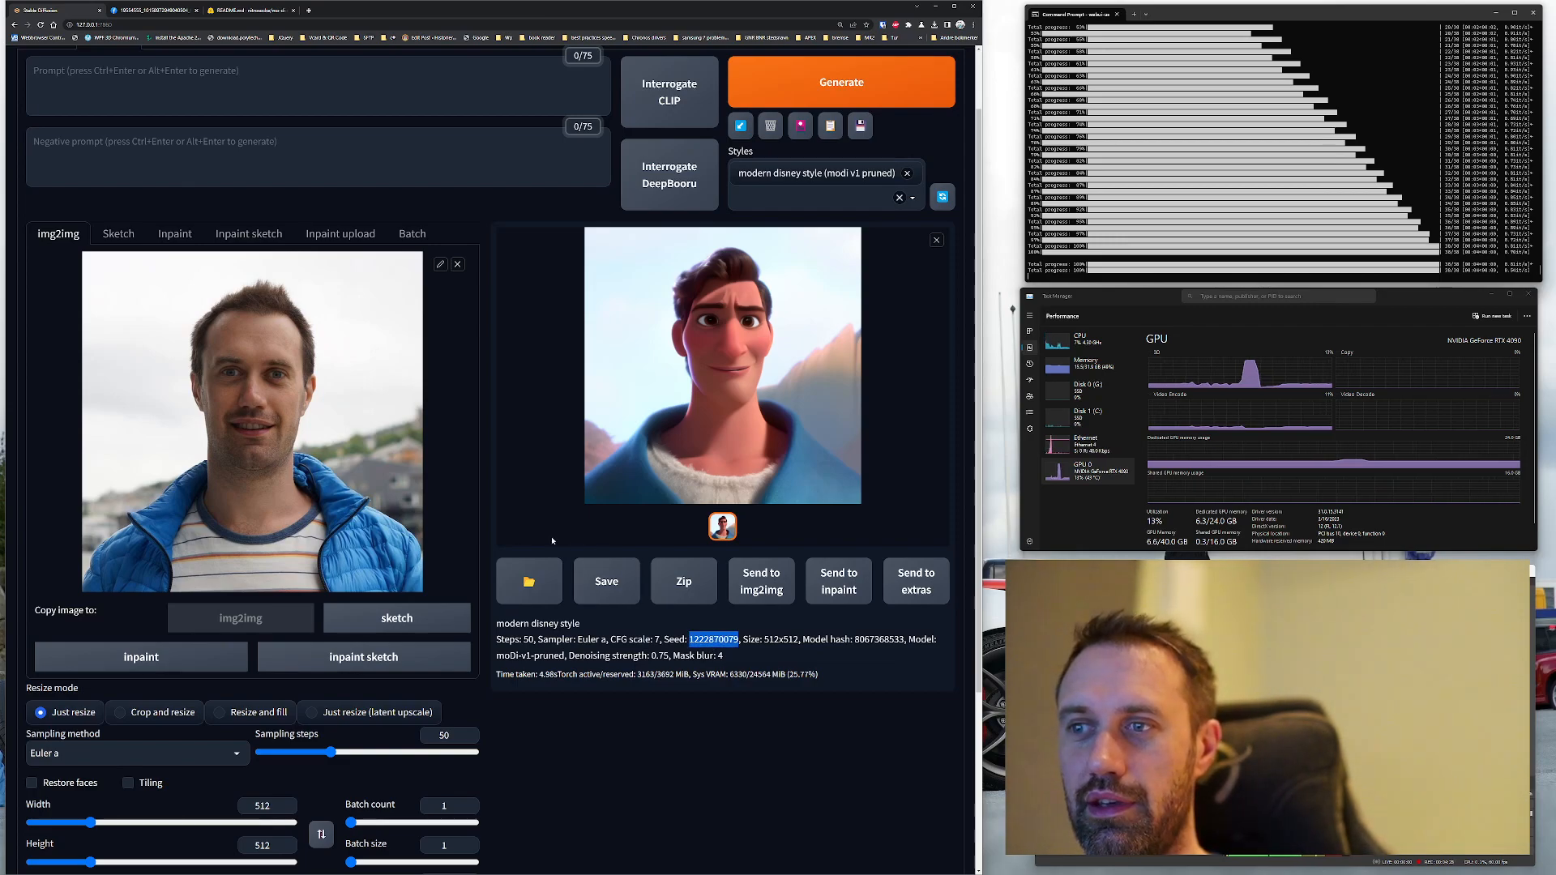
pyautogui.moveTo(686, 435)
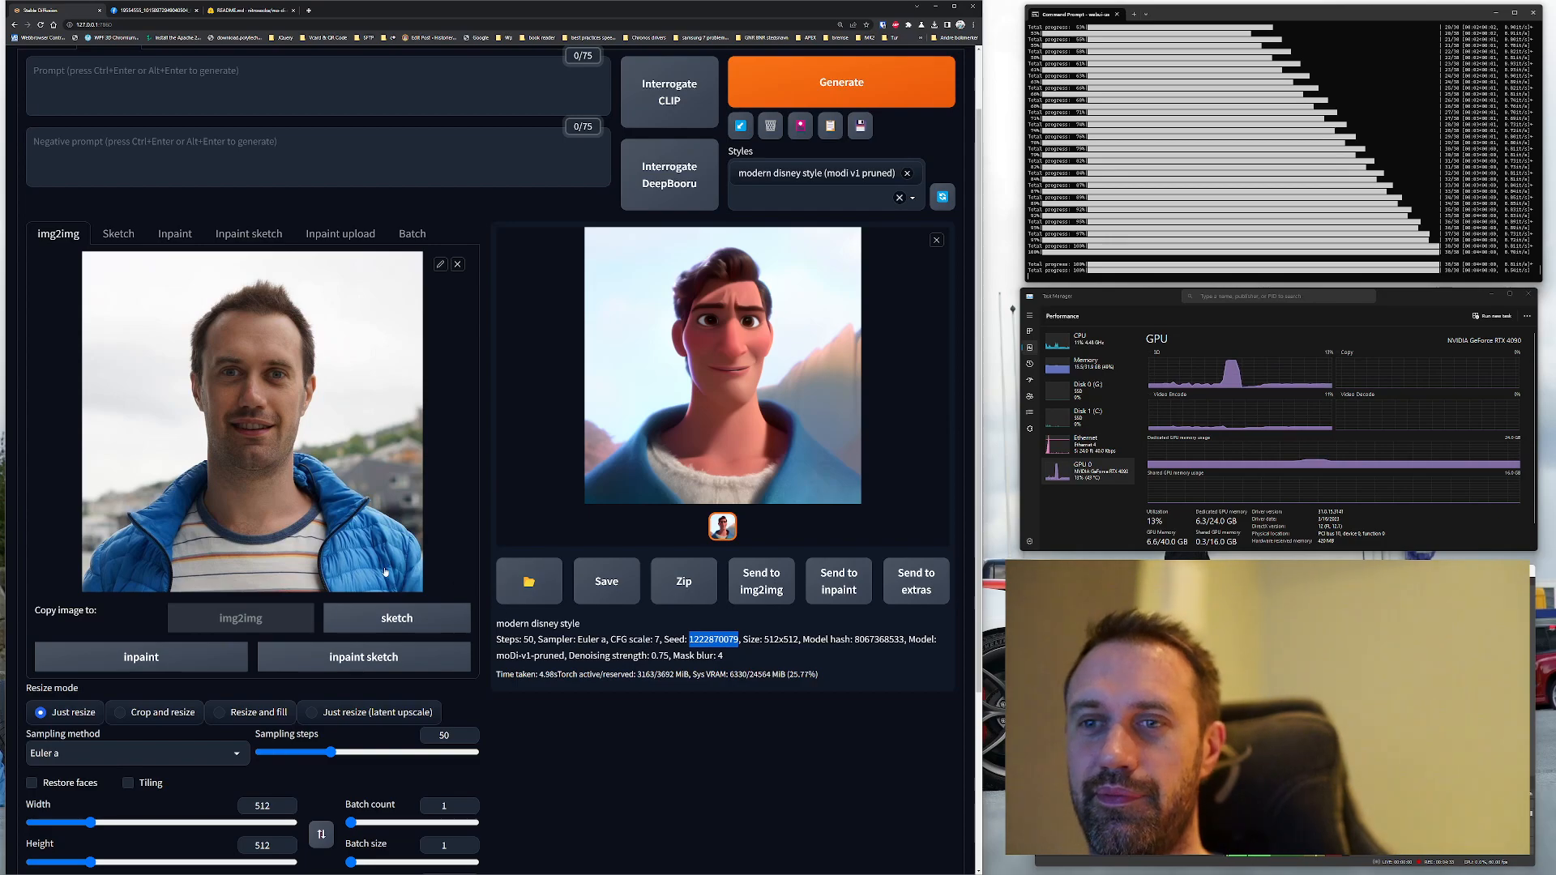
pyautogui.scroll(-3)
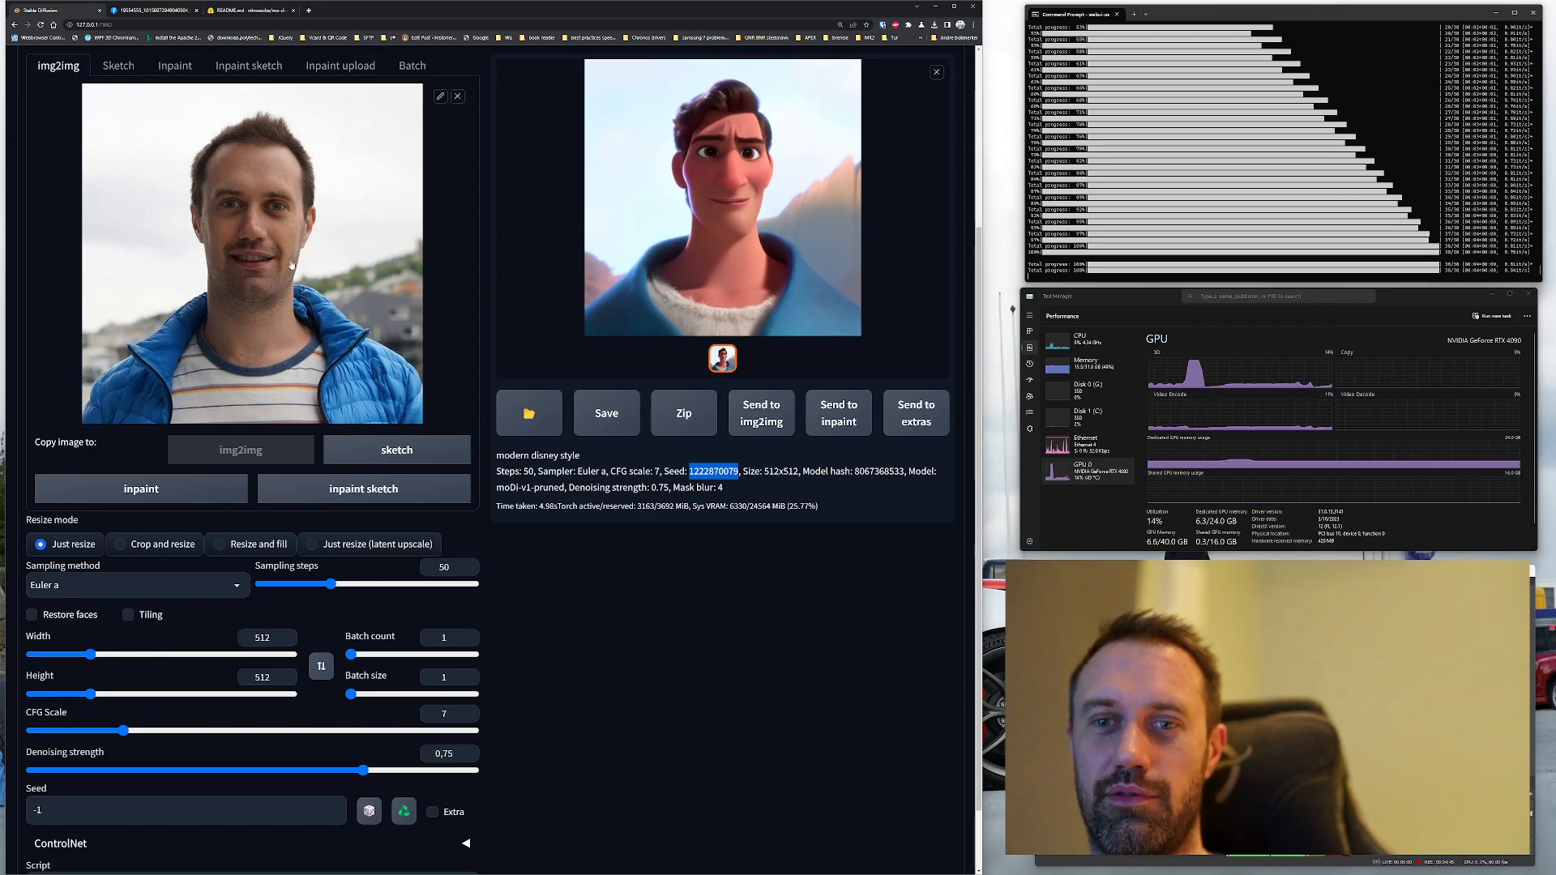
# Choose the img2img alternative test script and uncheck its prompt override
pyautogui.scroll(-3)
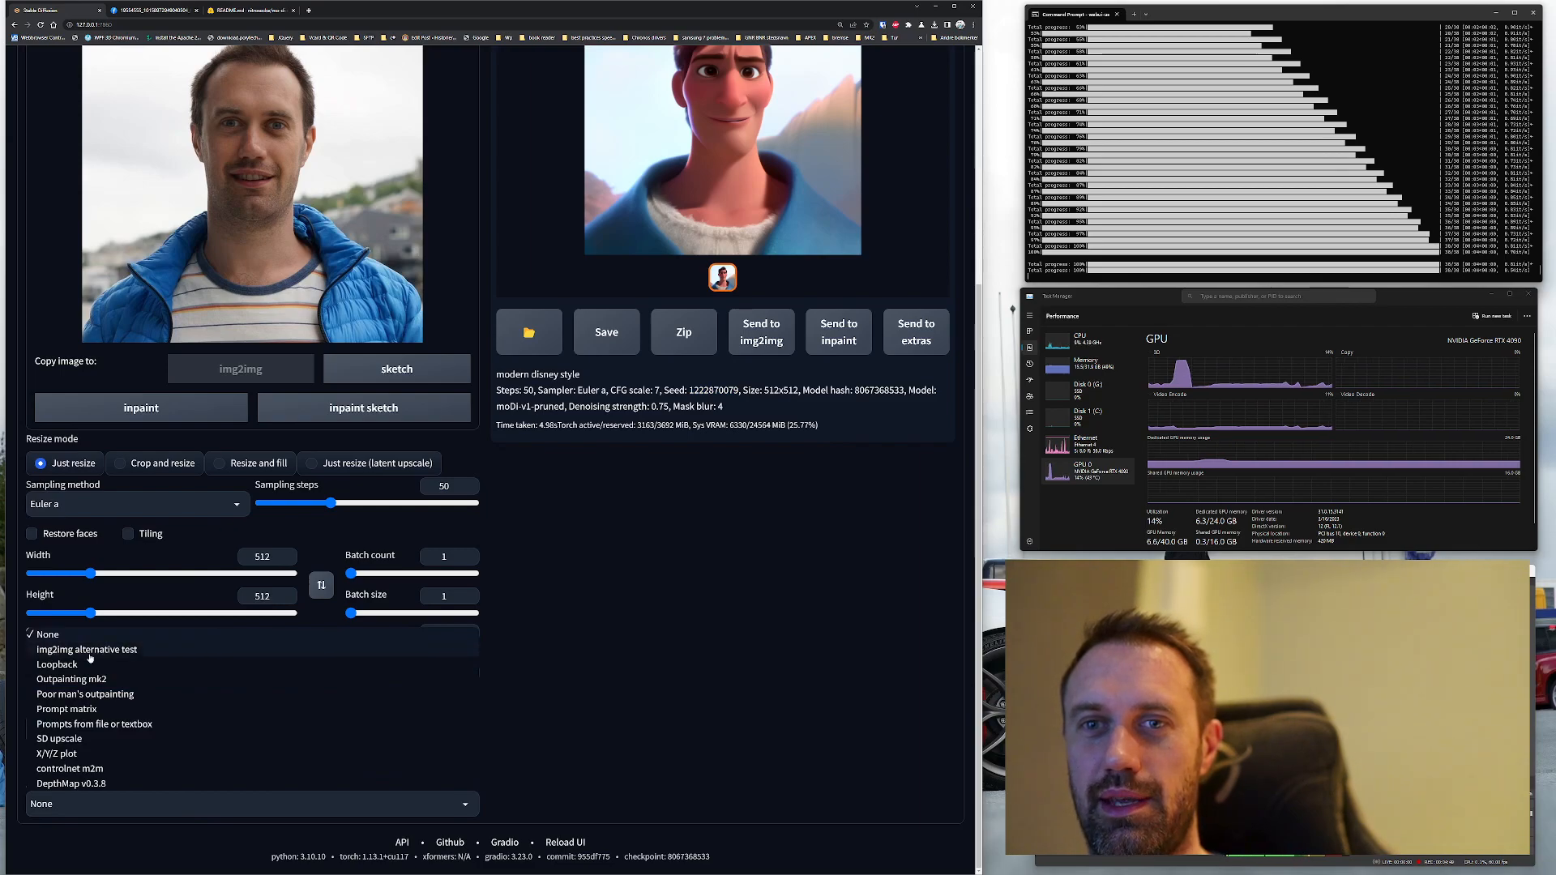
pyautogui.click(86, 648)
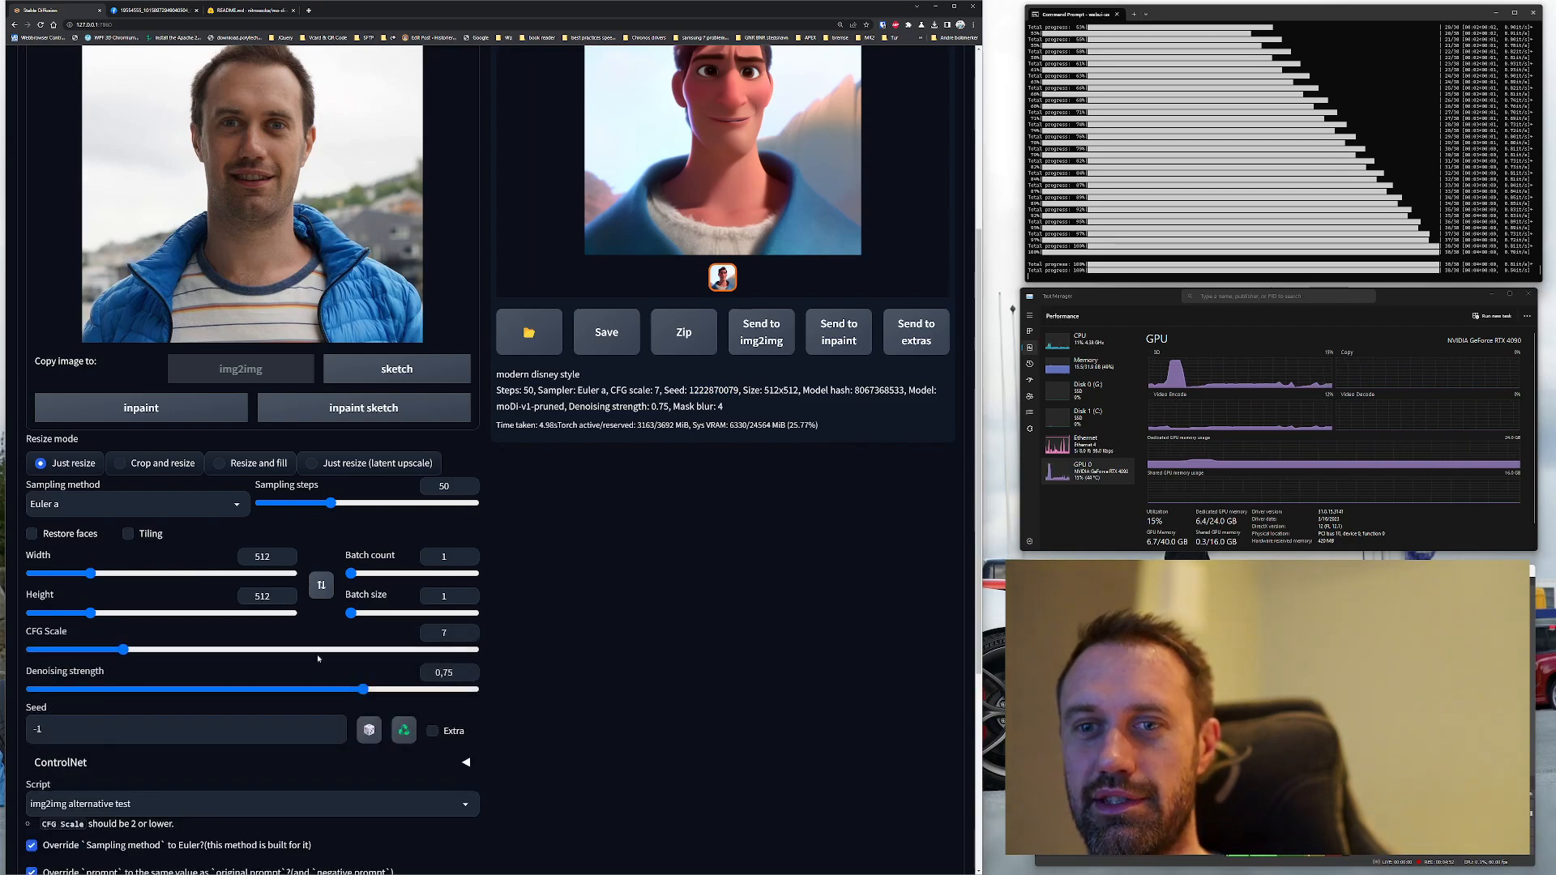
pyautogui.scroll(-3)
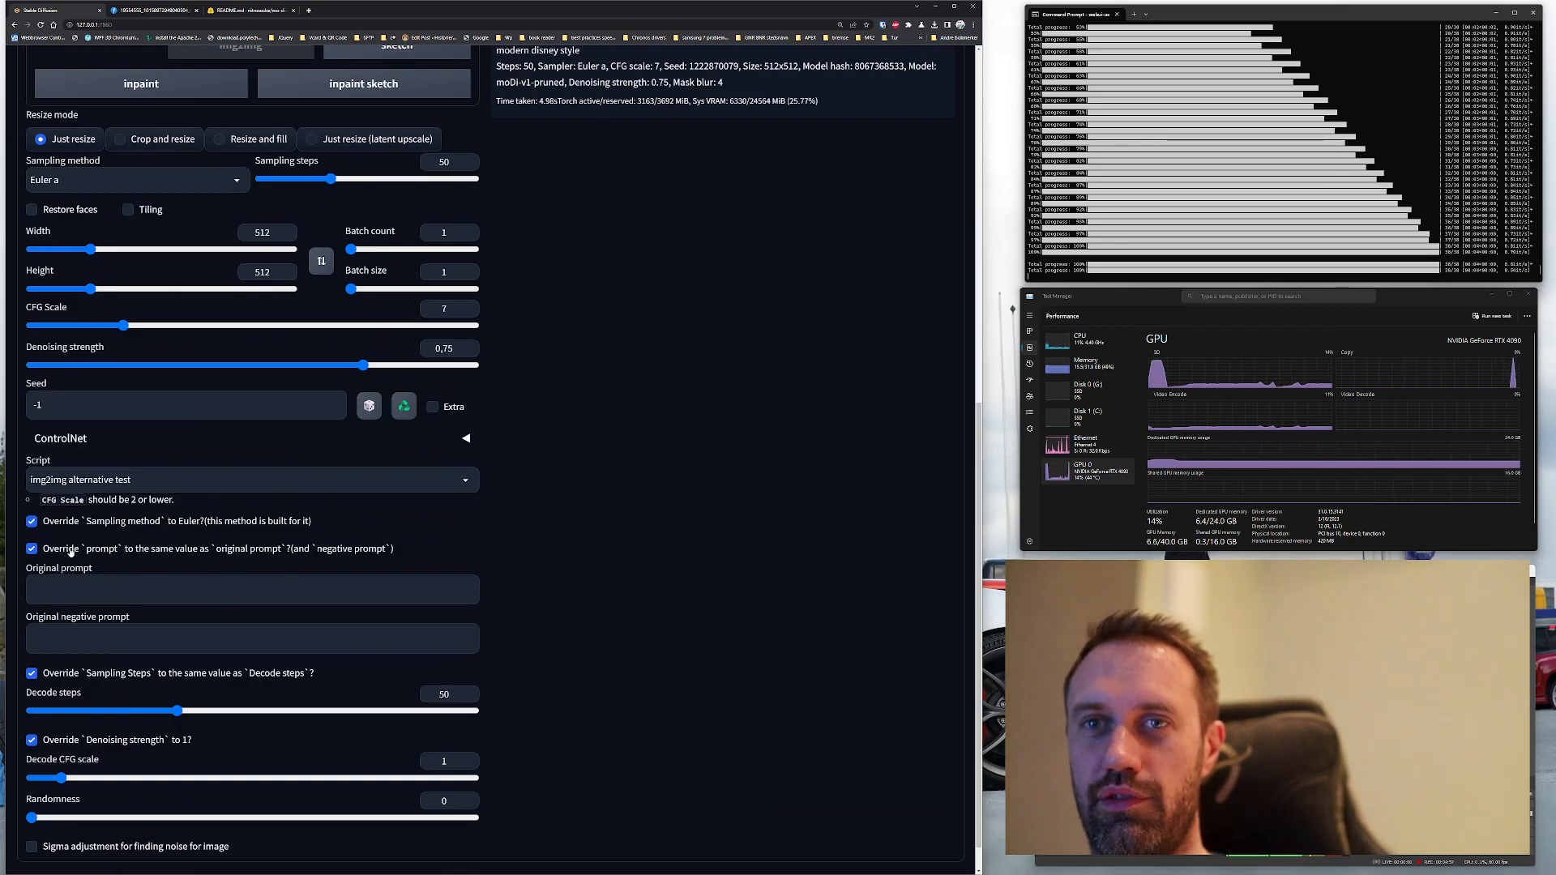
pyautogui.click(32, 547)
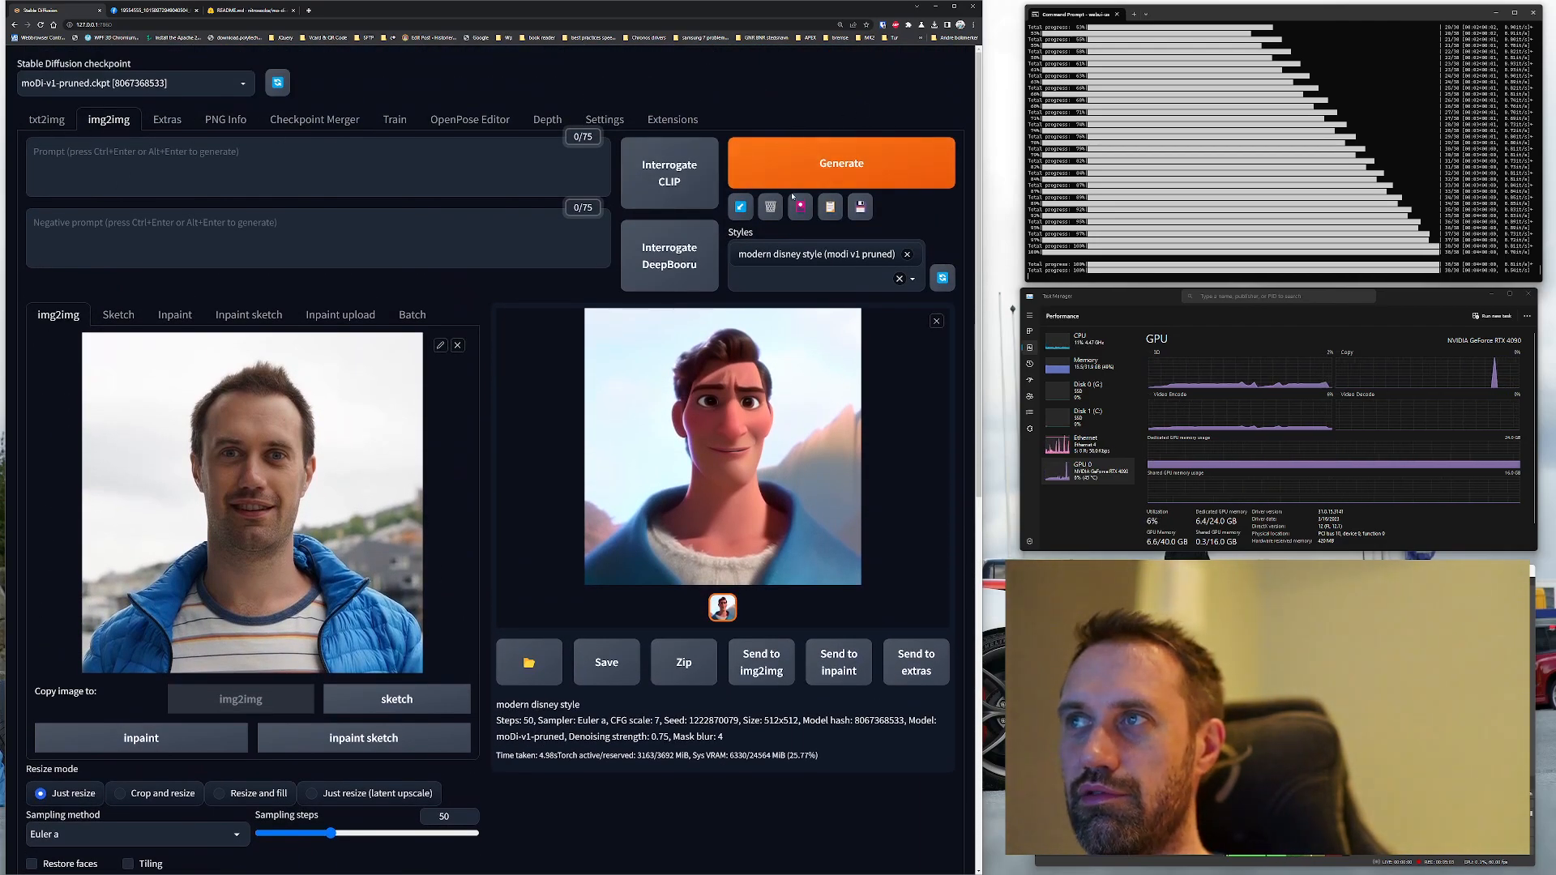
# Uncheck the sampling steps and denoising strength overrides and enable Sigma adjustment
pyautogui.scroll(-3)
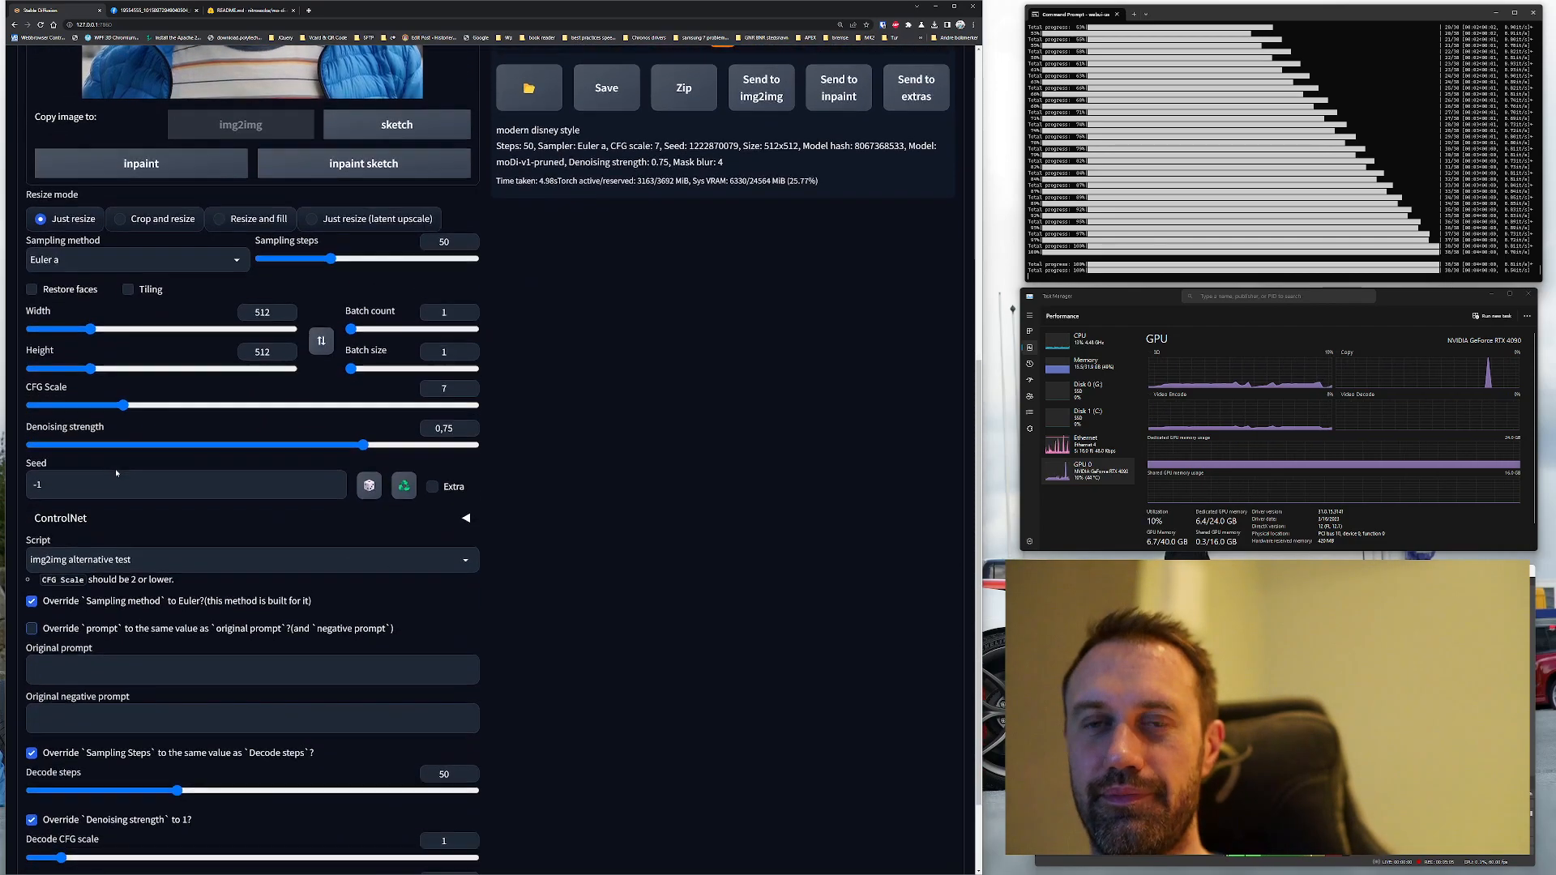
pyautogui.scroll(-3)
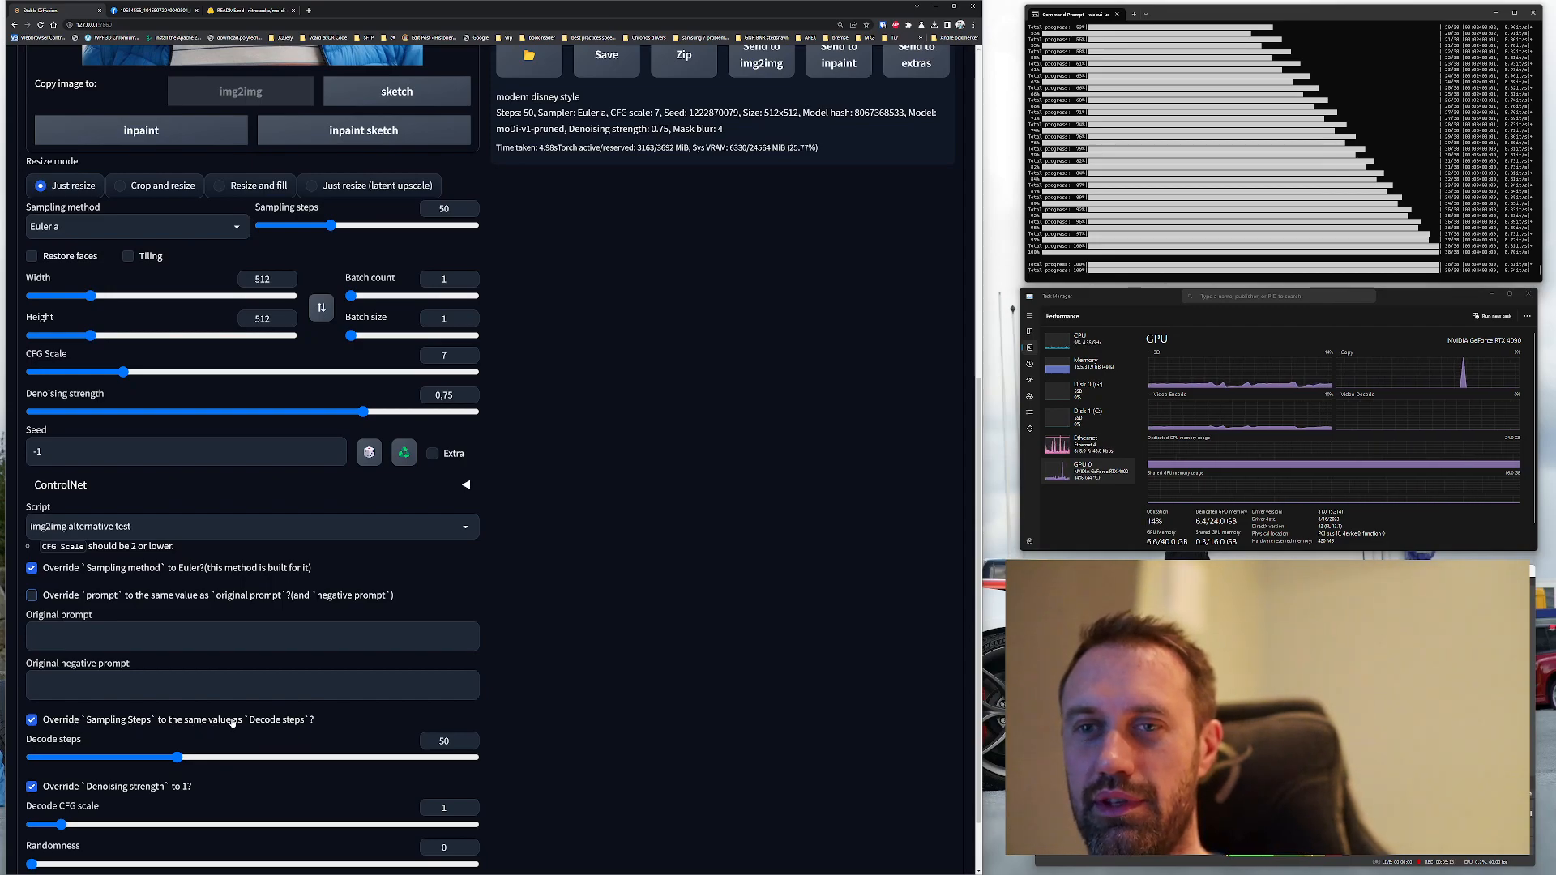
pyautogui.click(33, 719)
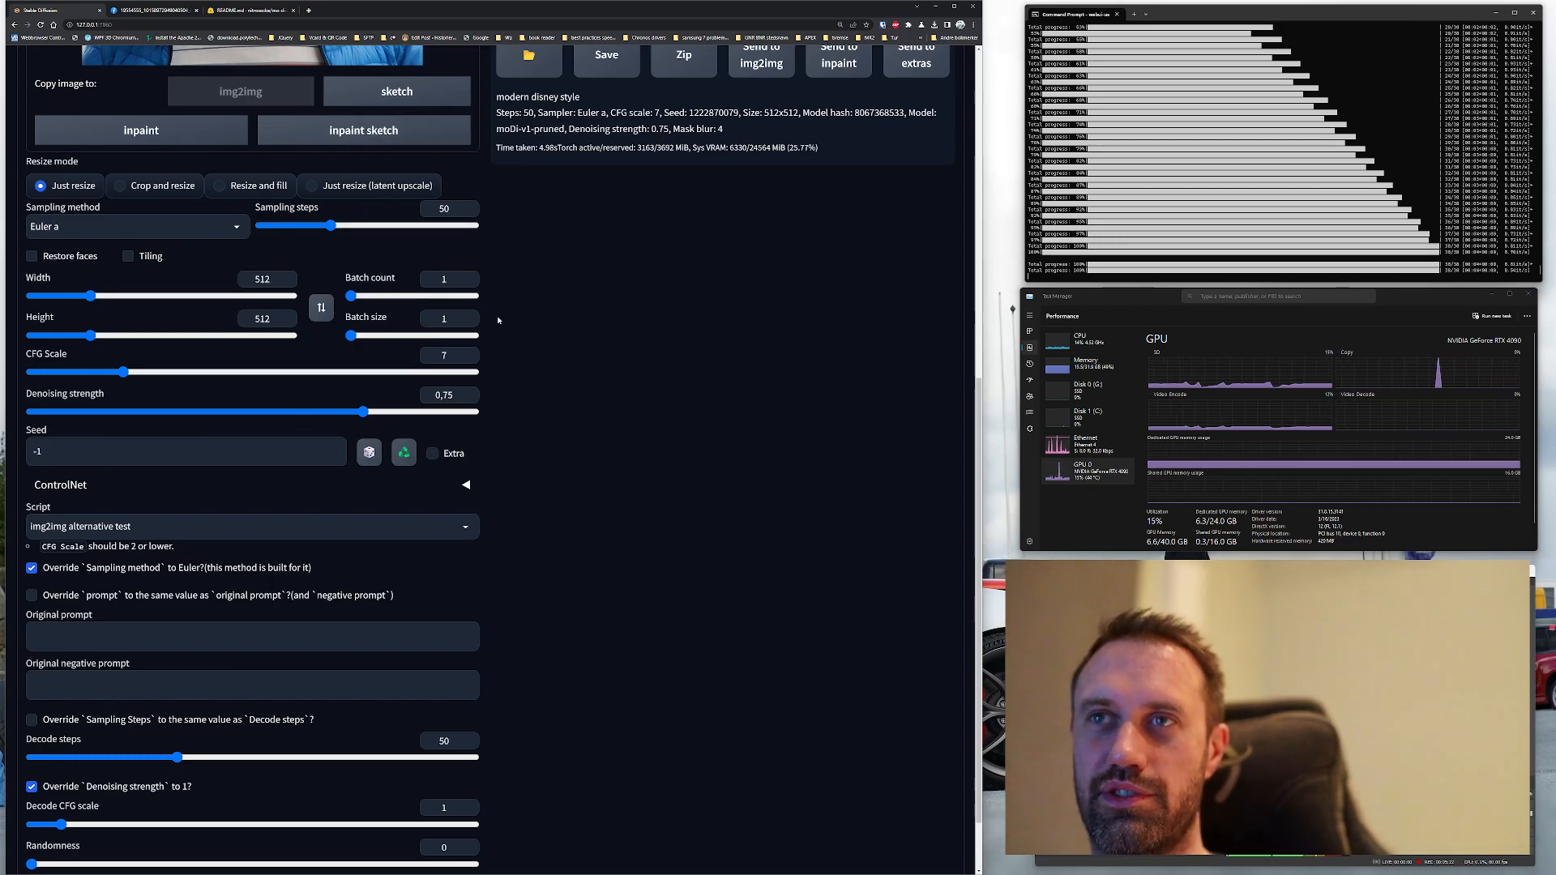
pyautogui.scroll(-3)
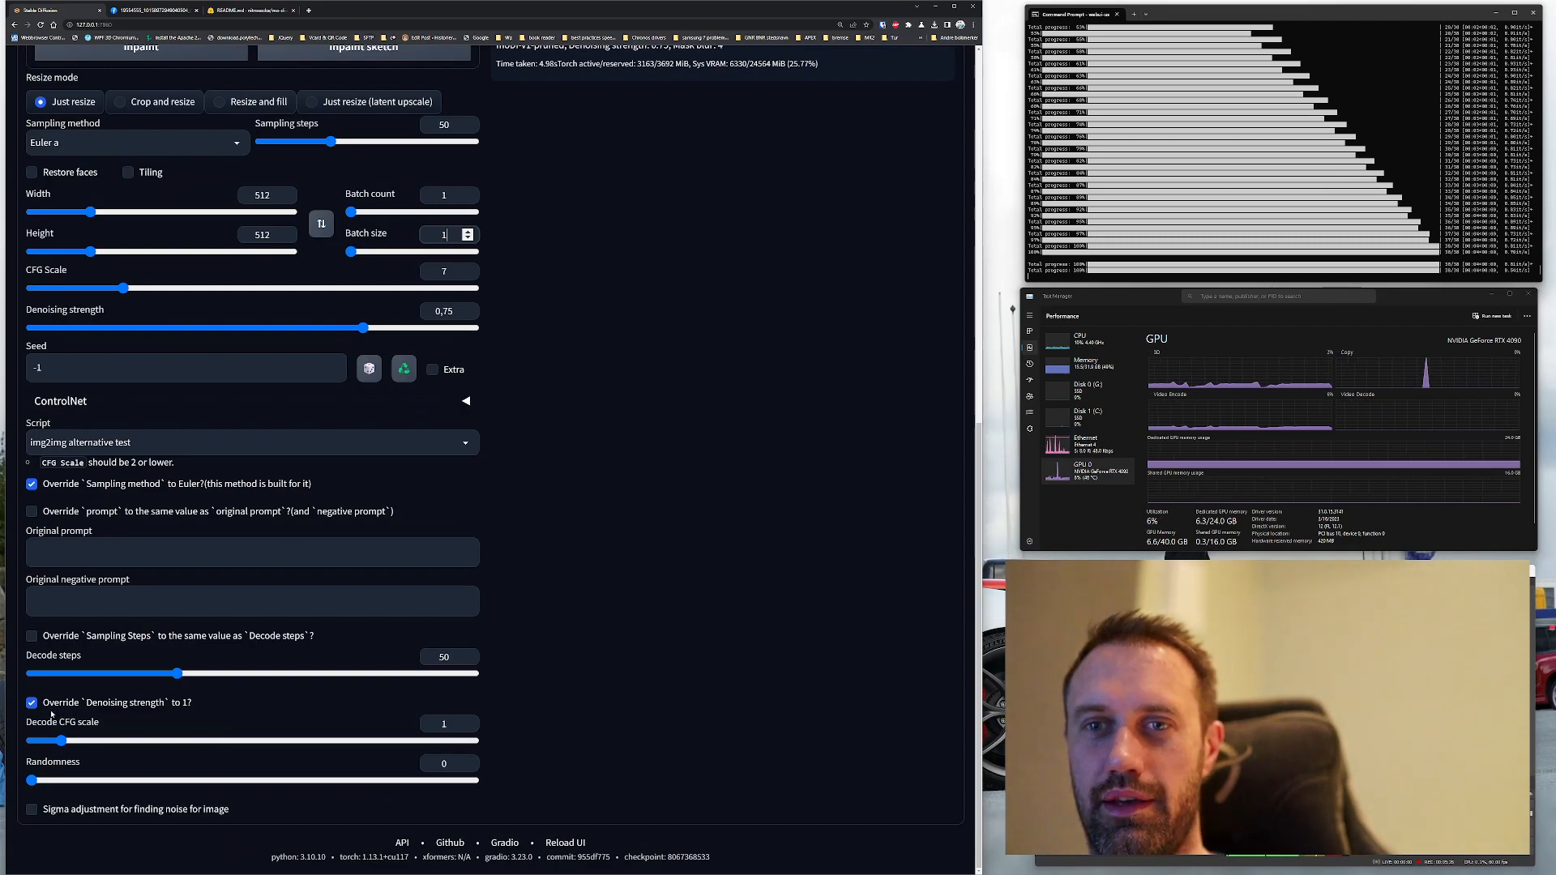
pyautogui.click(33, 702)
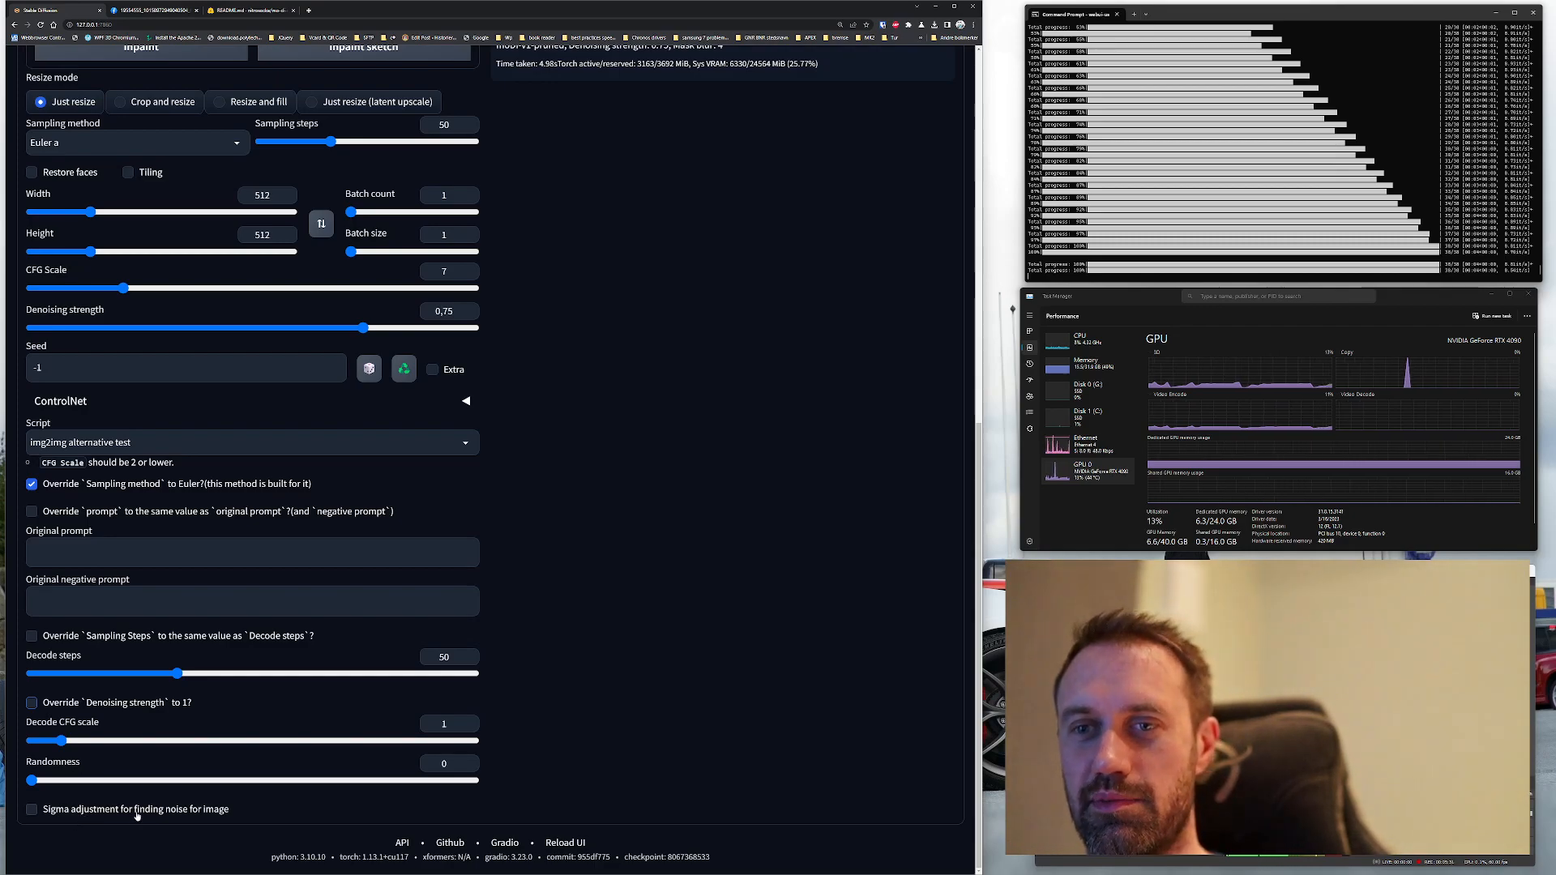
pyautogui.click(32, 809)
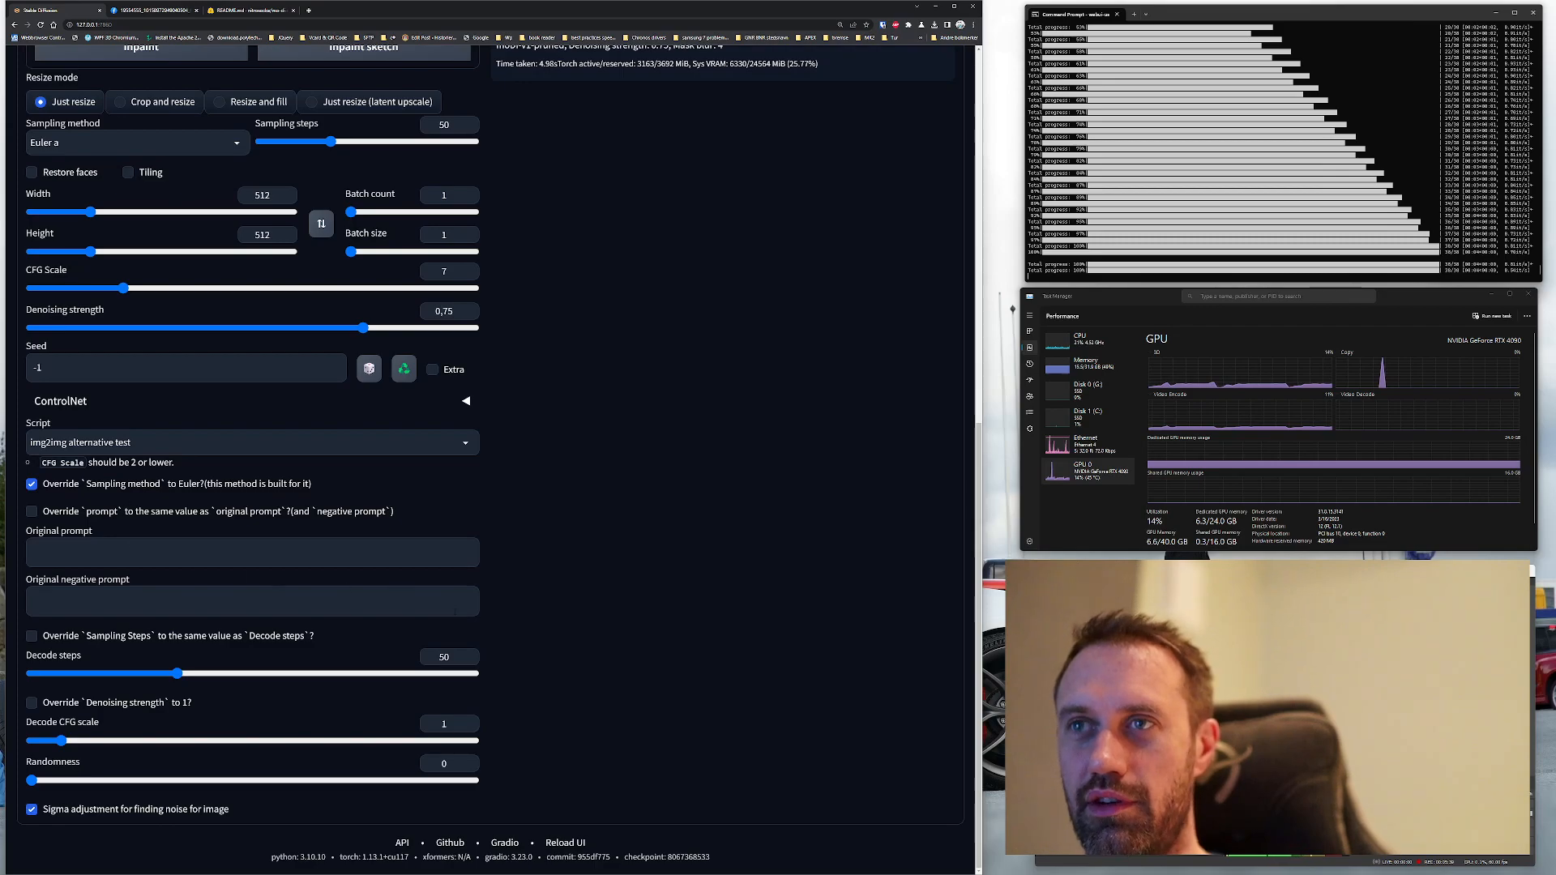
pyautogui.scroll(3)
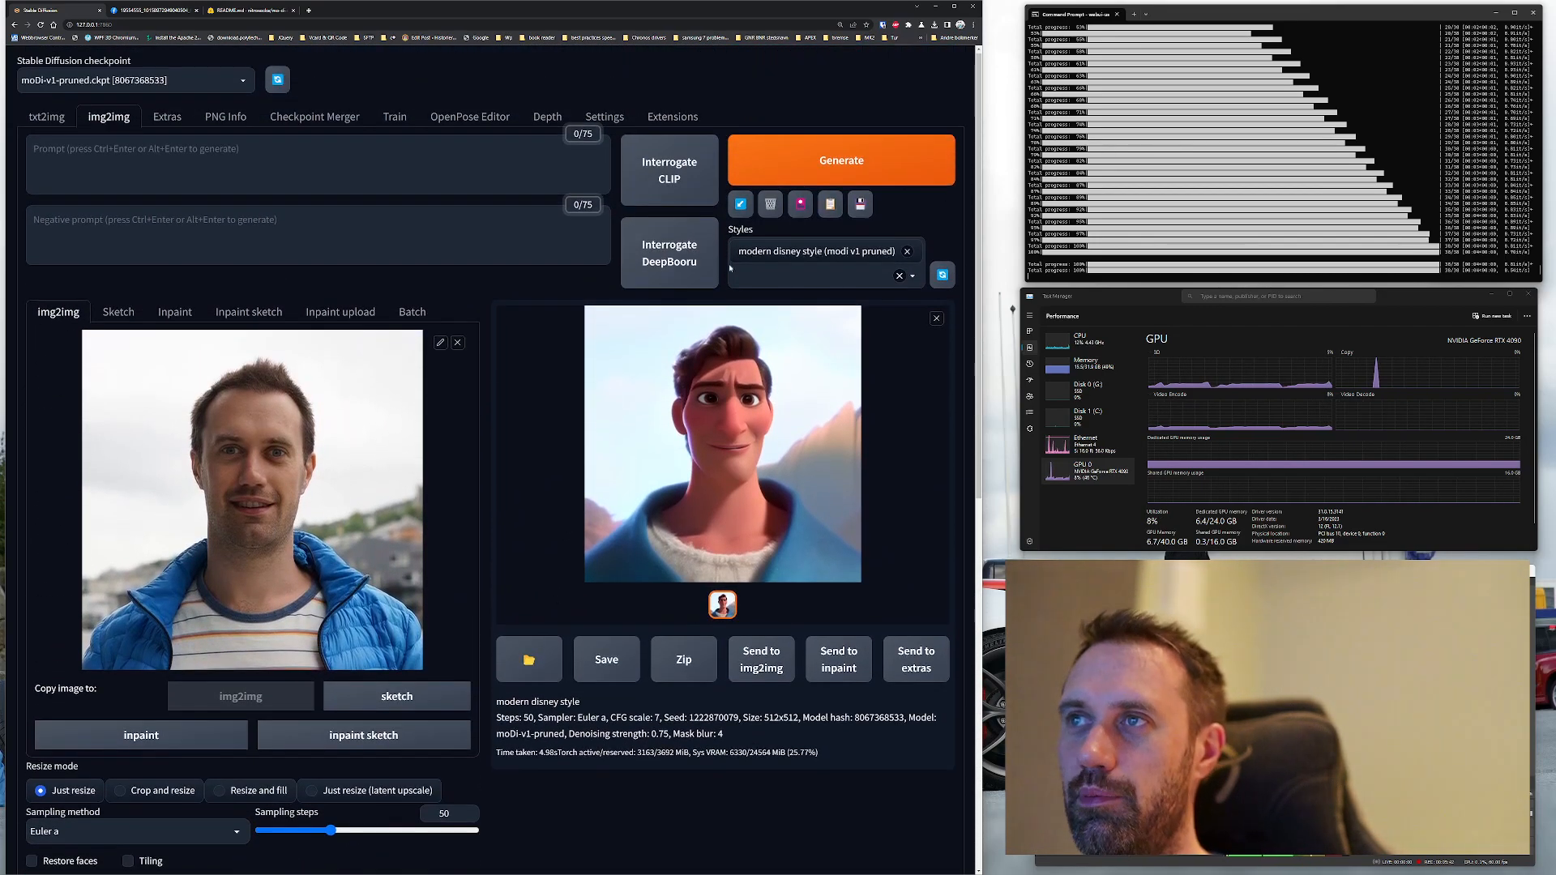
# Generate a Disney-style cartoon of the man via the img2img alternative test script
pyautogui.click(841, 161)
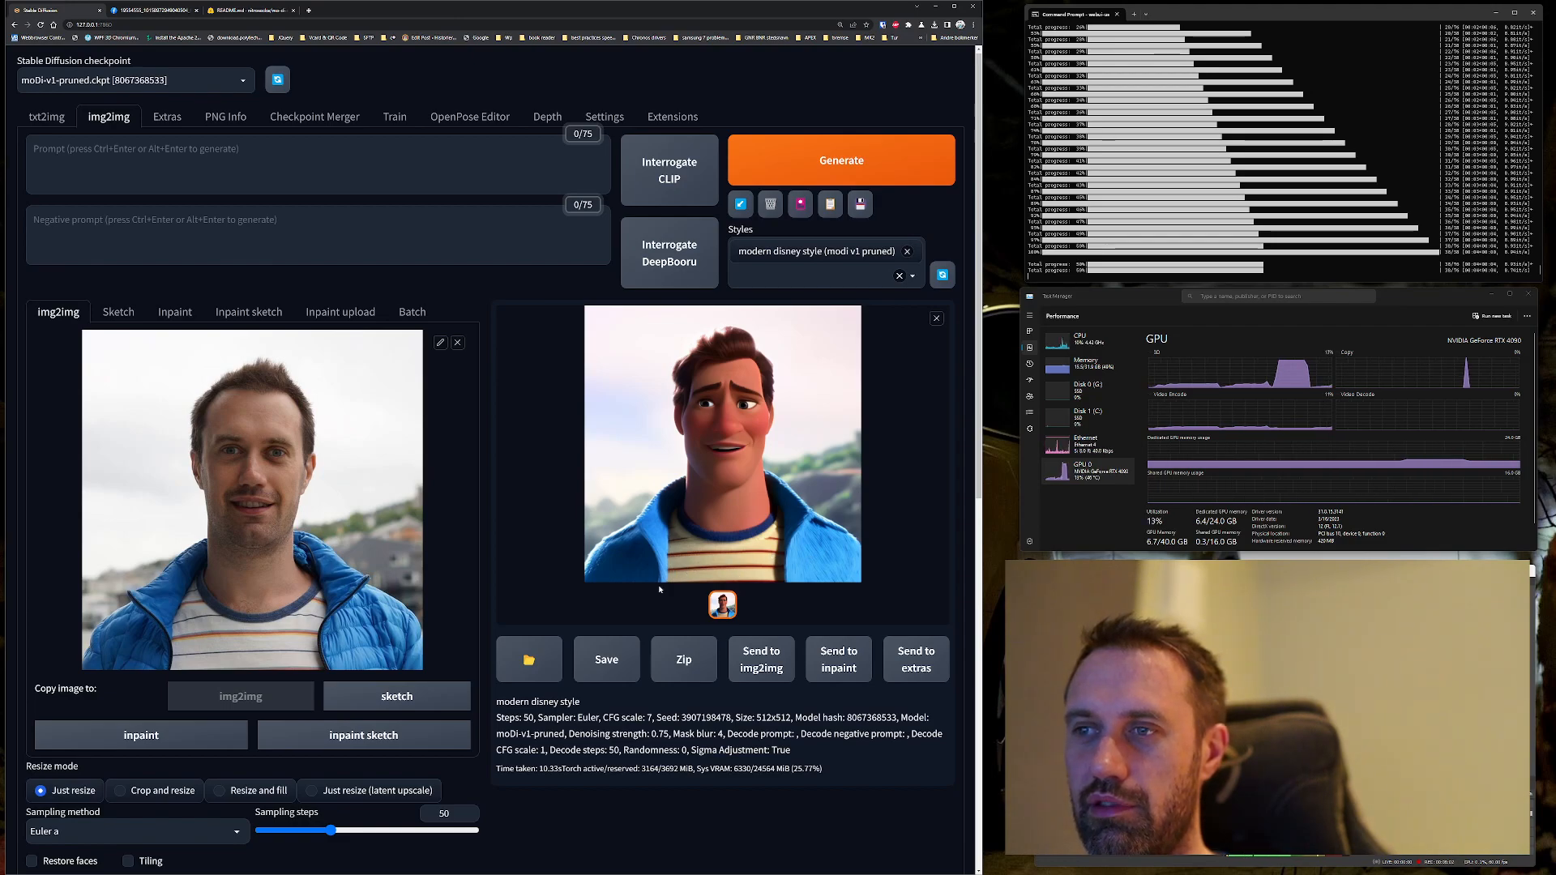
pyautogui.moveTo(646, 514)
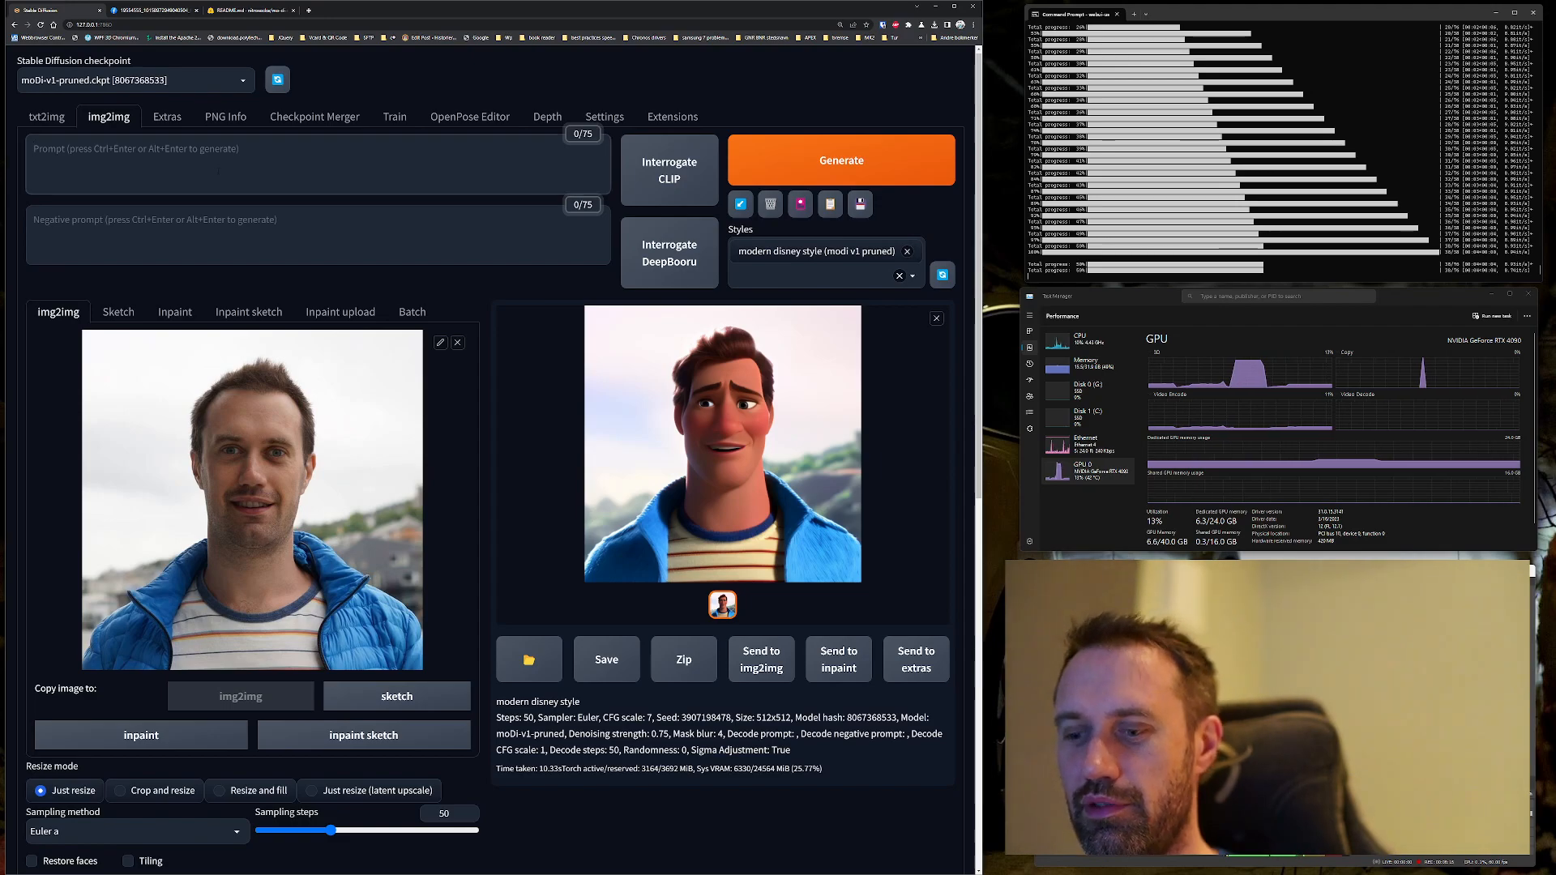
# Add 'short beard' to the prompt and generate a bearded cartoon
pyautogui.write('short beard')
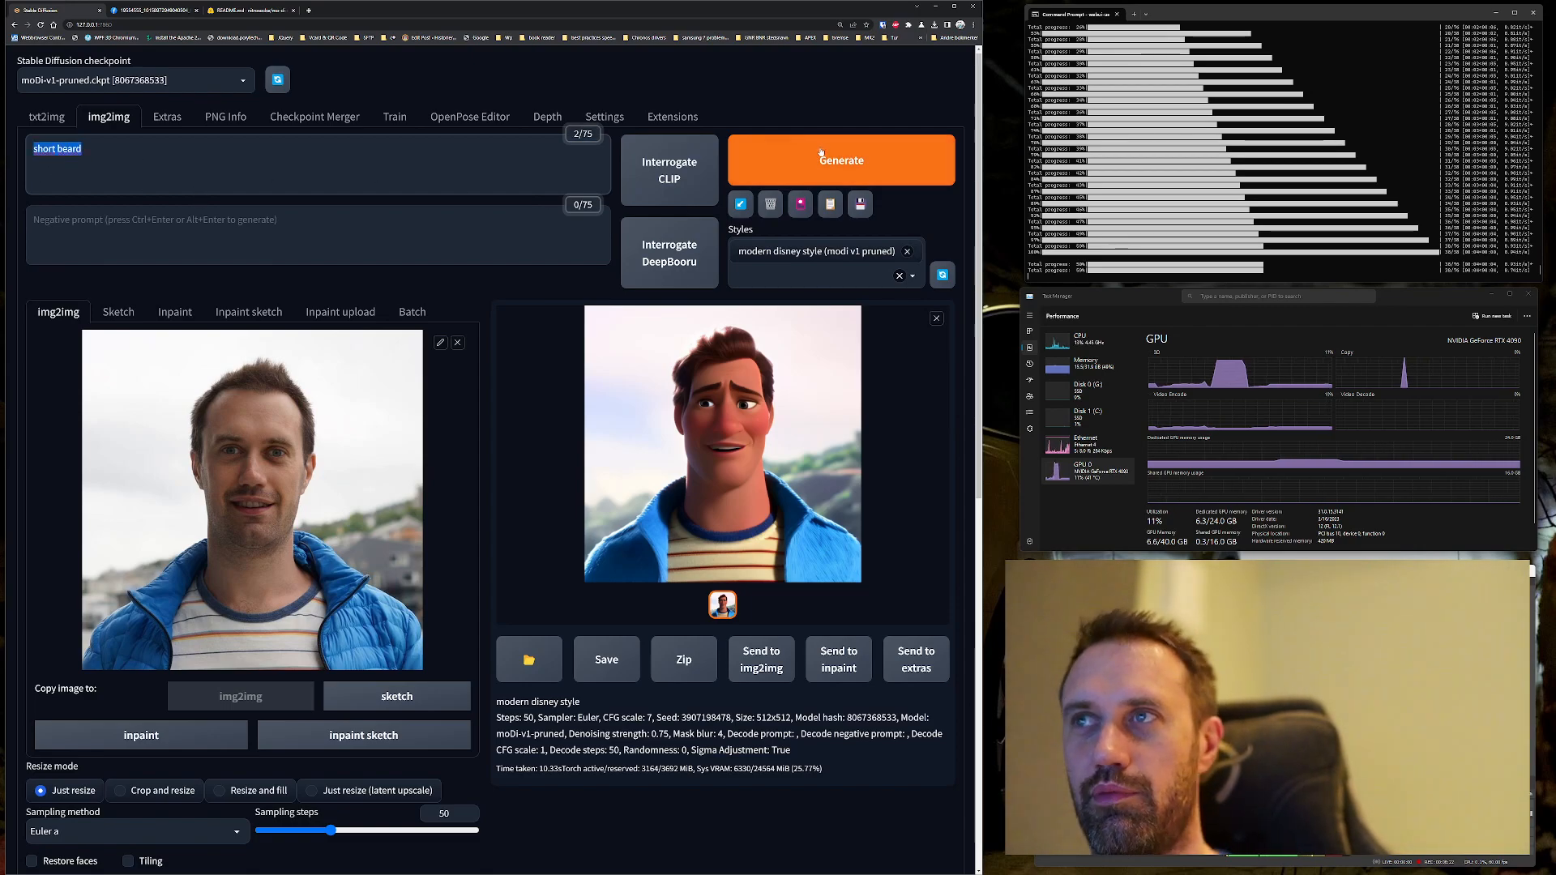
pyautogui.click(841, 161)
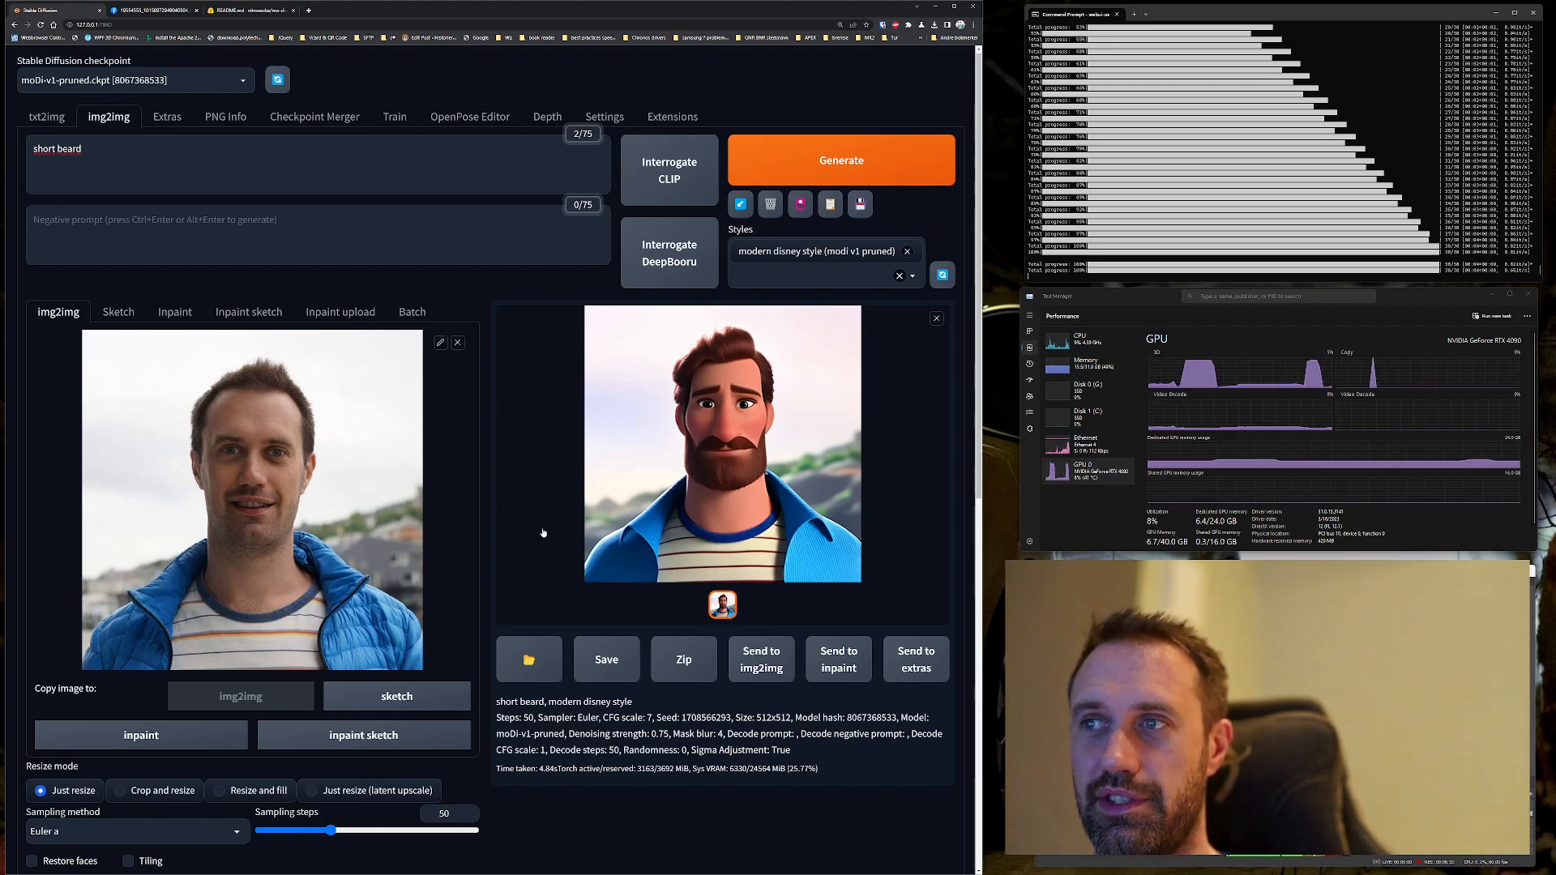
# Uncheck 'Override Sampling method to Euler' in the script and generate another bearded cartoon
pyautogui.scroll(-3)
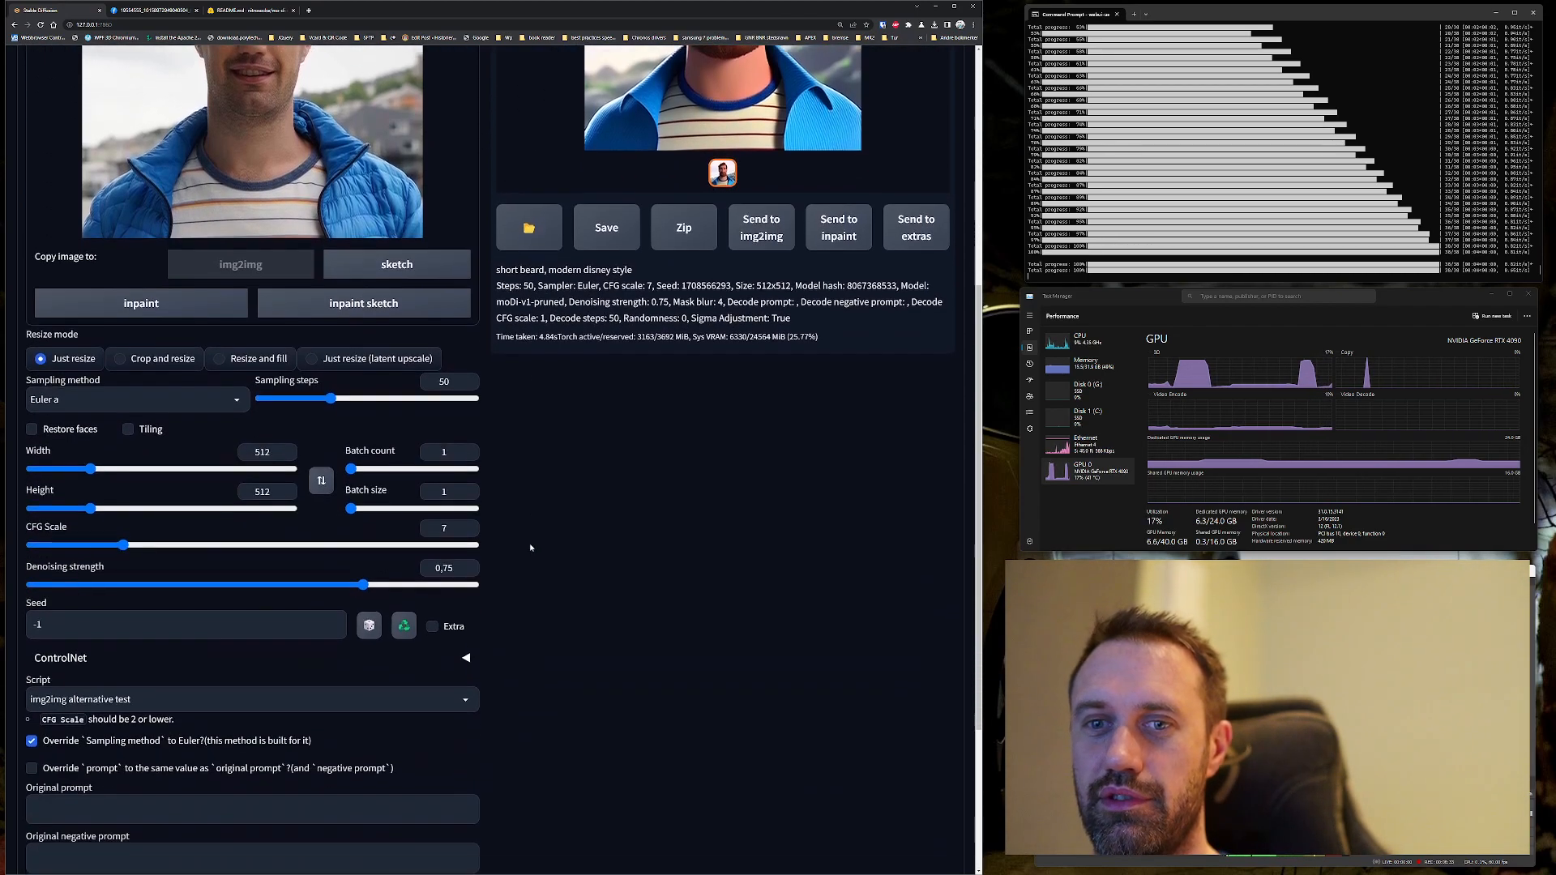
pyautogui.scroll(-3)
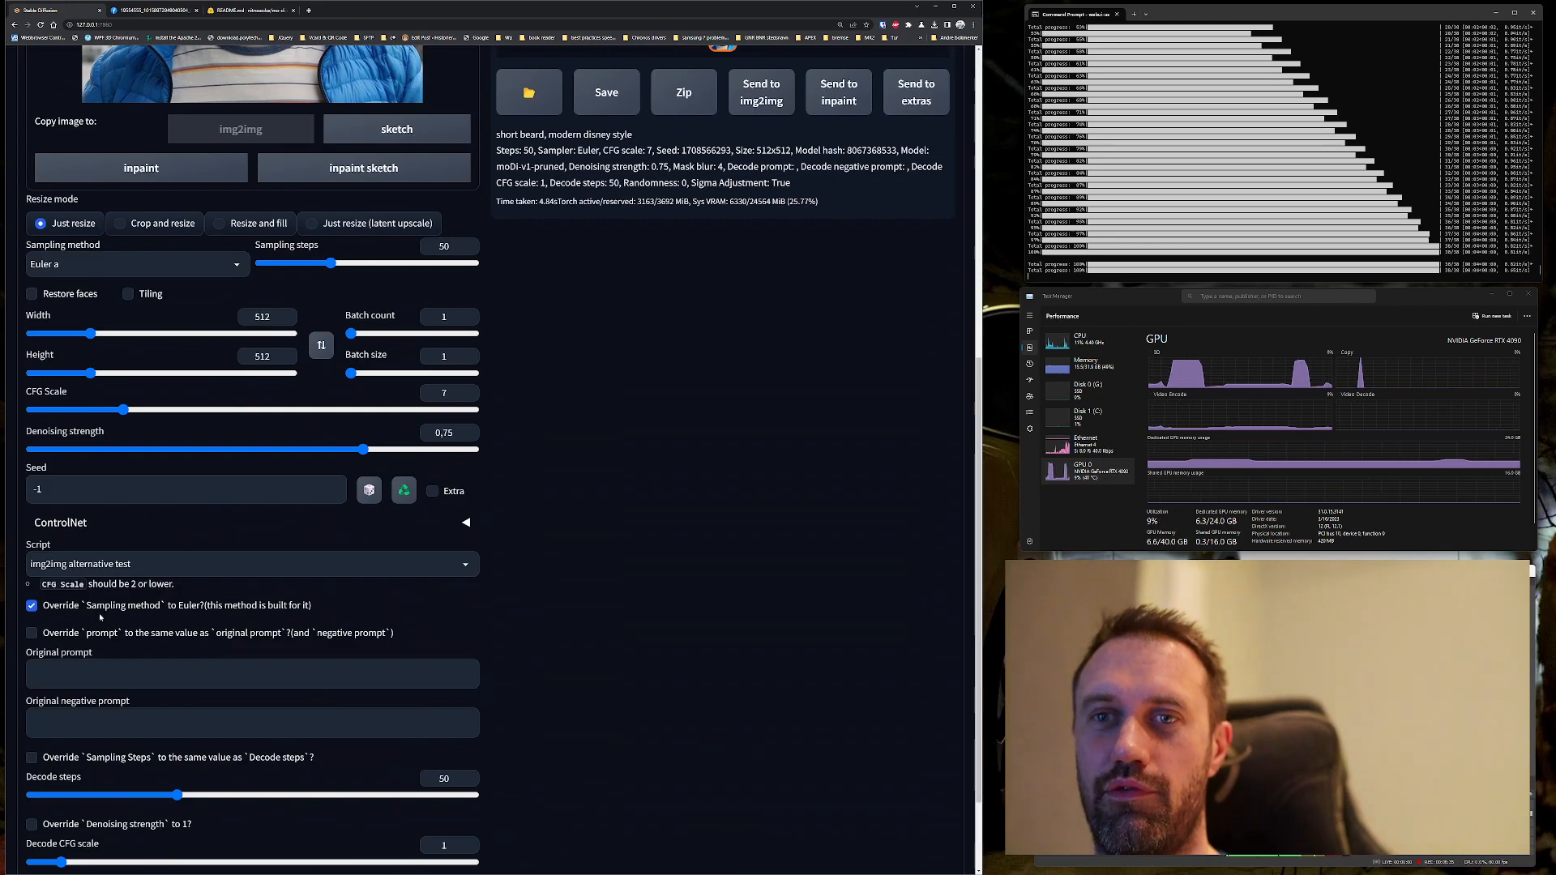
pyautogui.click(32, 604)
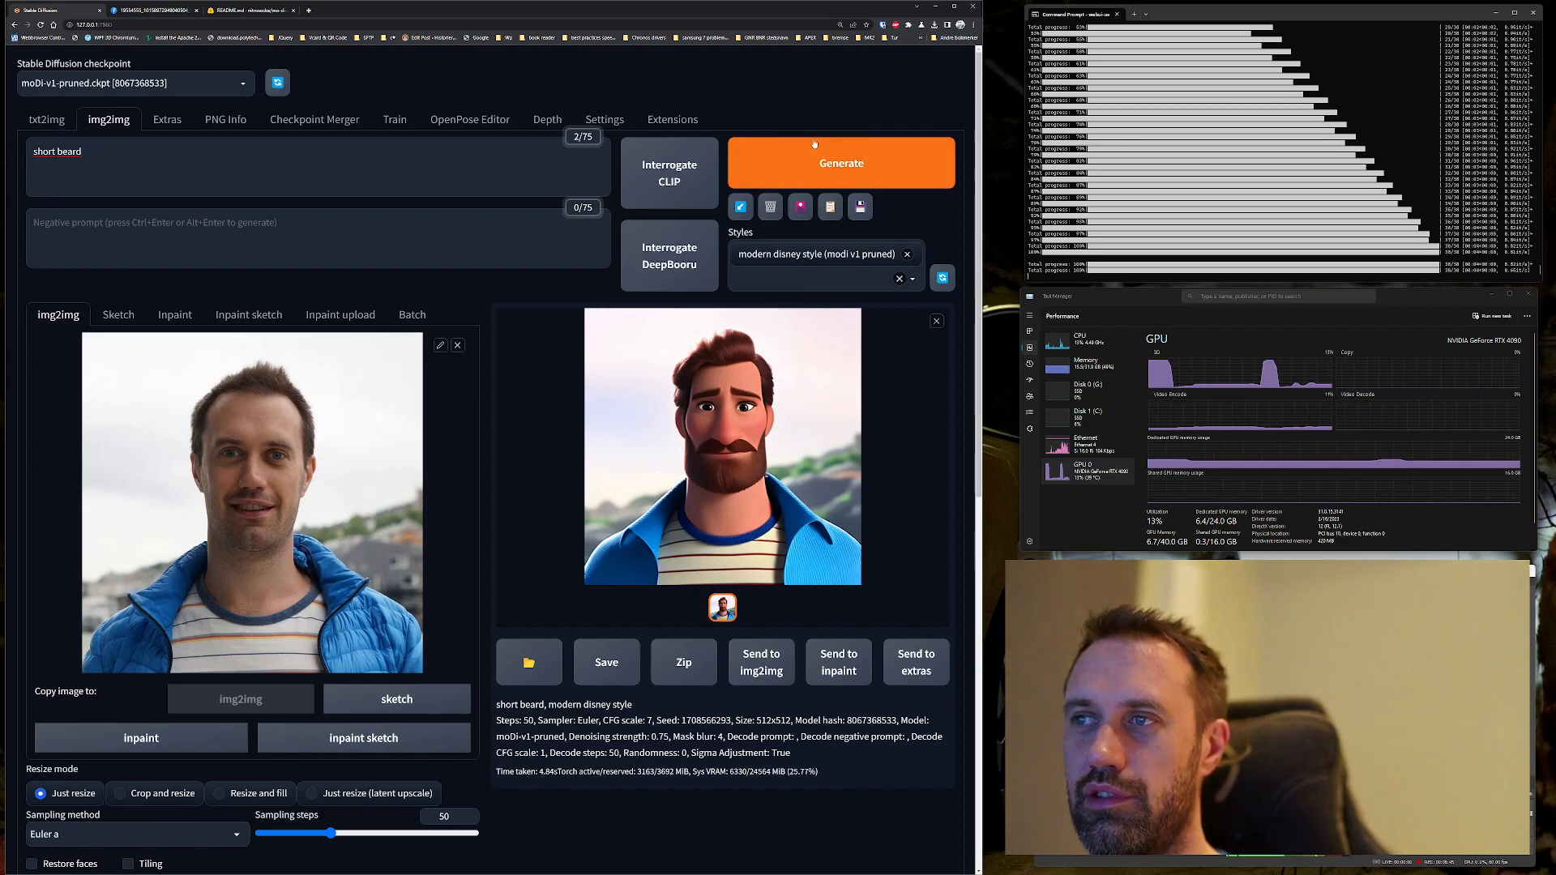
pyautogui.click(841, 162)
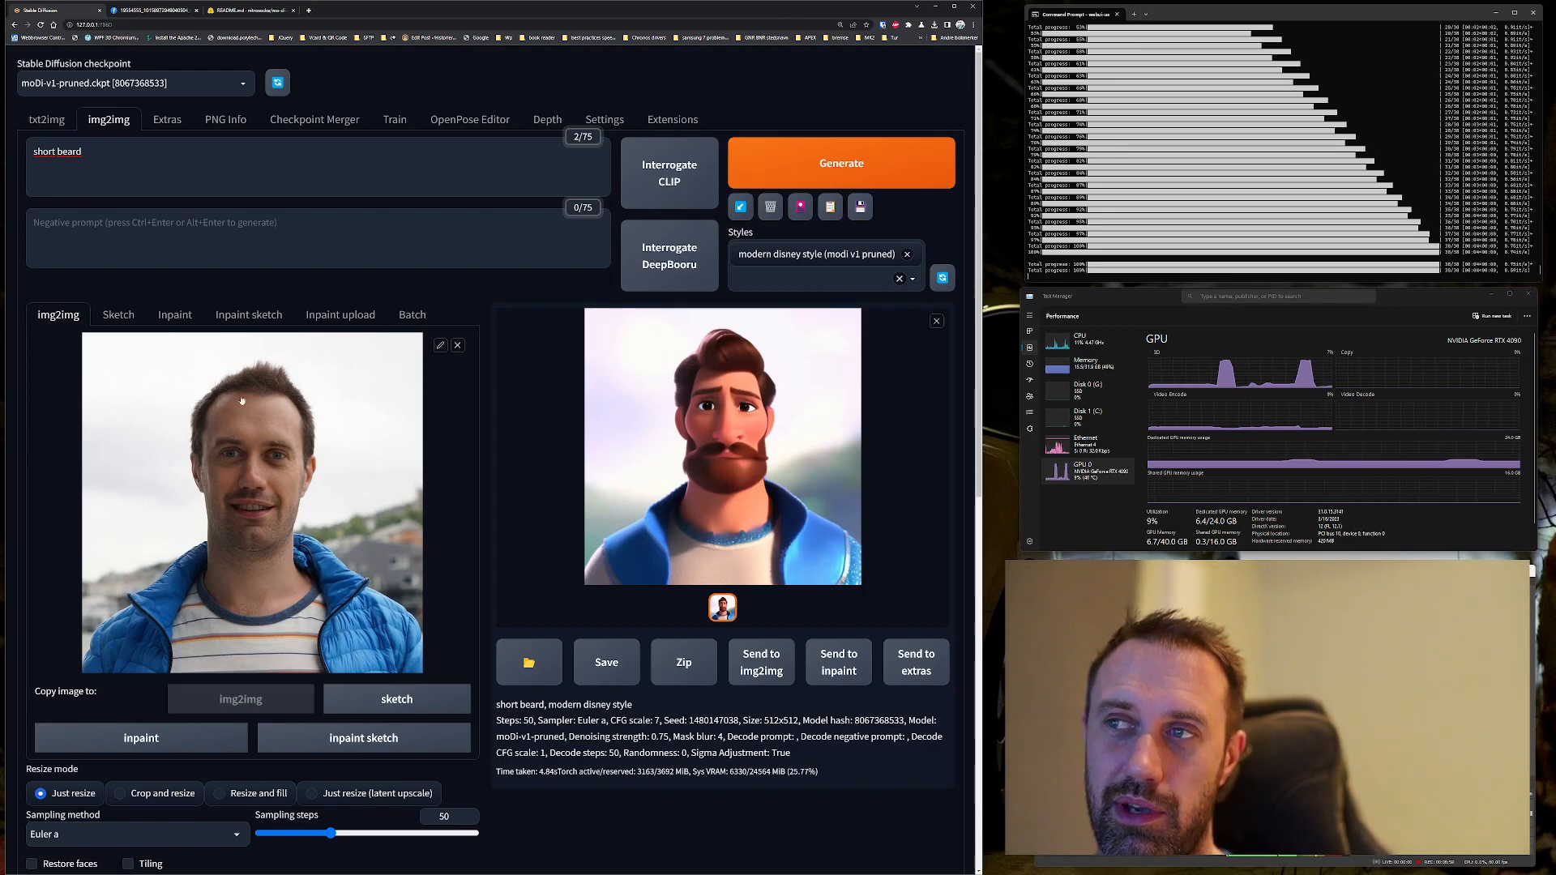
# Review the script settings and generate another bearded cartoon variation
pyautogui.scroll(-3)
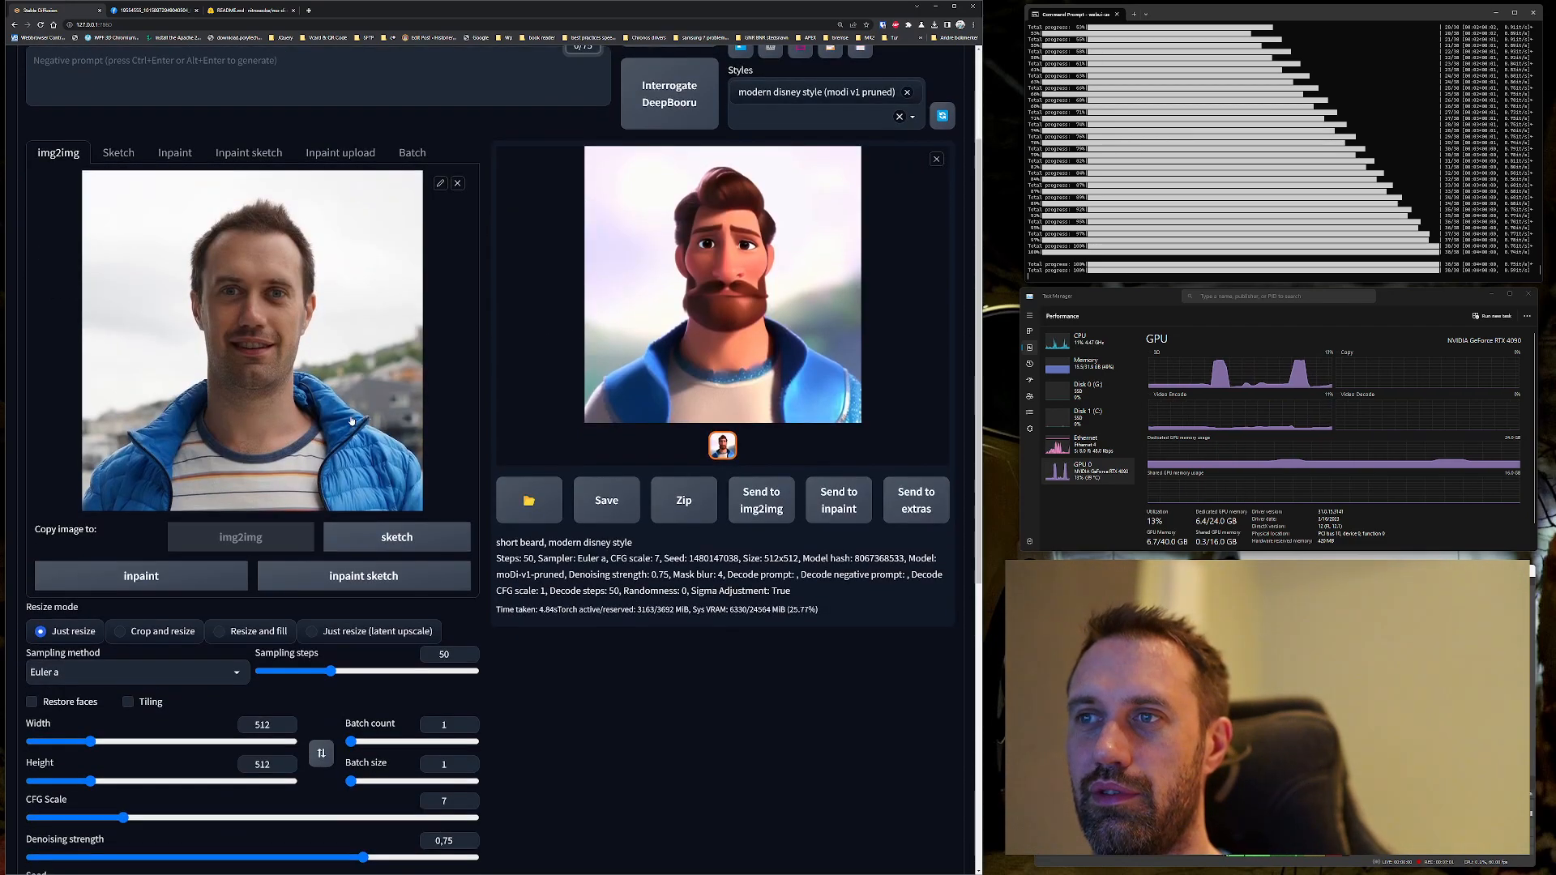
pyautogui.scroll(-3)
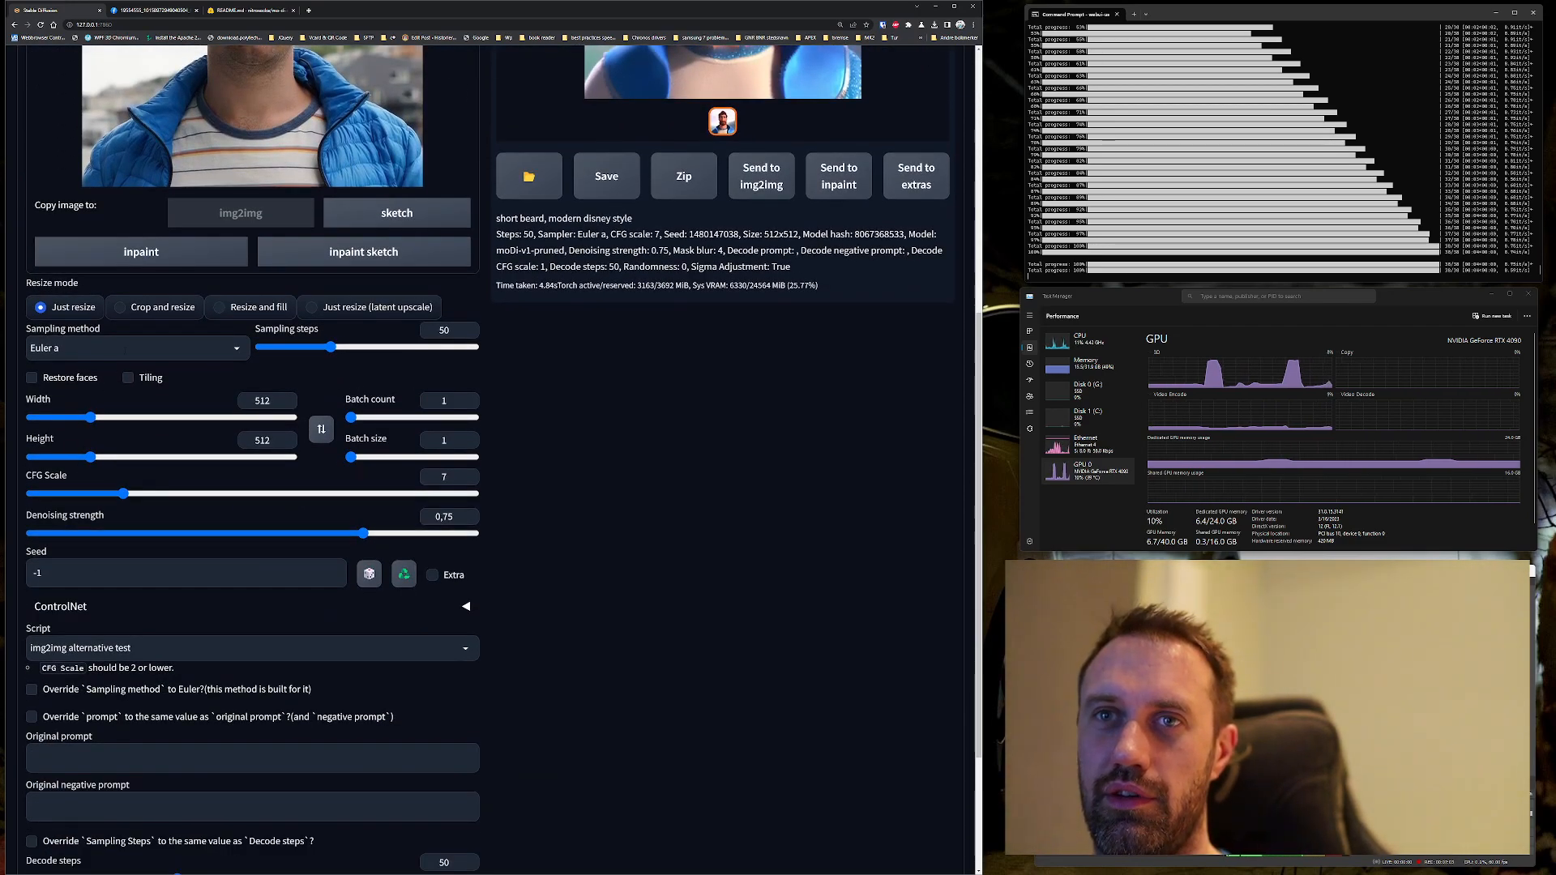
pyautogui.scroll(-3)
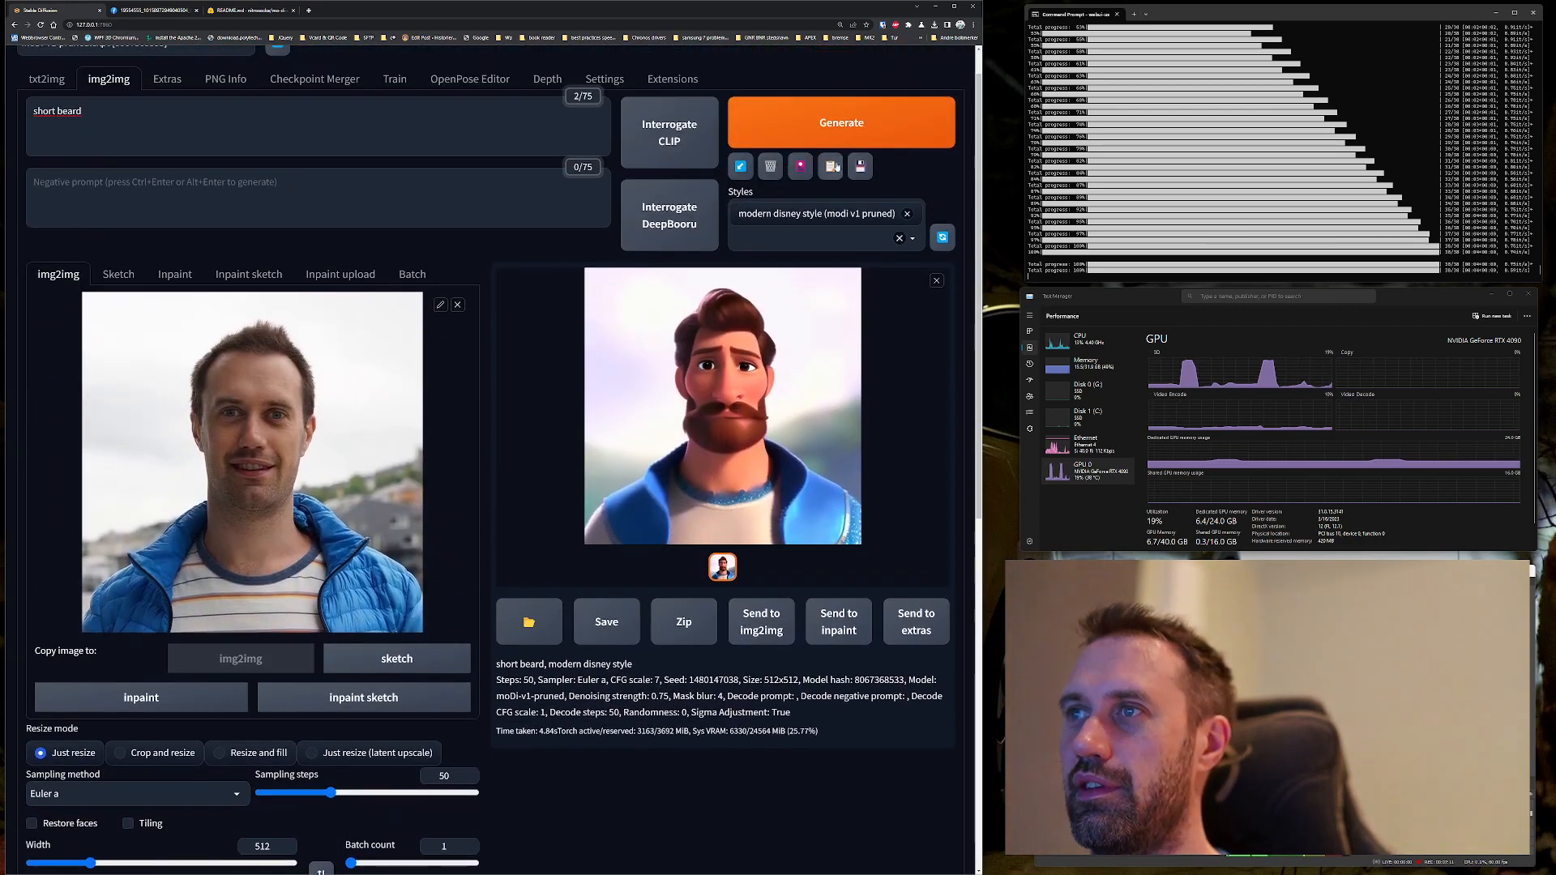
pyautogui.click(841, 121)
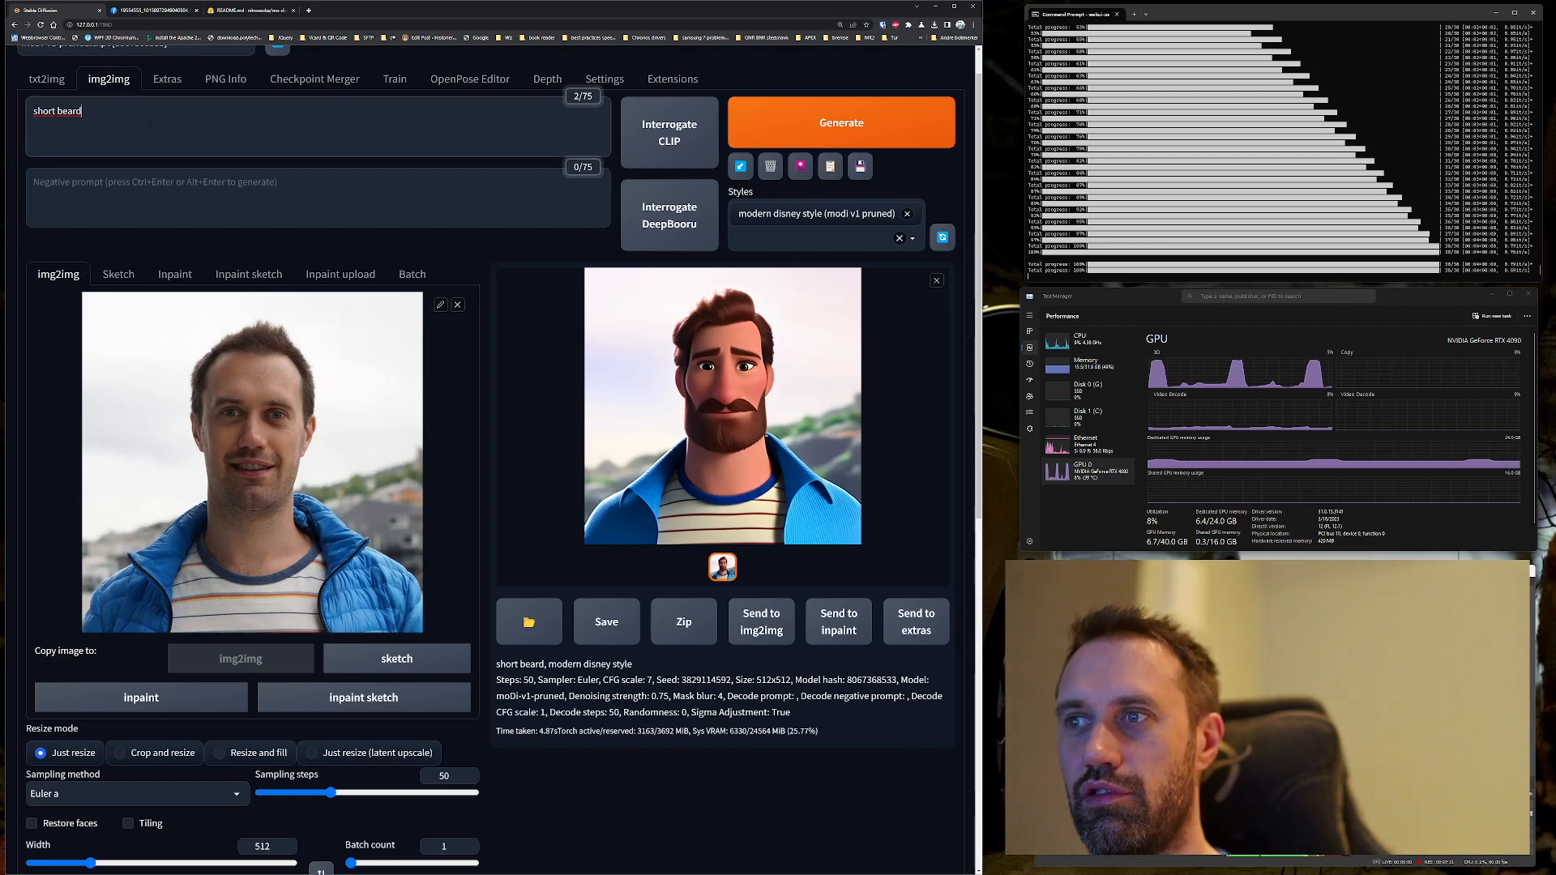
# Extend the prompt to 'short beard, smile' and generate a smiling bearded cartoon
pyautogui.write(',')
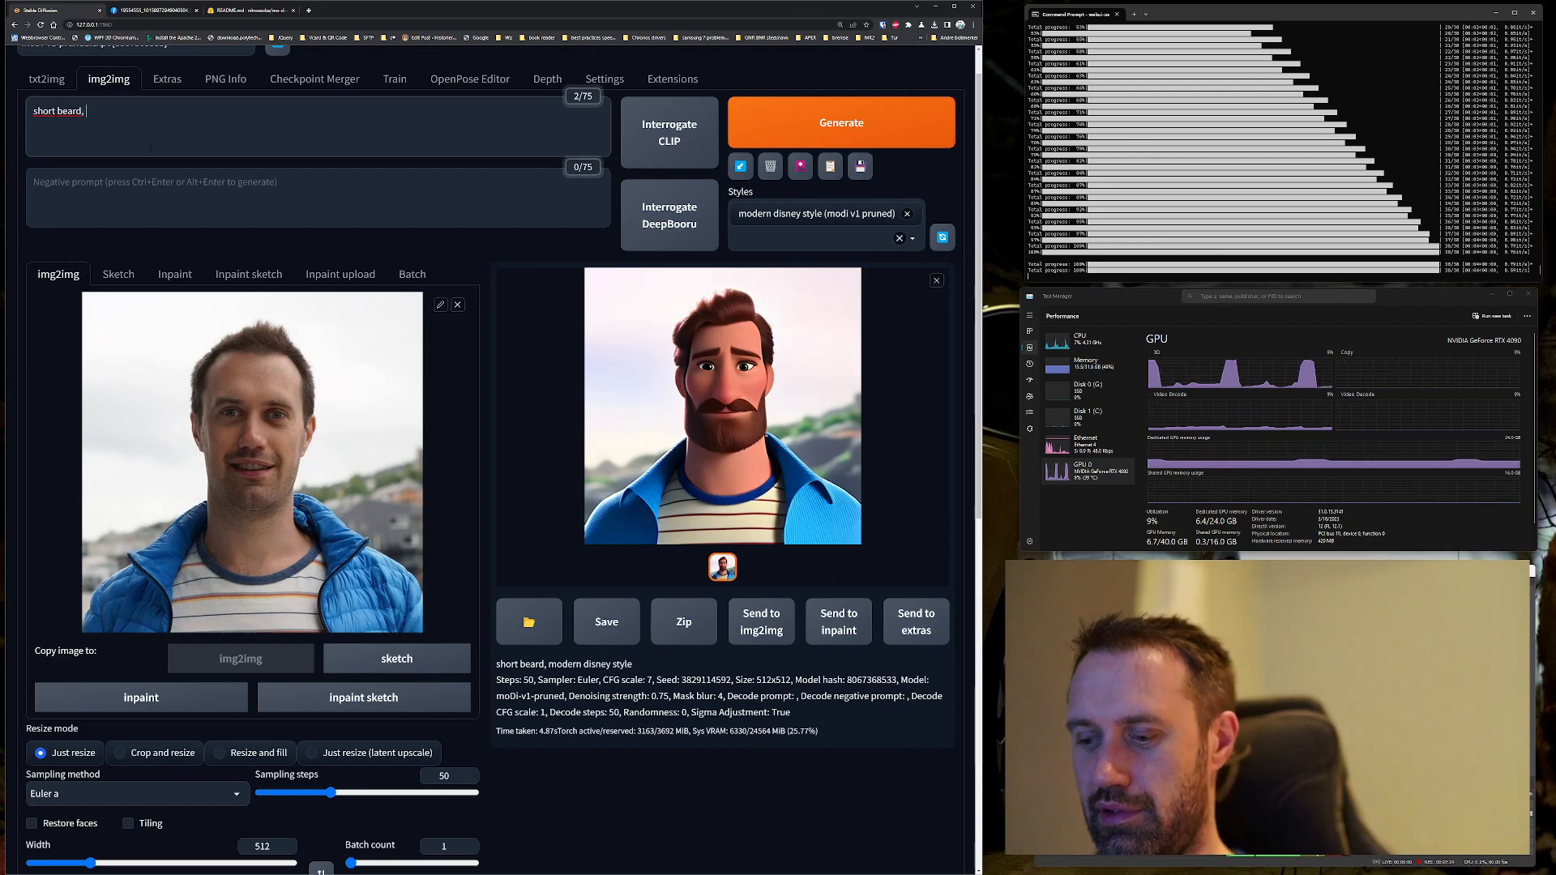
pyautogui.write('smile')
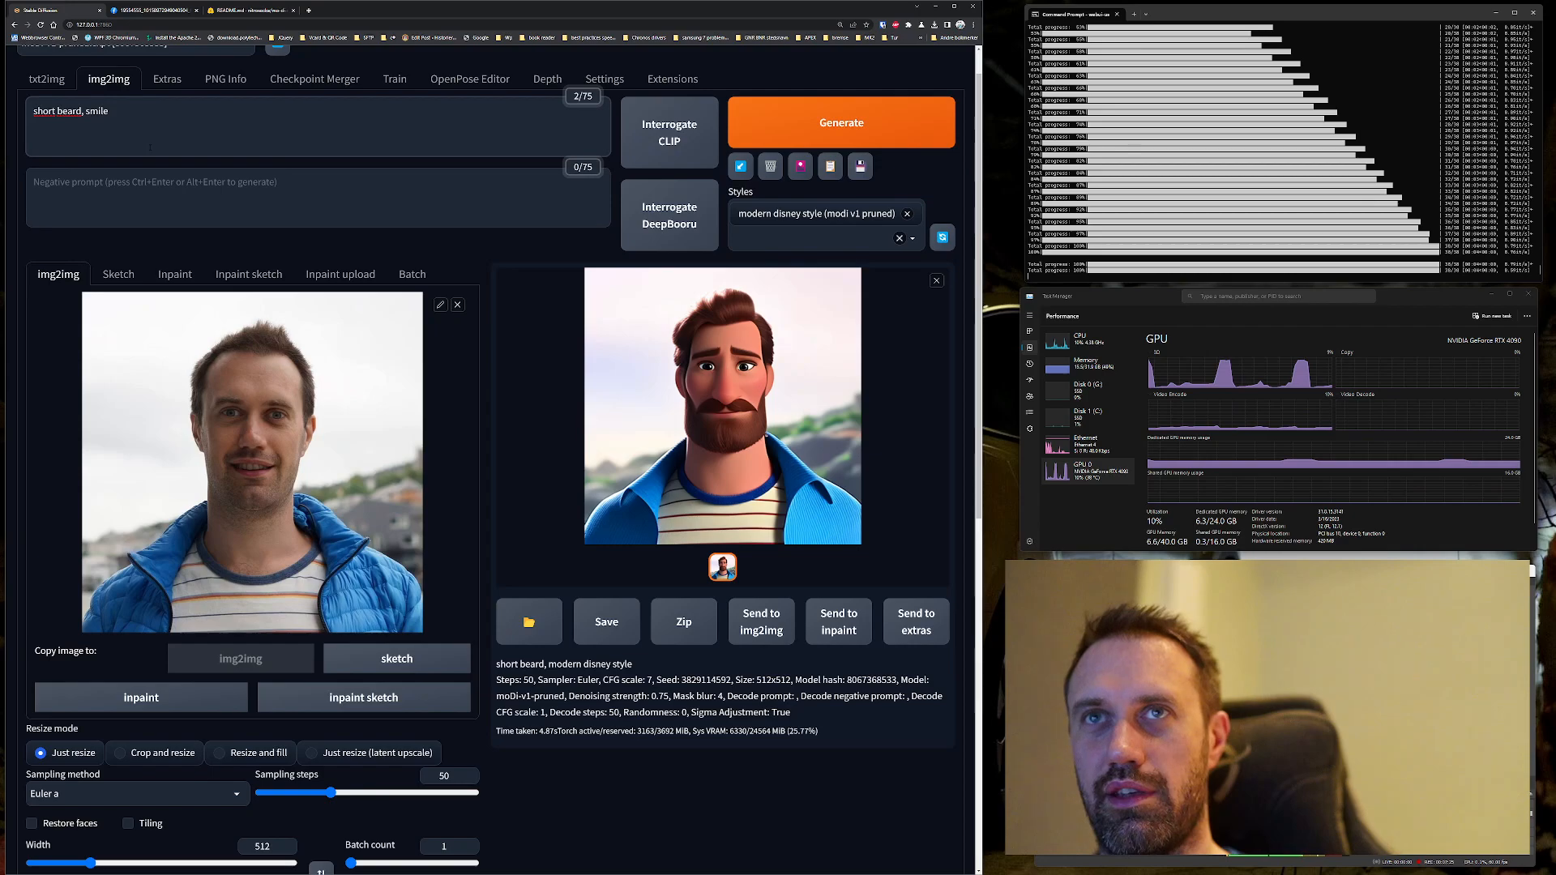
pyautogui.click(841, 121)
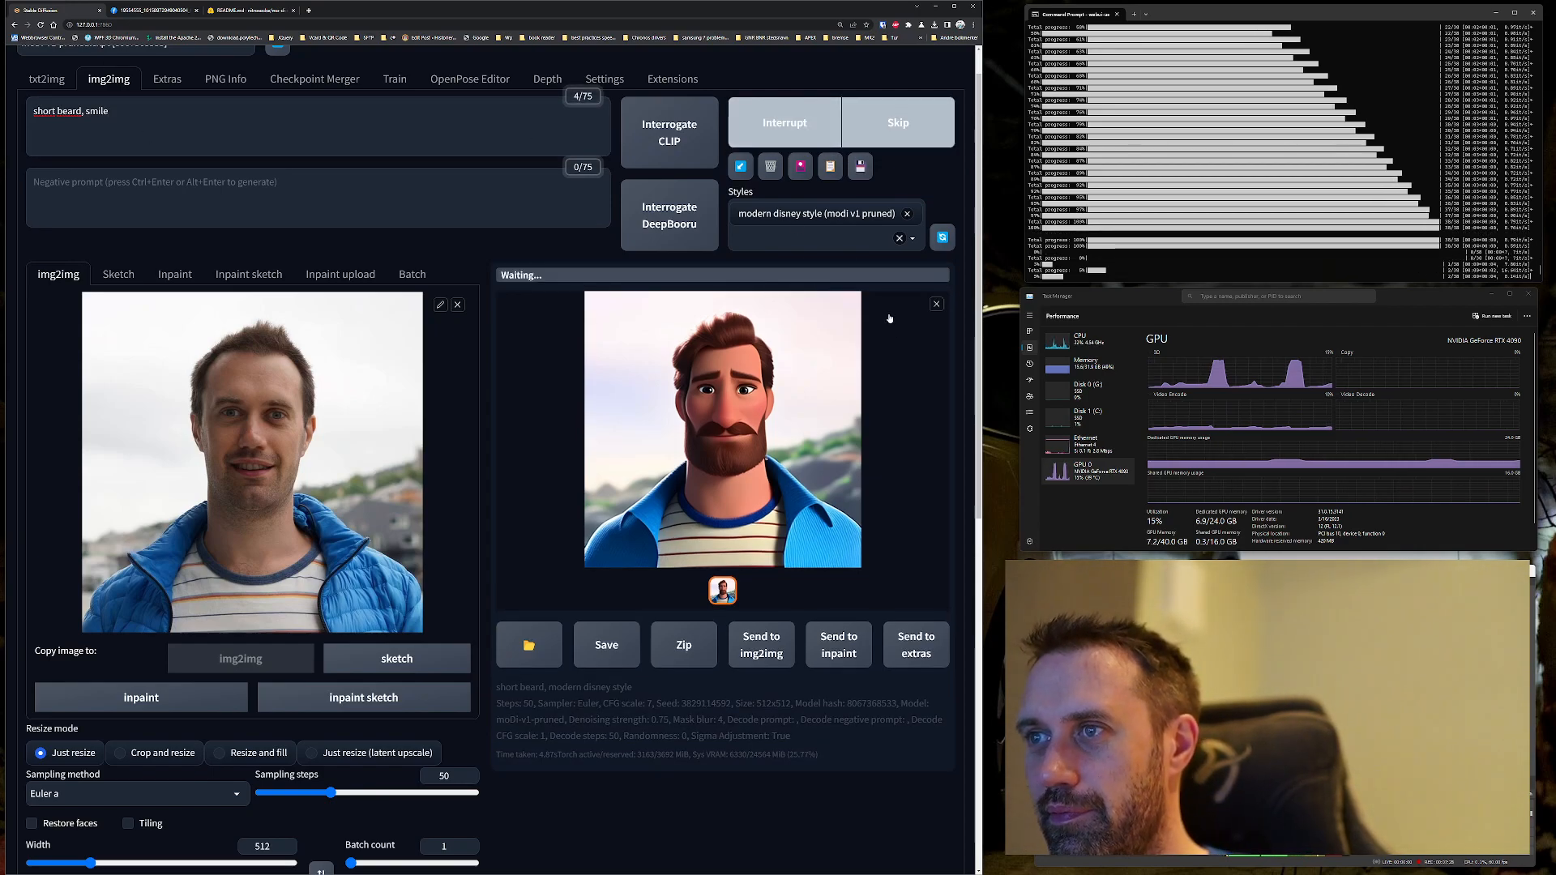